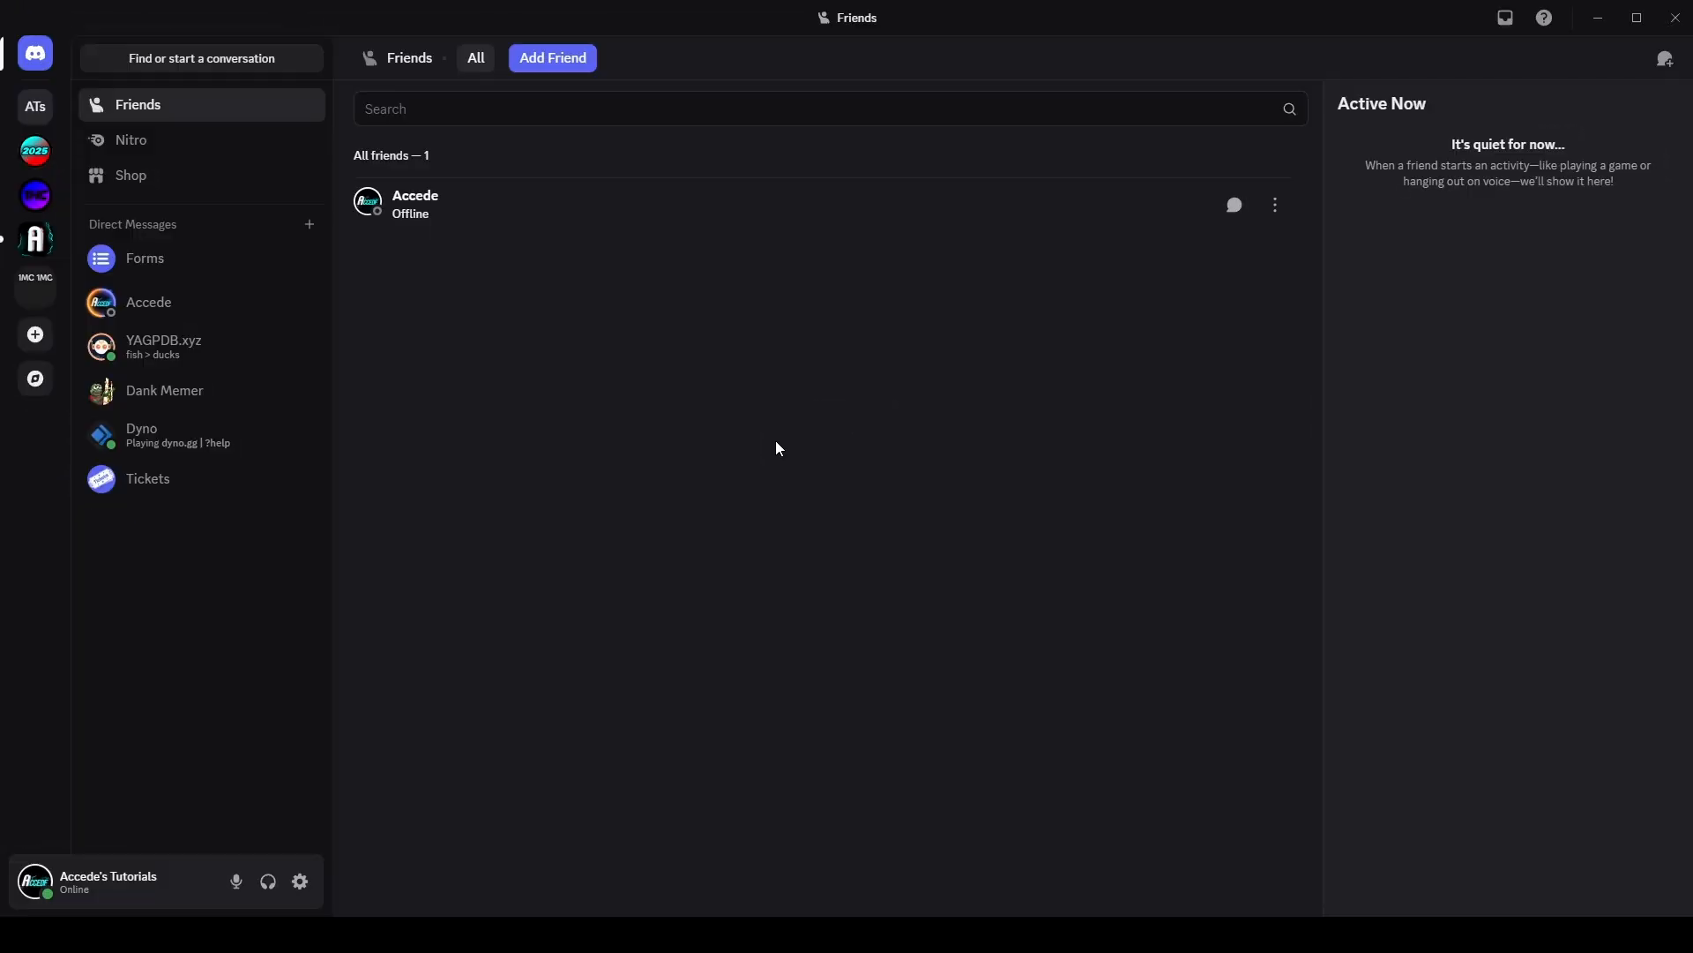
mouse_move(540, 526)
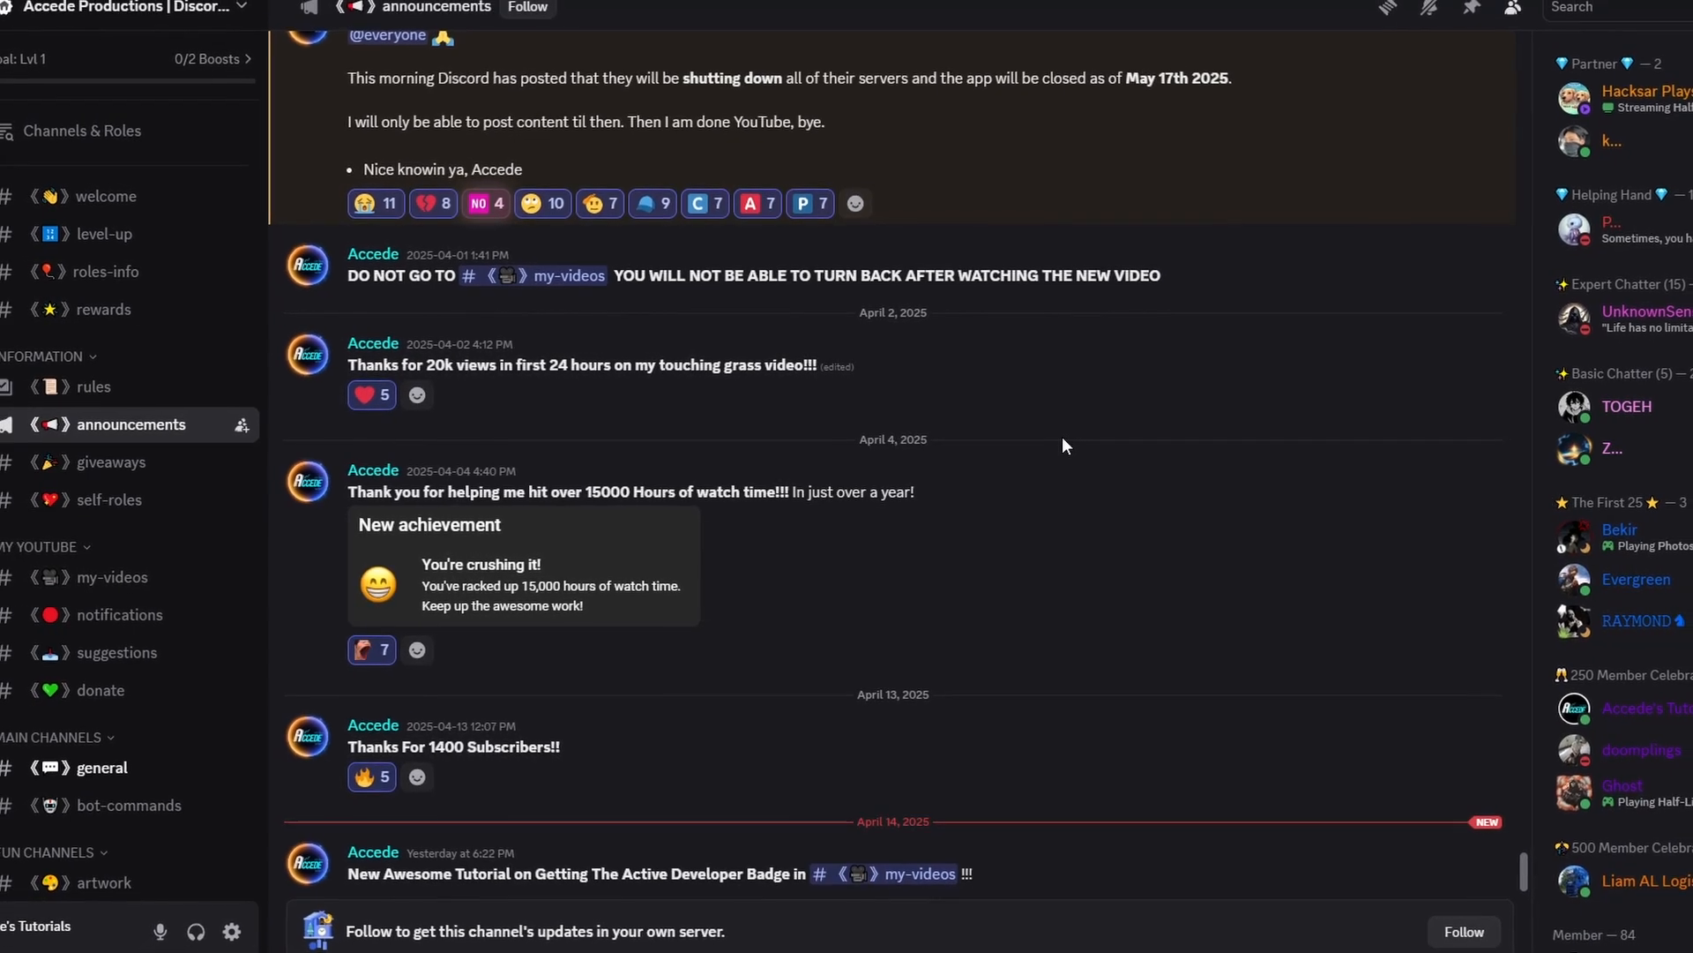
Switch to the announcements channel in the Accede Productions server
scroll("down", 3)
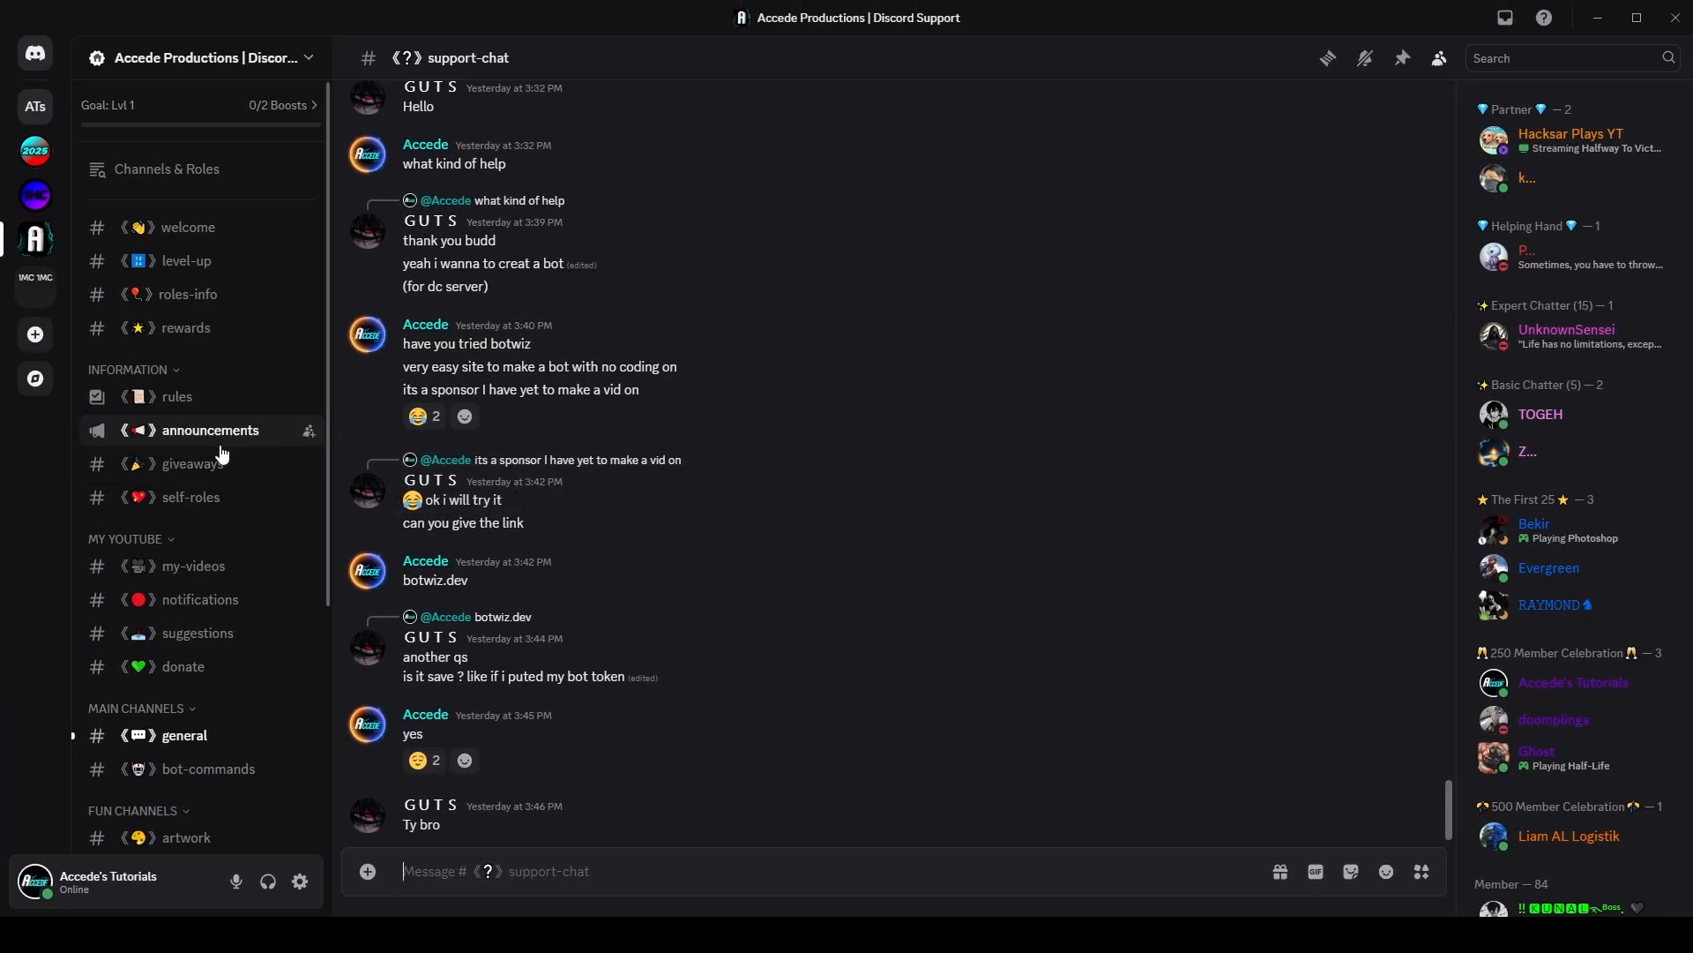
left_click(210, 430)
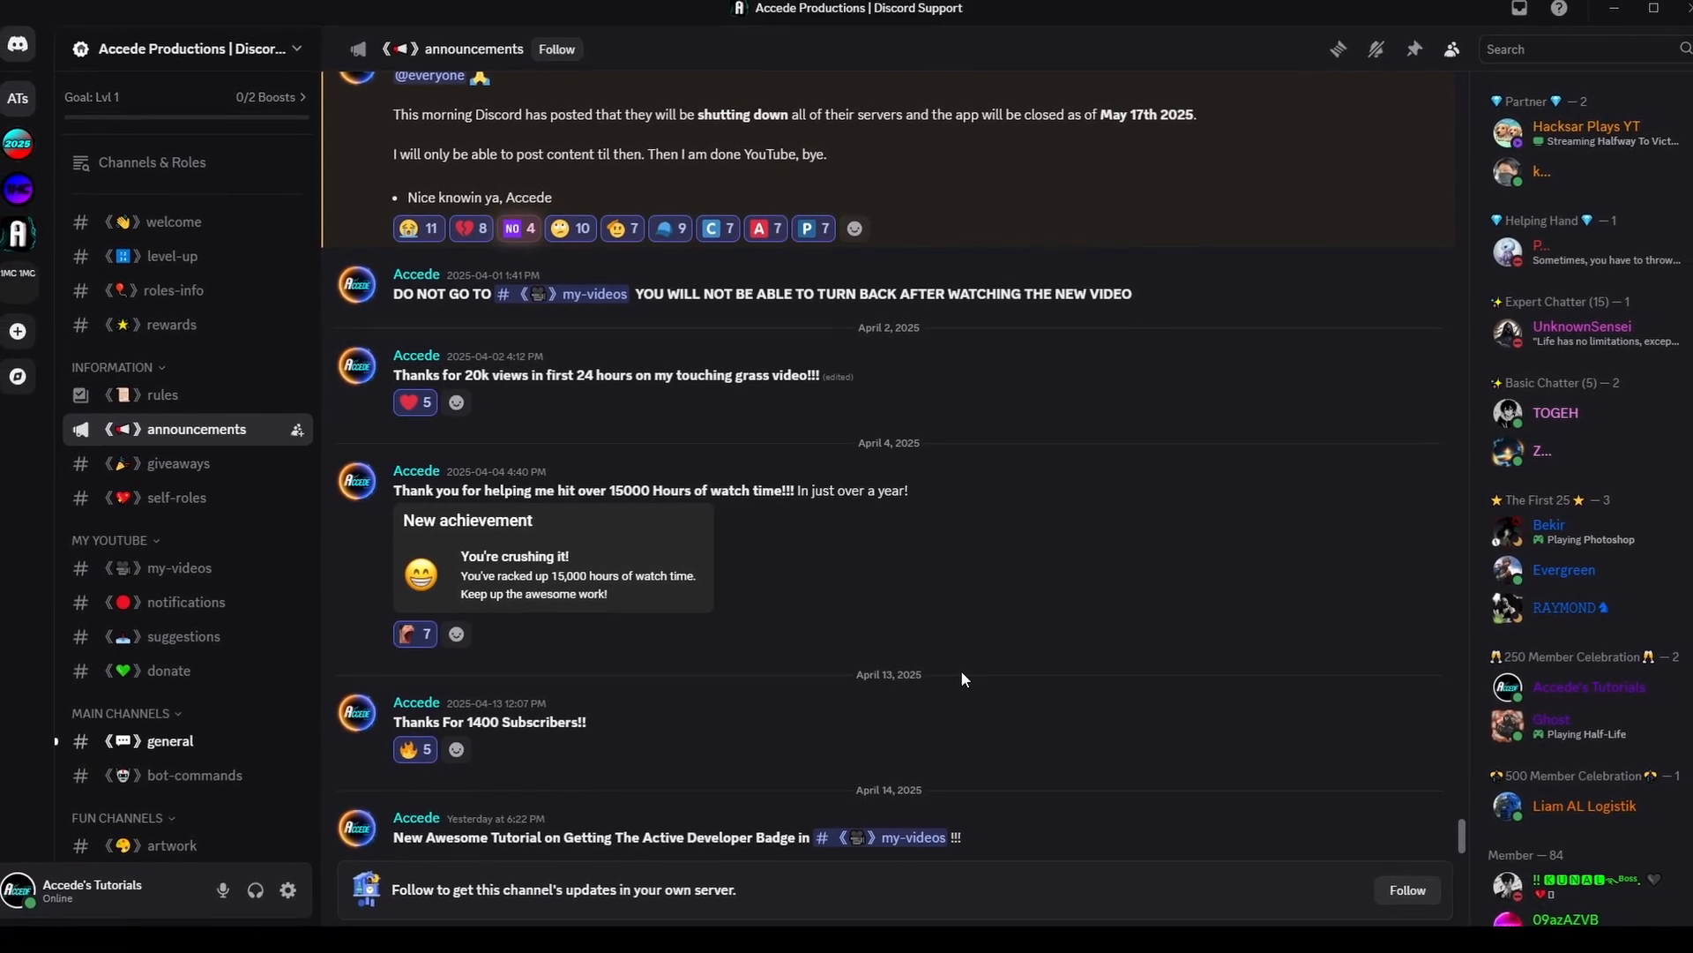
Return to the Friends home page listing the one friend, Accede
left_click(34, 51)
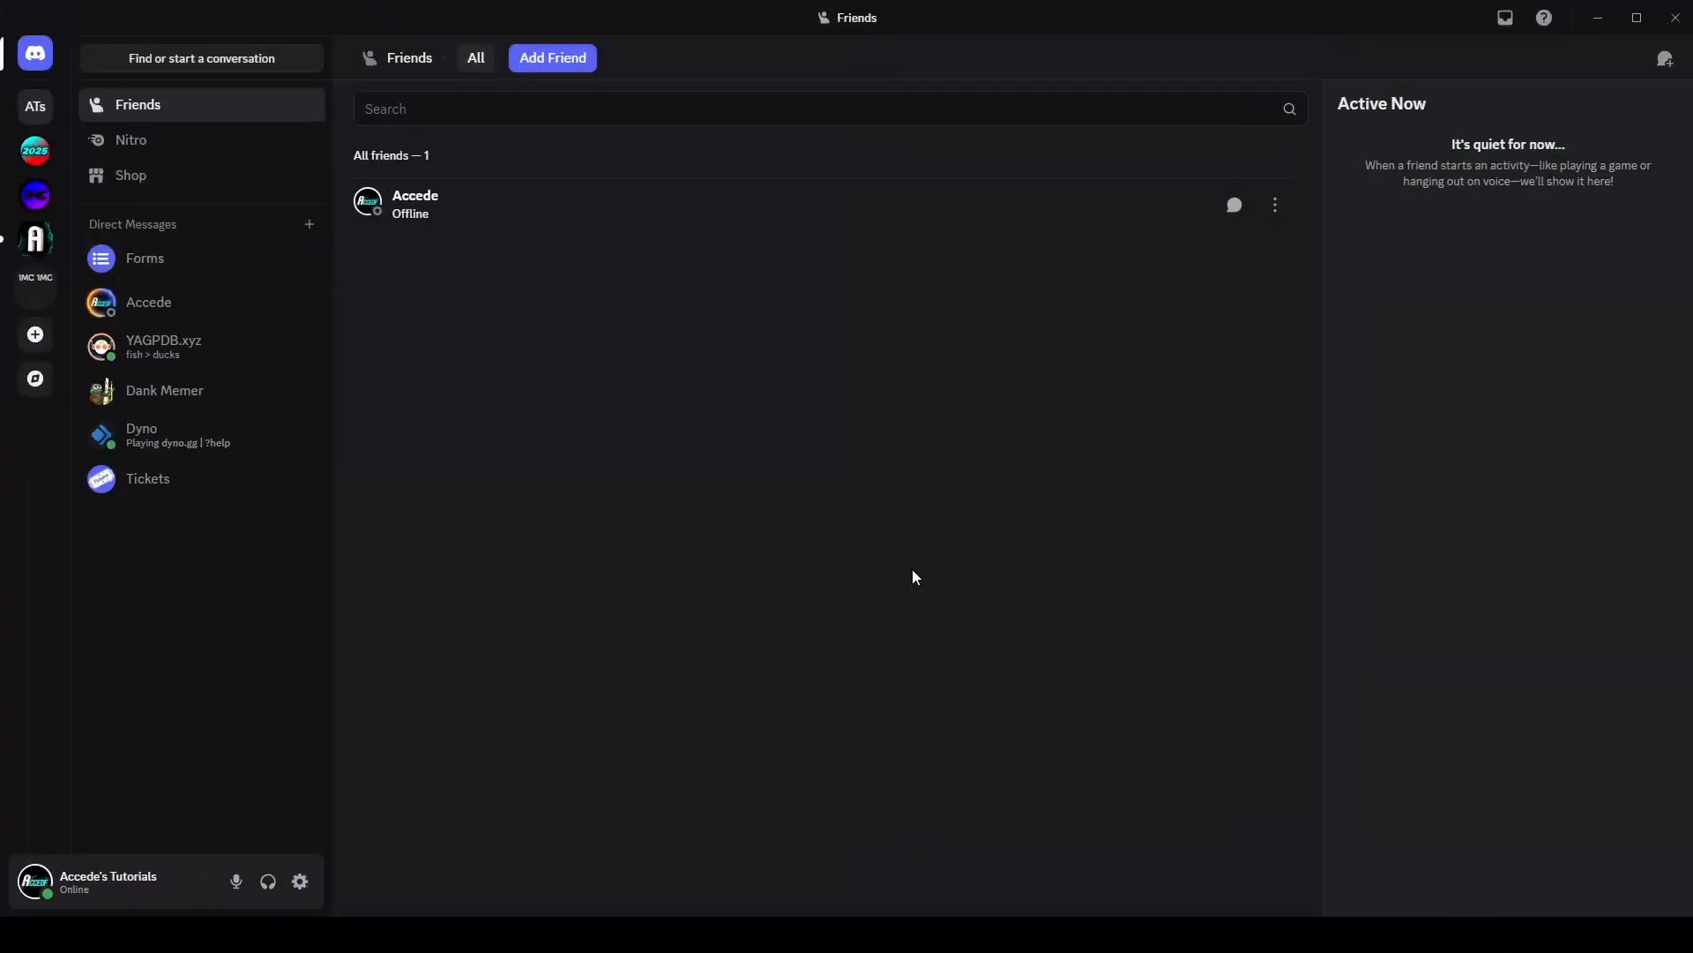
mouse_move(5, 688)
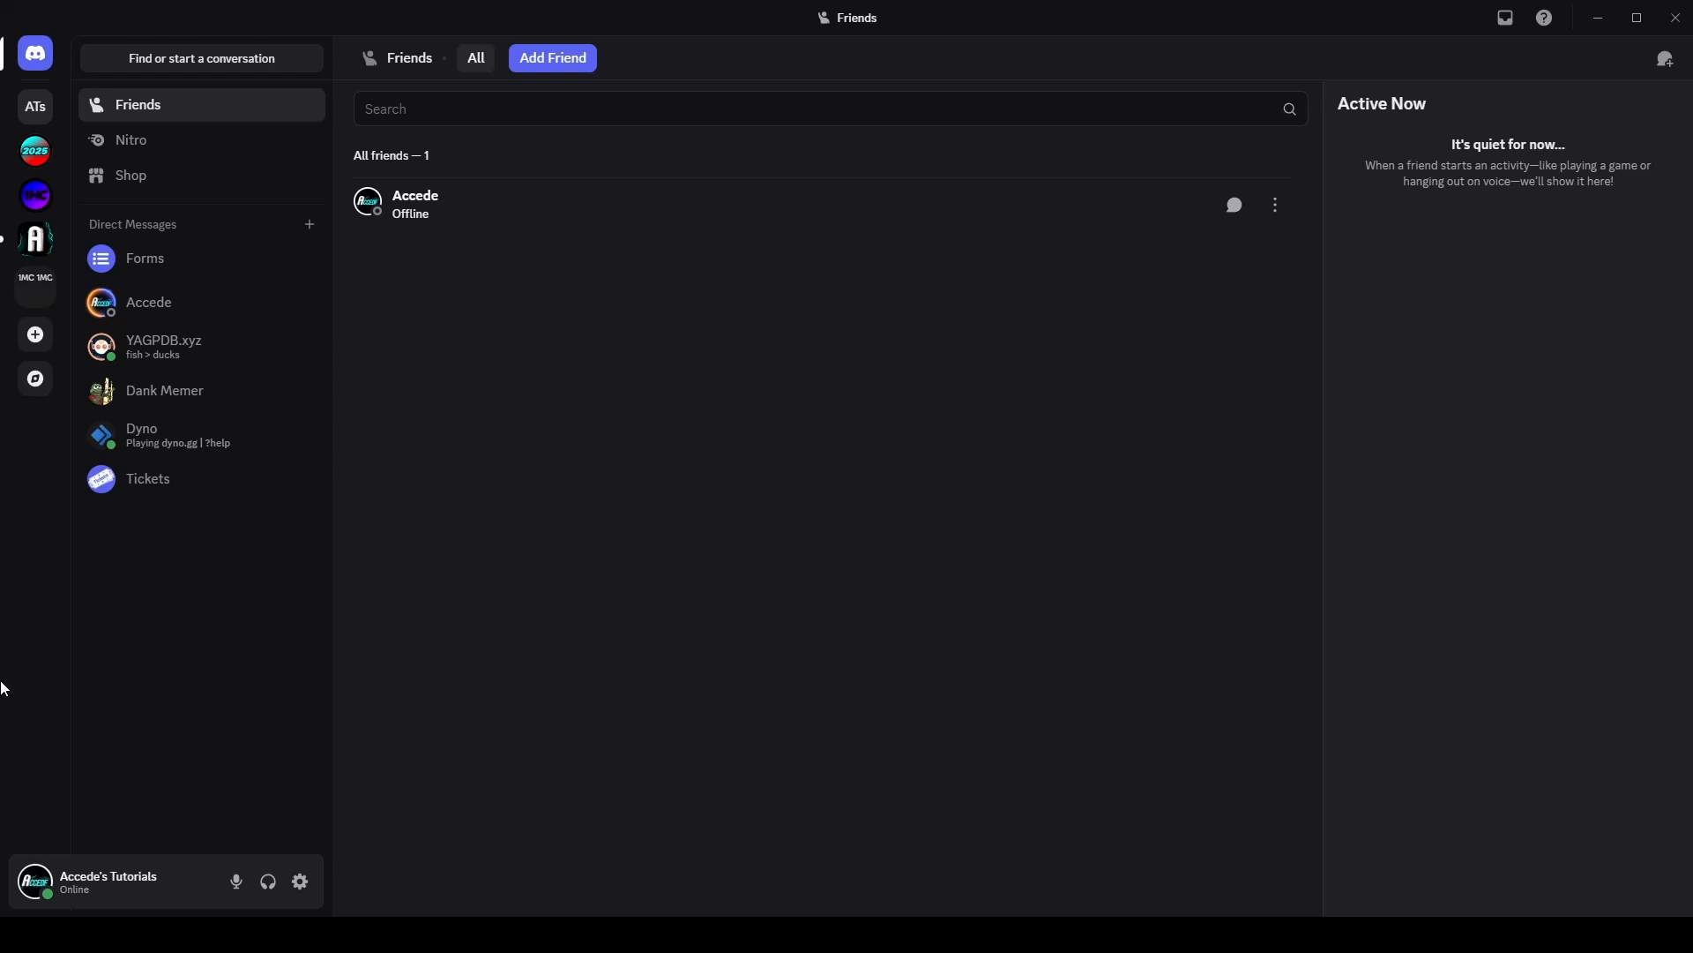
mouse_move(300, 882)
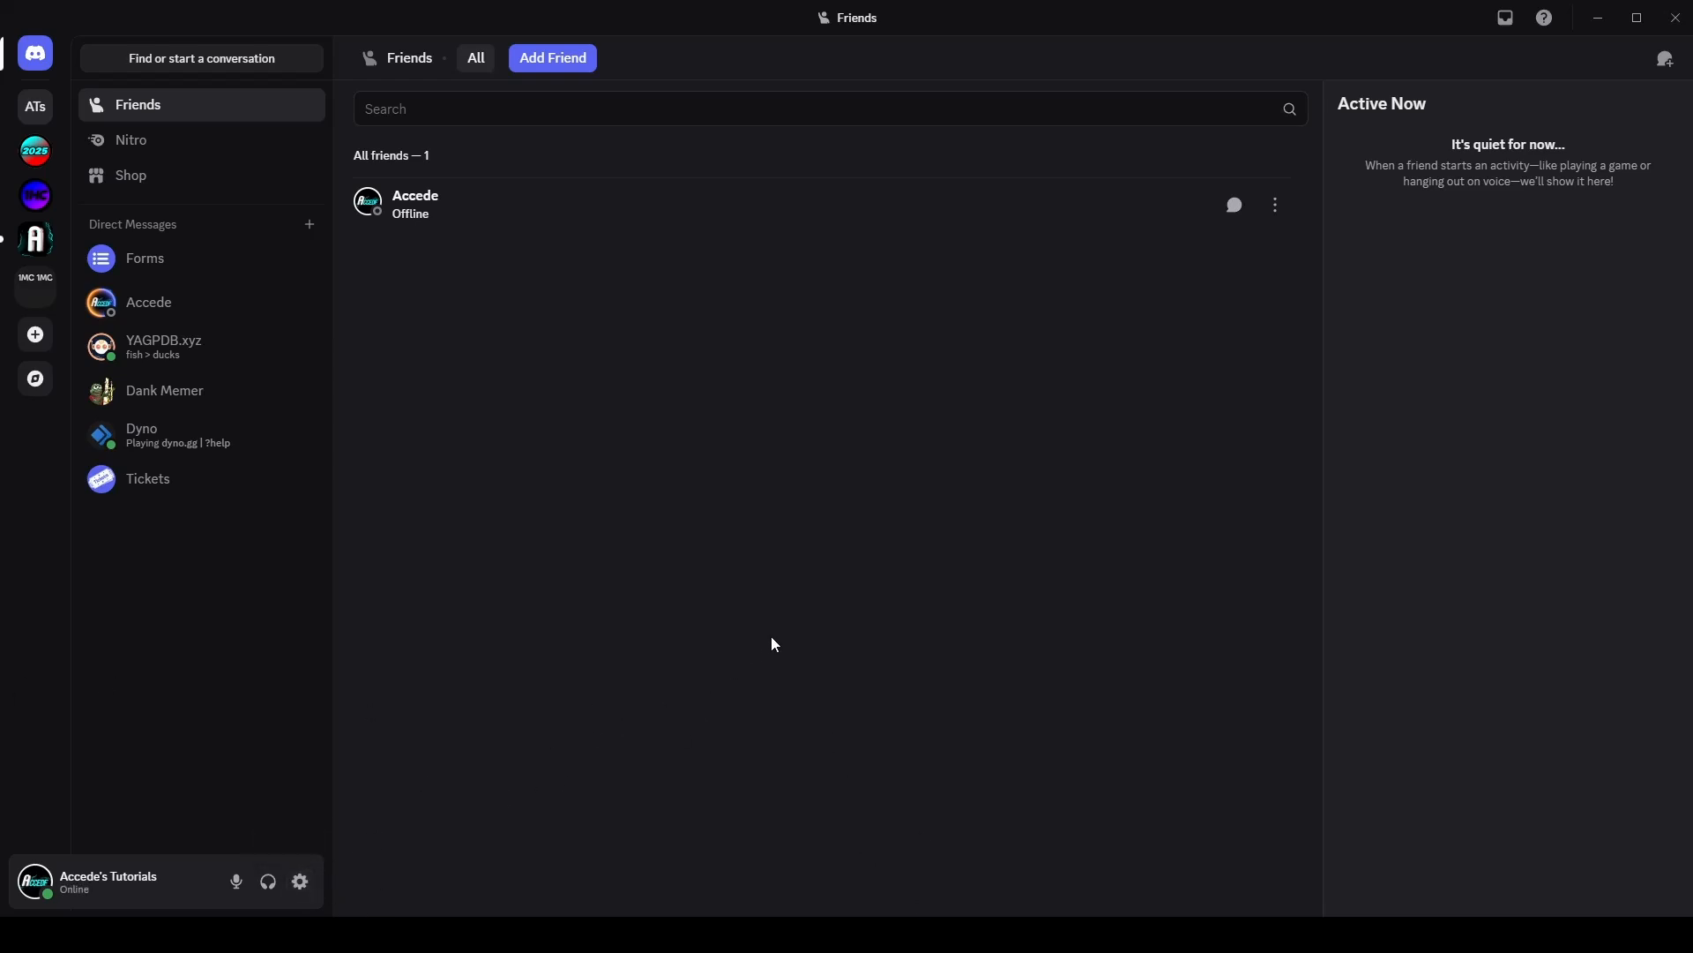
mouse_move(843, 667)
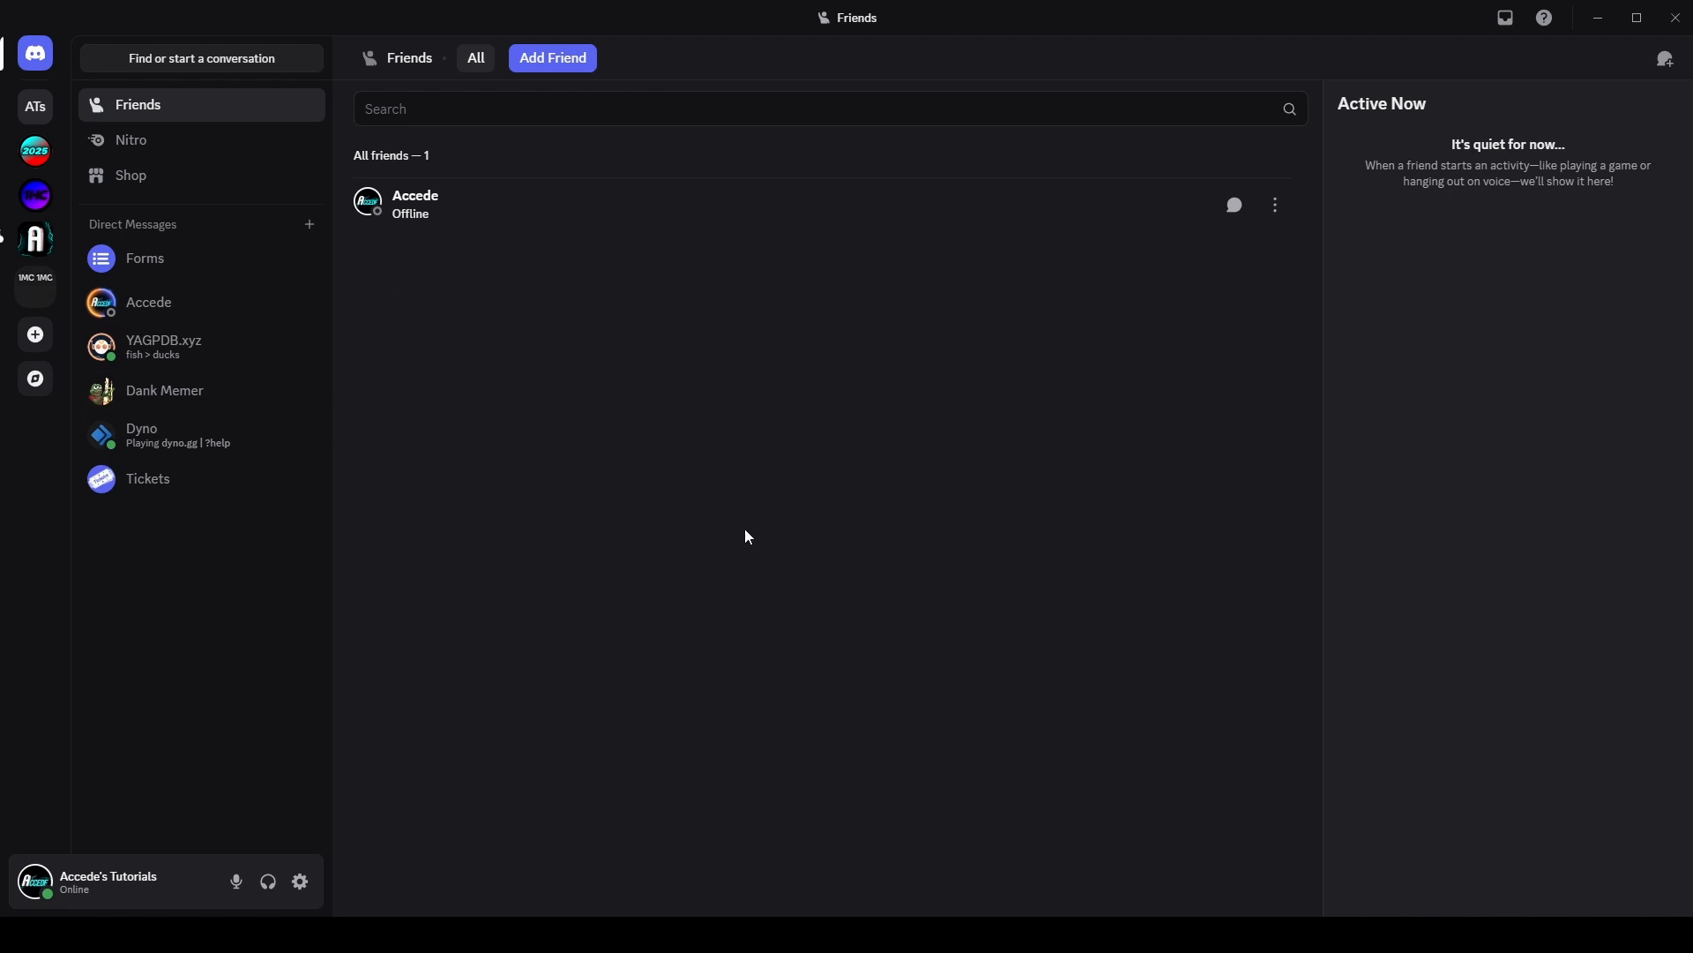
mouse_move(631, 717)
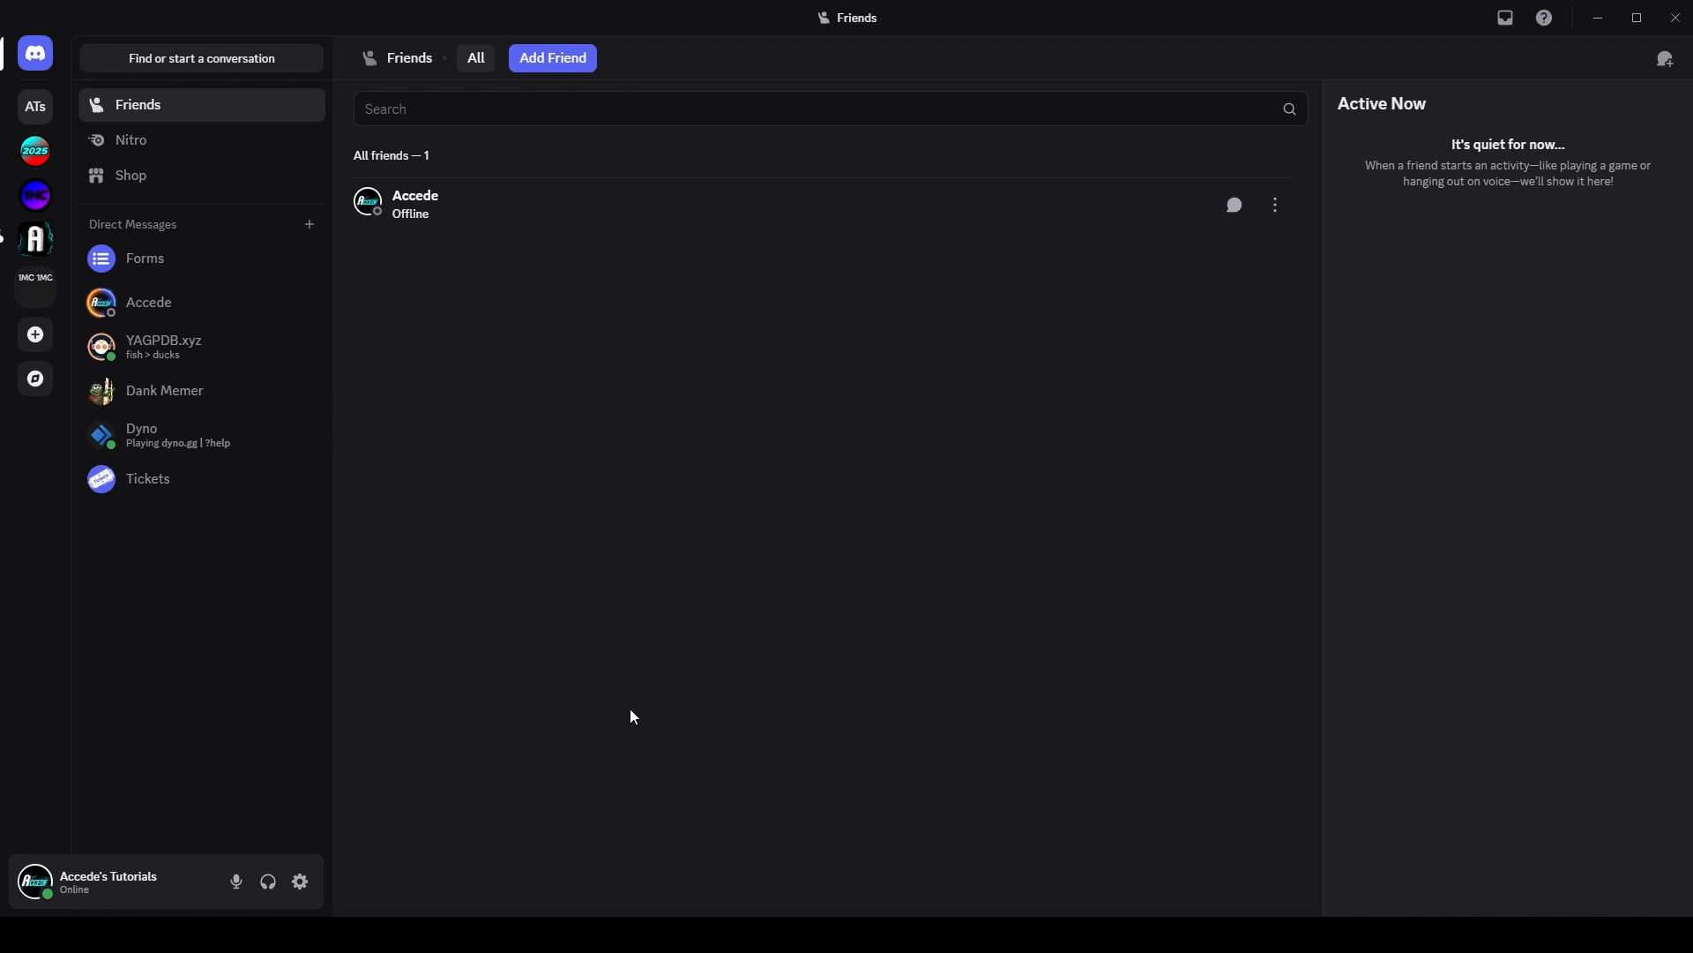
mouse_move(958, 780)
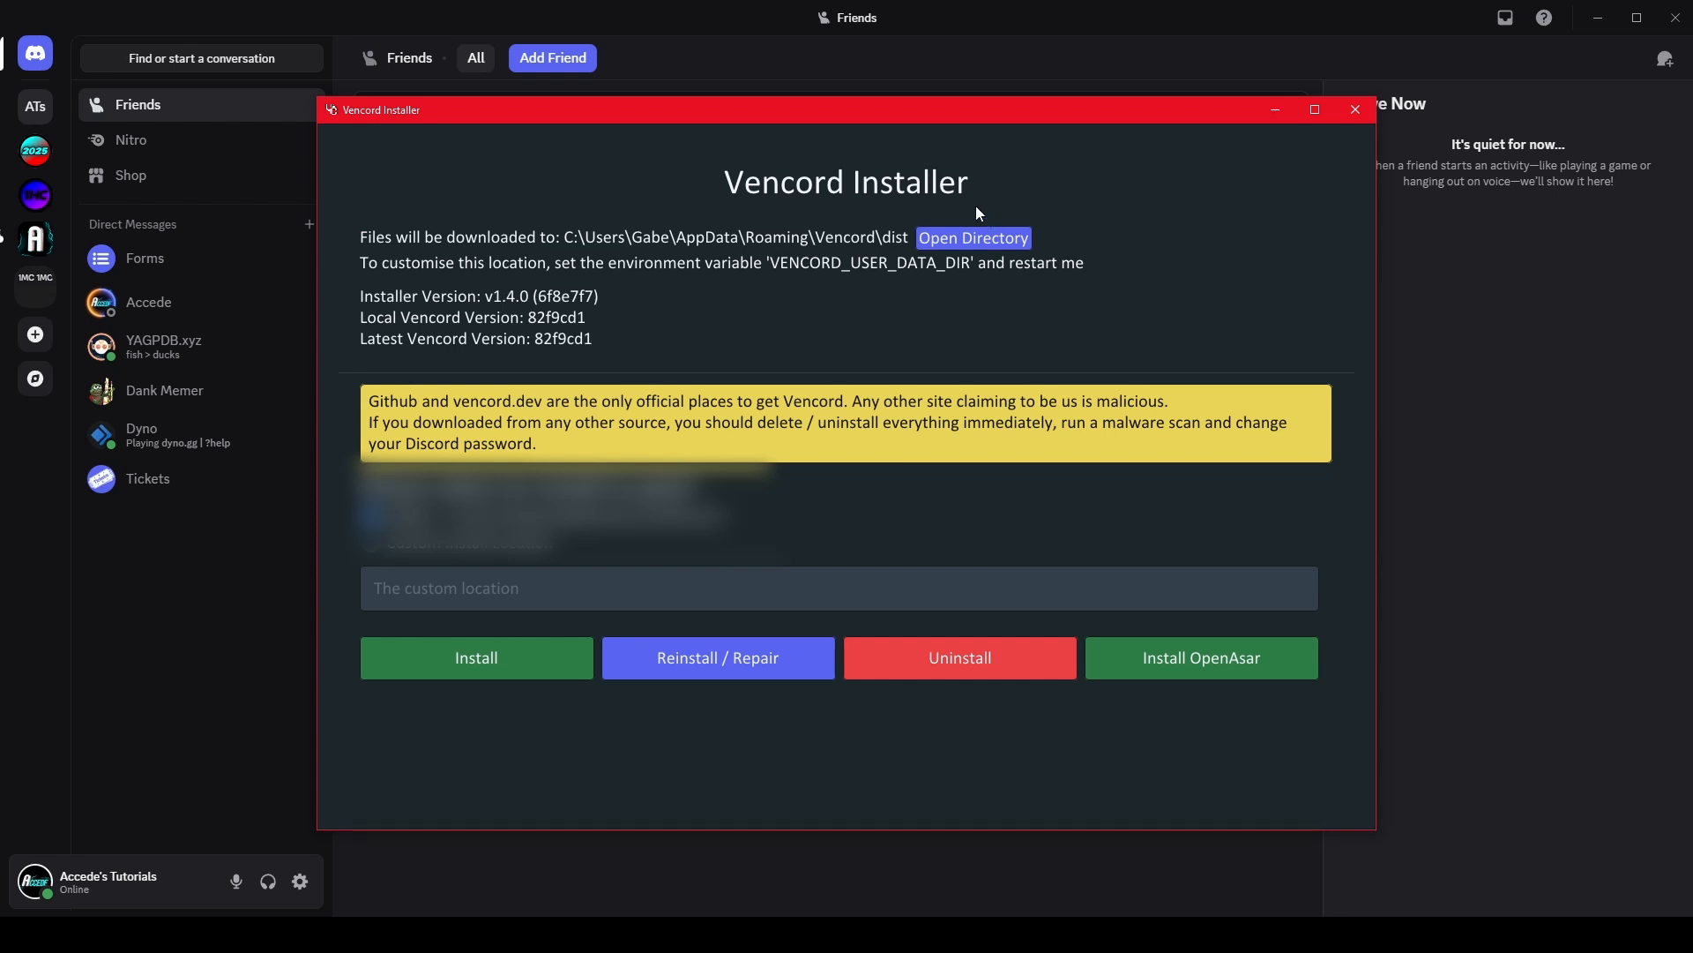
mouse_move(475, 658)
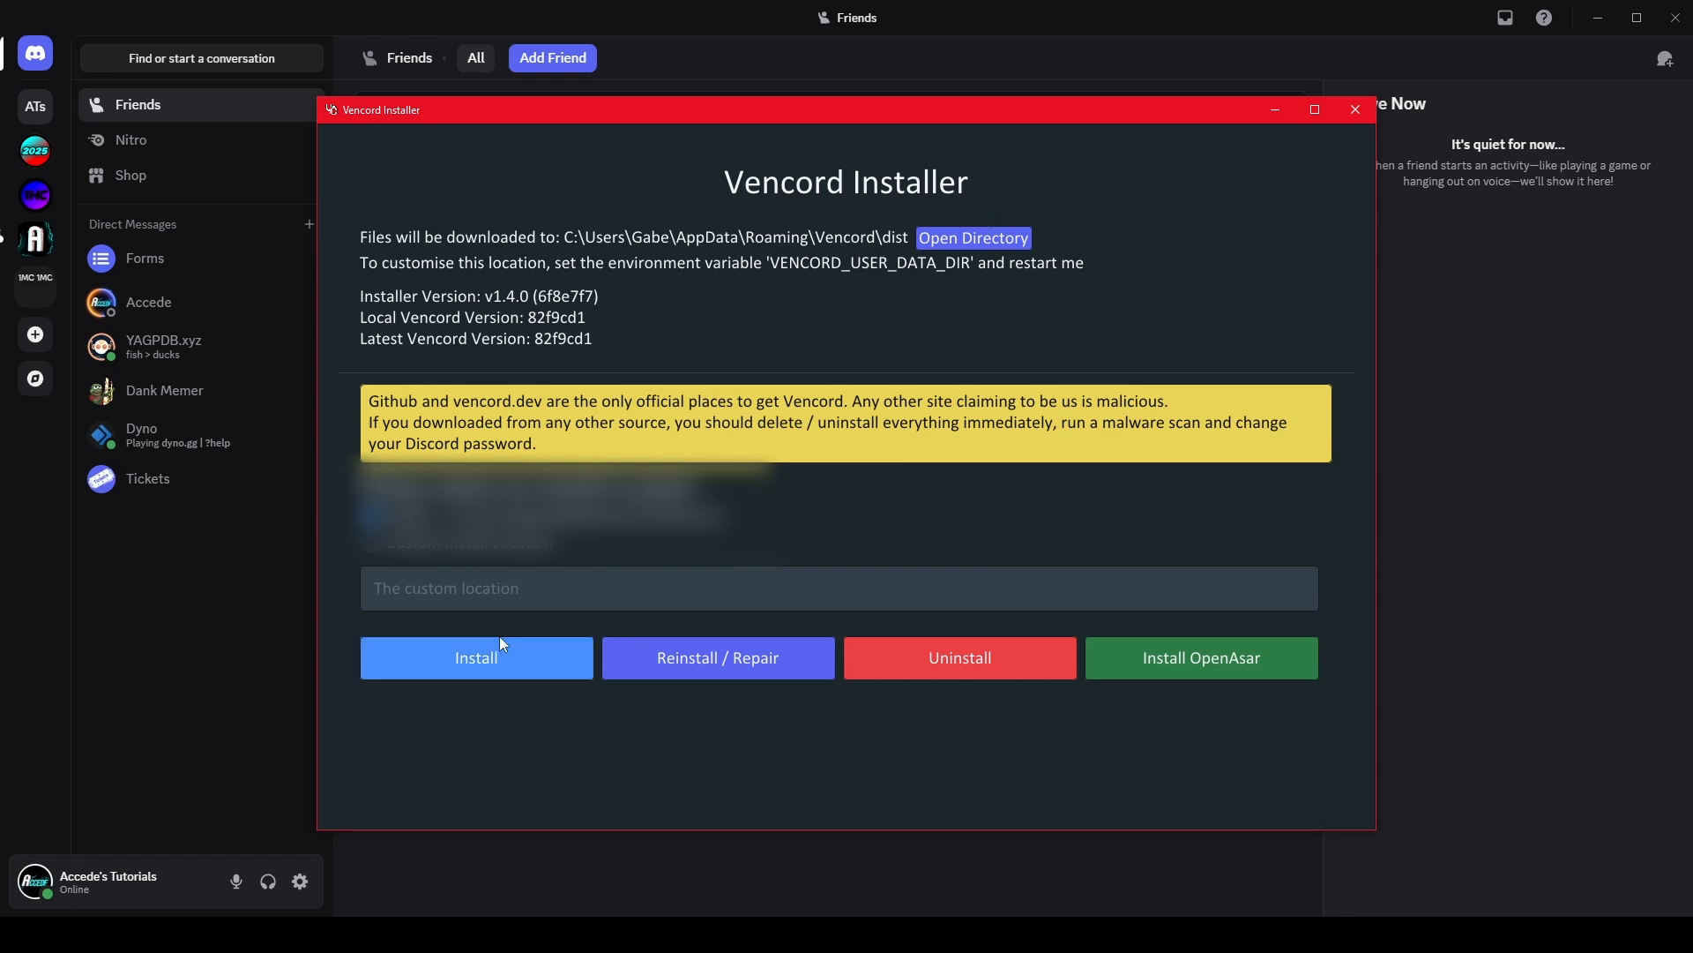
mouse_move(500, 664)
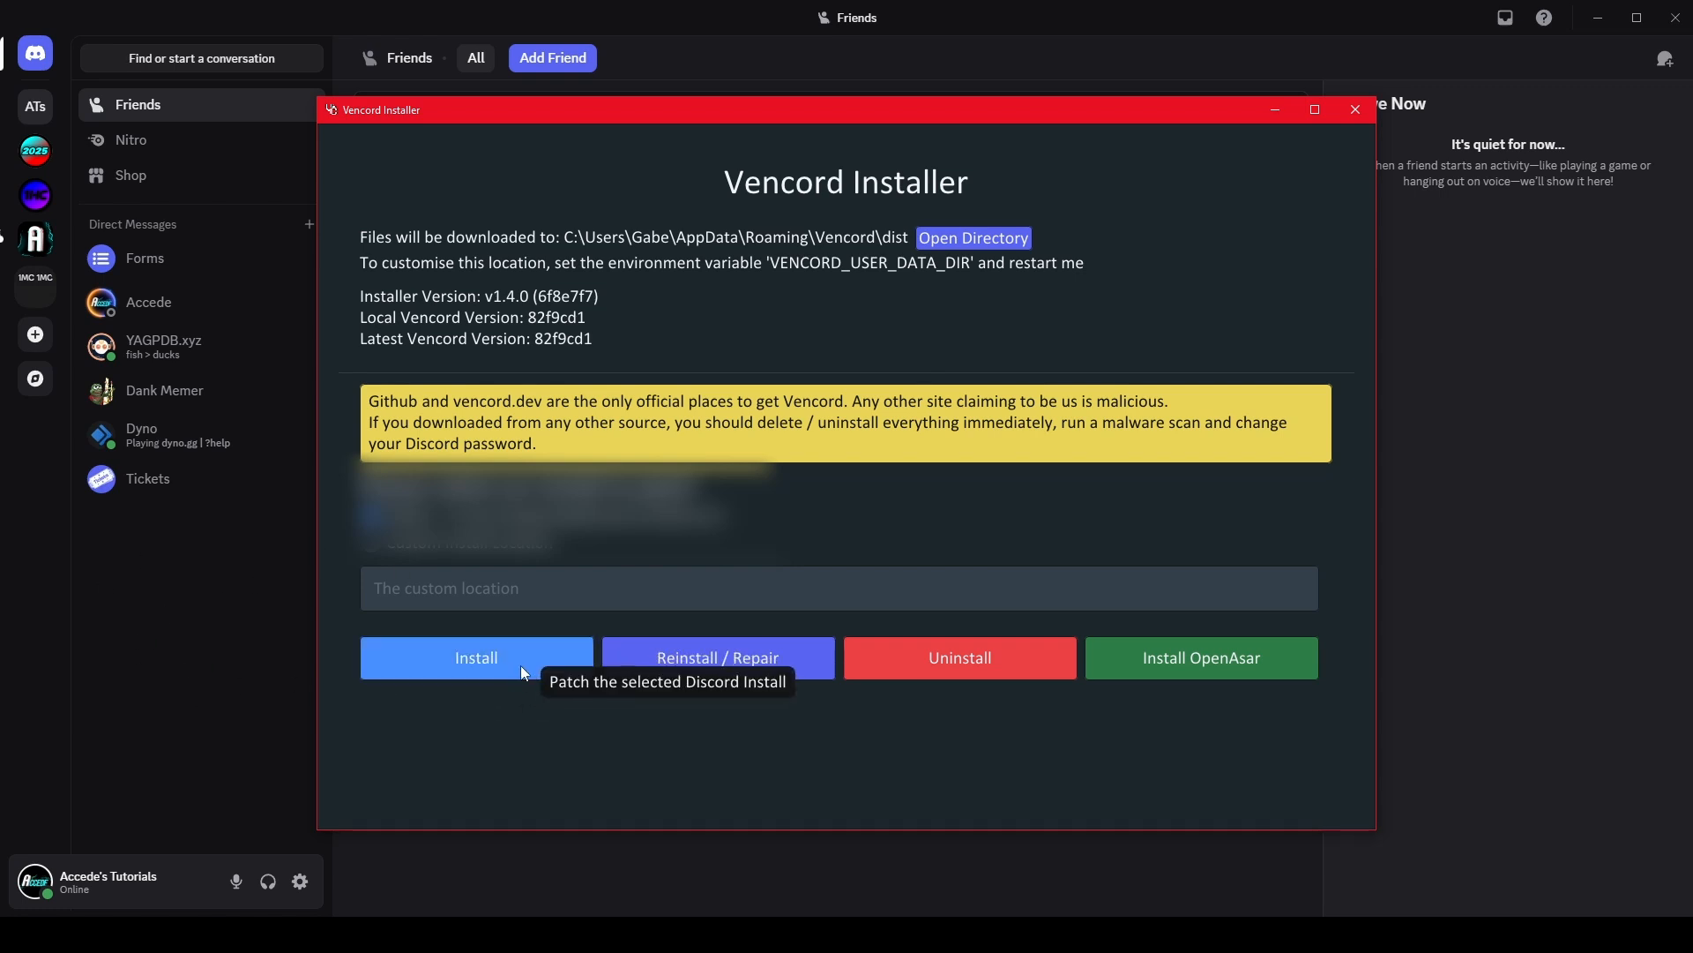
mouse_move(244, 621)
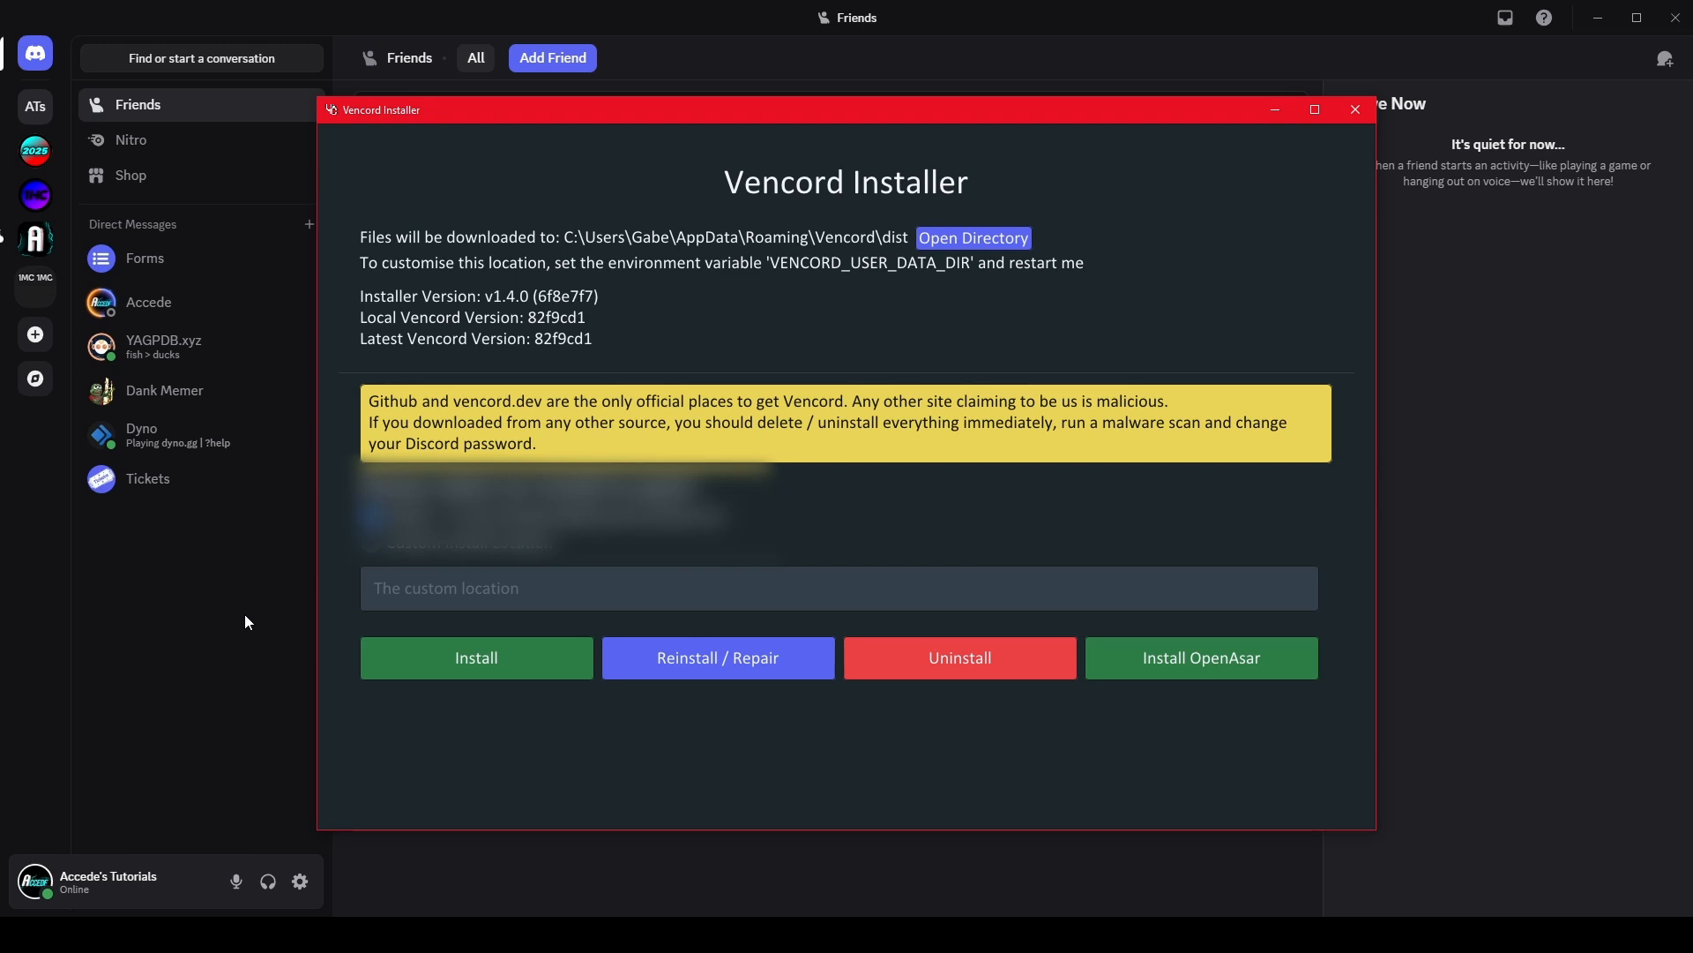
mouse_move(513, 665)
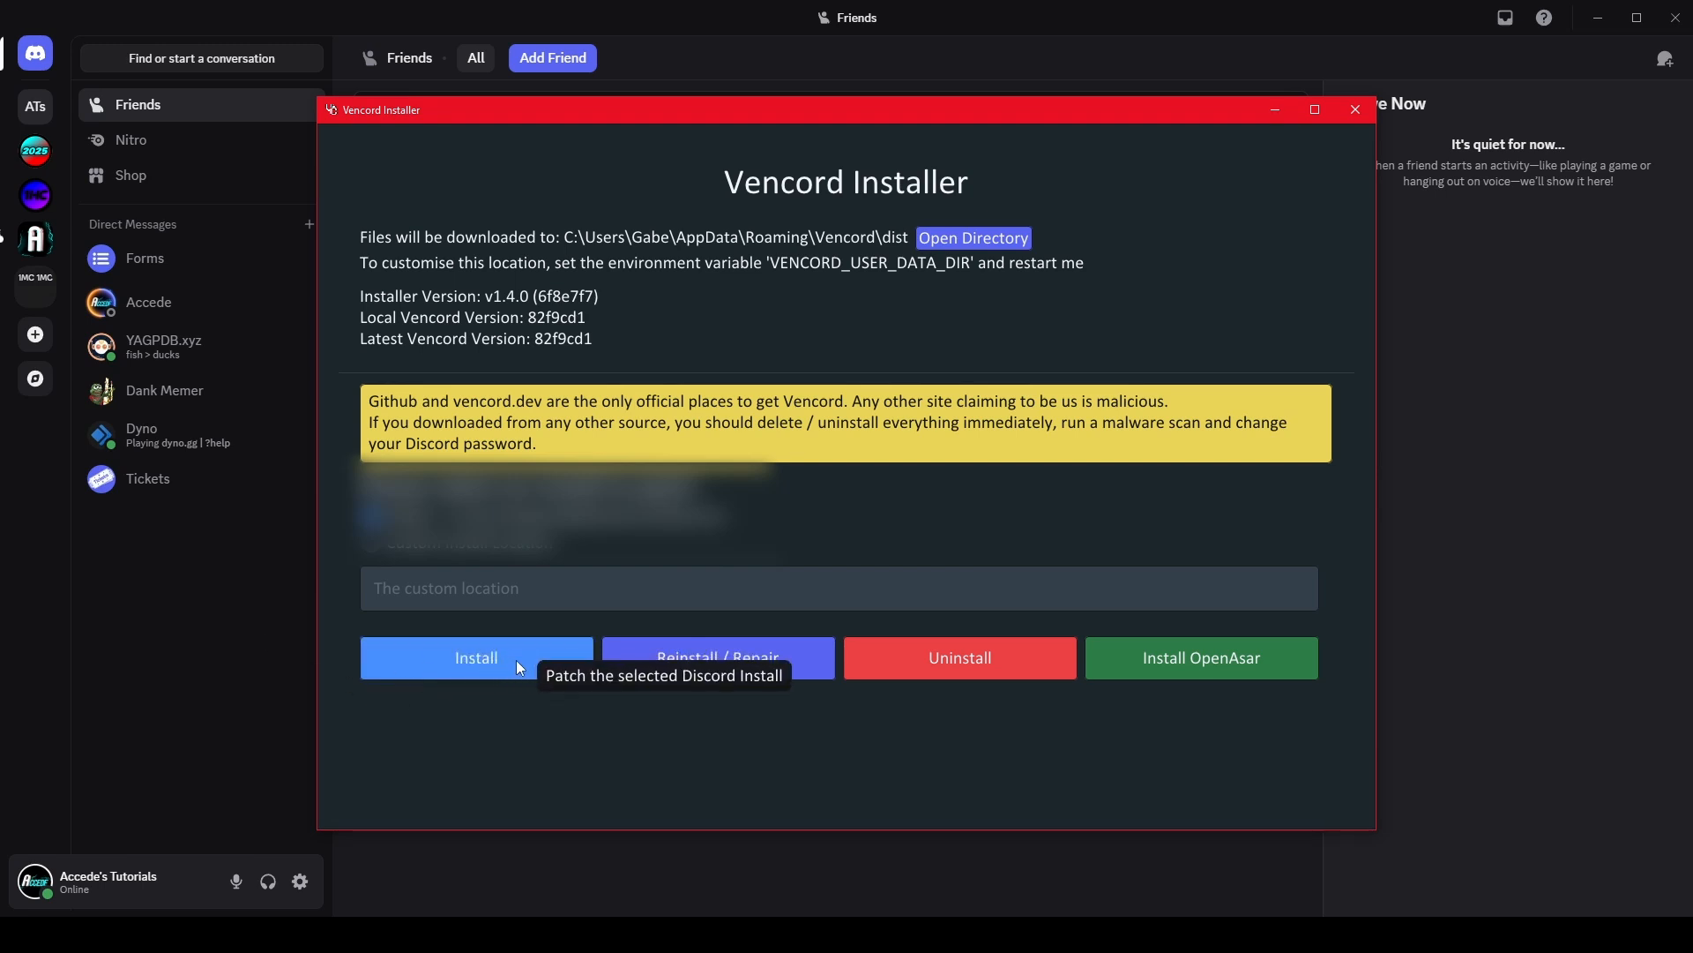
mouse_move(526, 667)
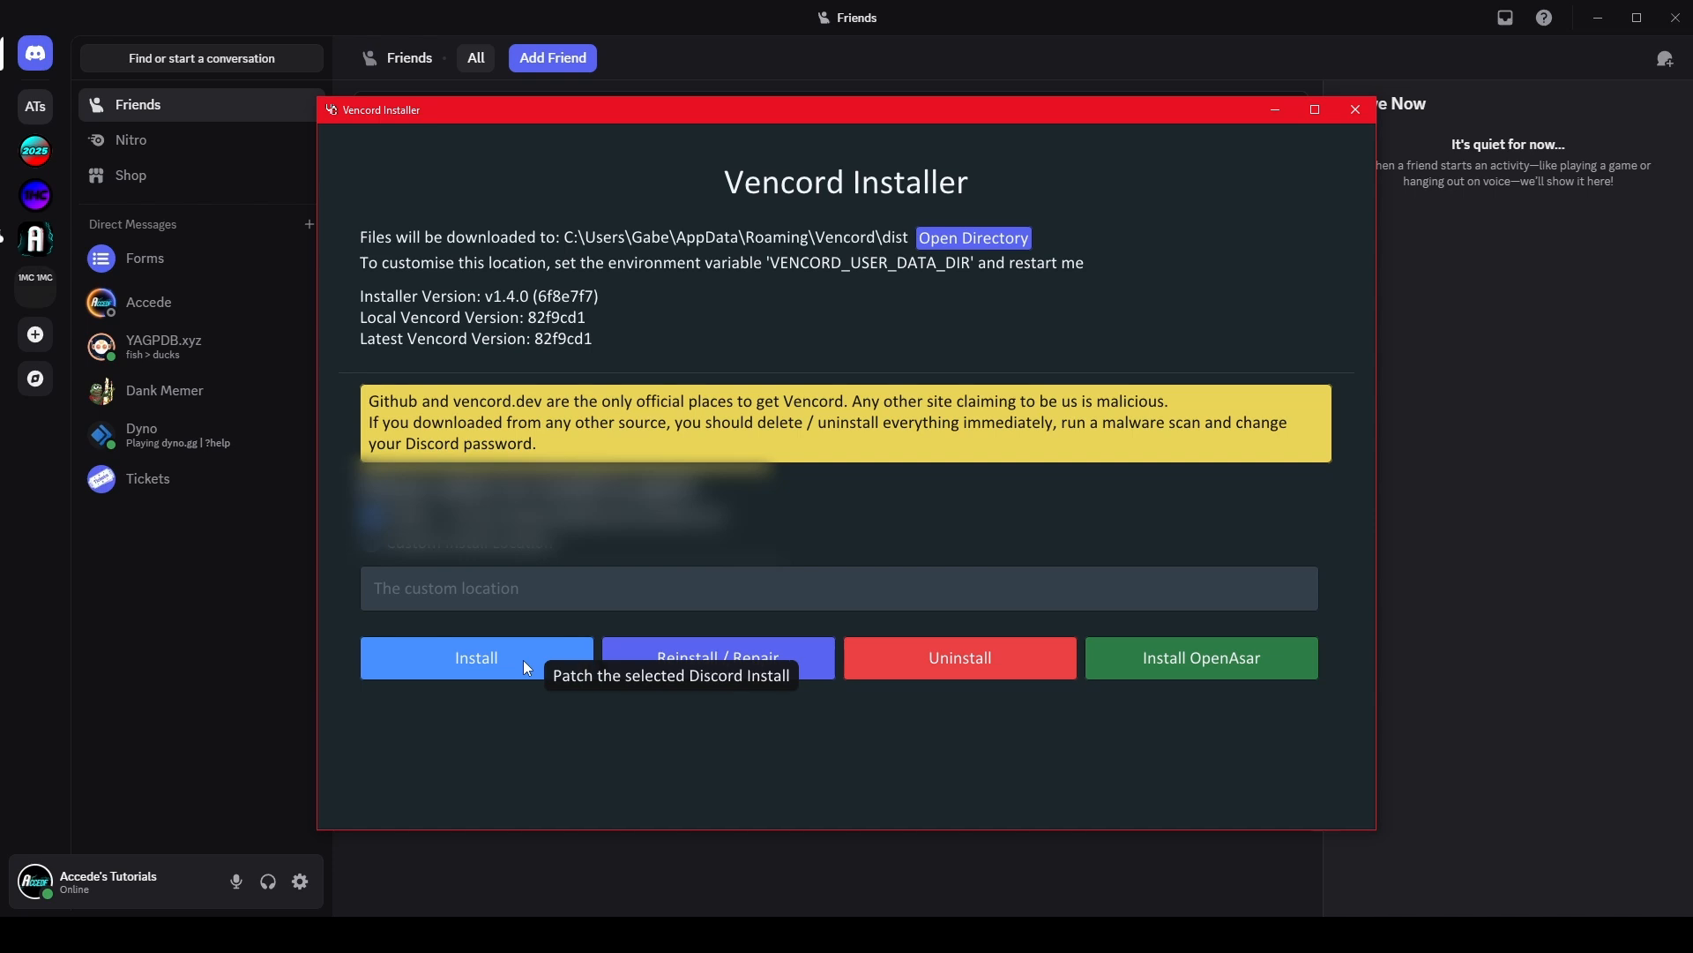
Install Vencord onto the selected Discord install from the Vencord Installer
left_click(474, 657)
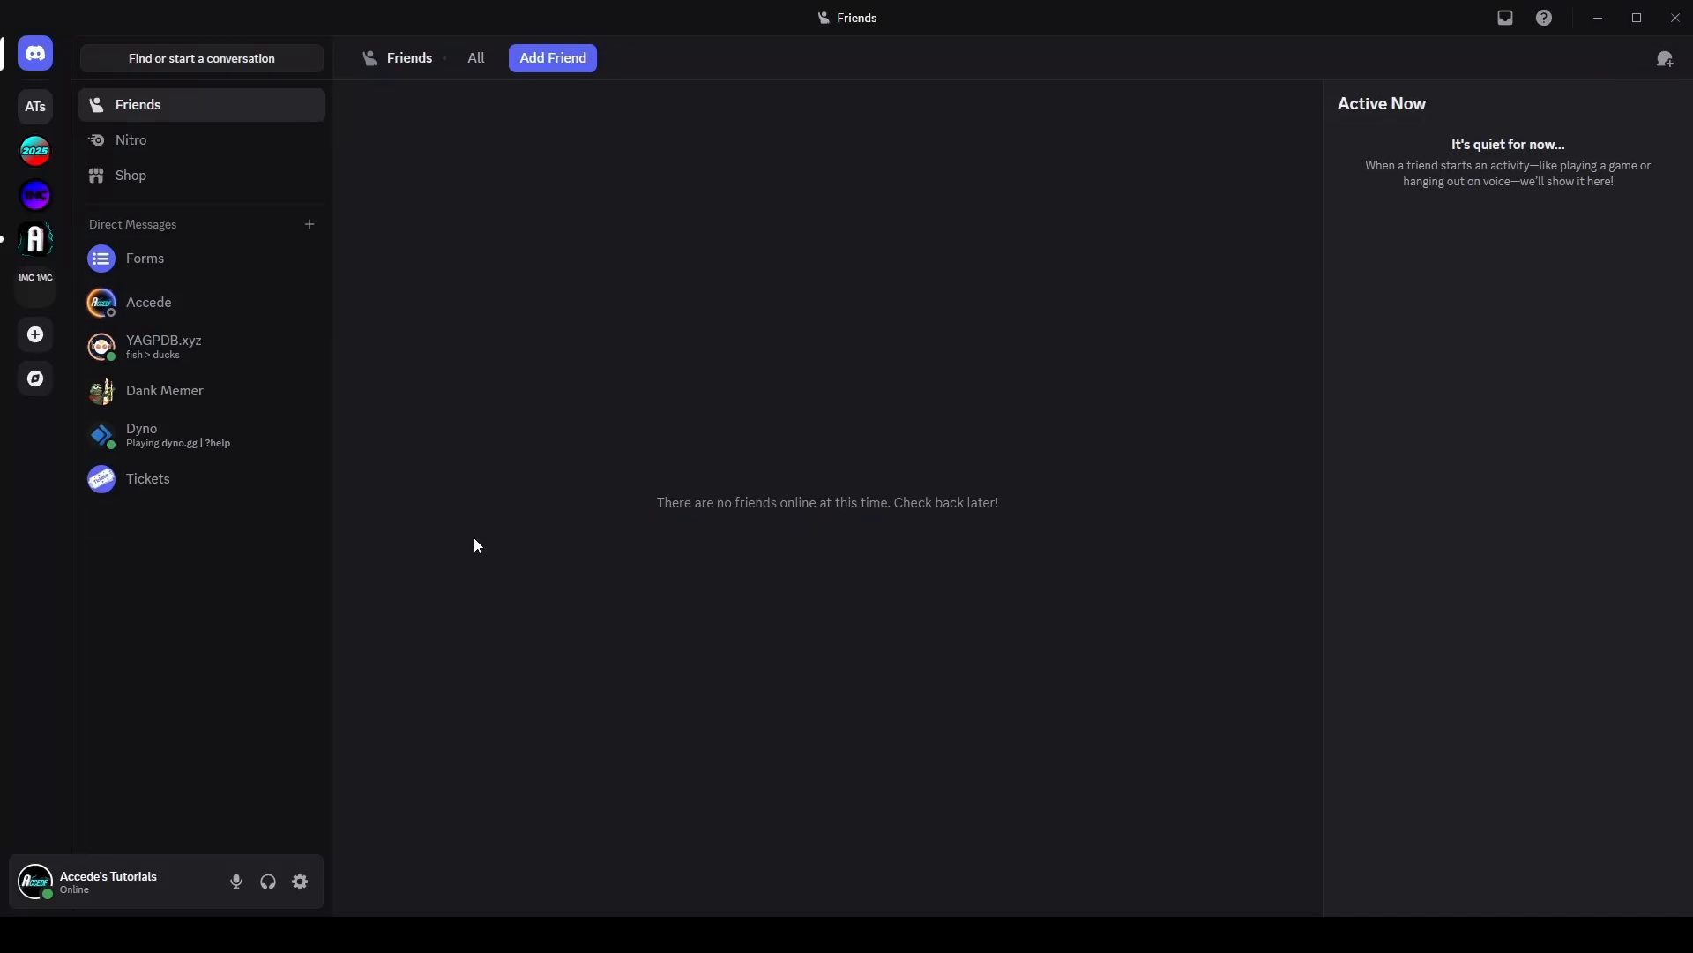
Filter the Experiments settings page by 'refresh' to list the Desktop Refresh experiments
left_click(300, 882)
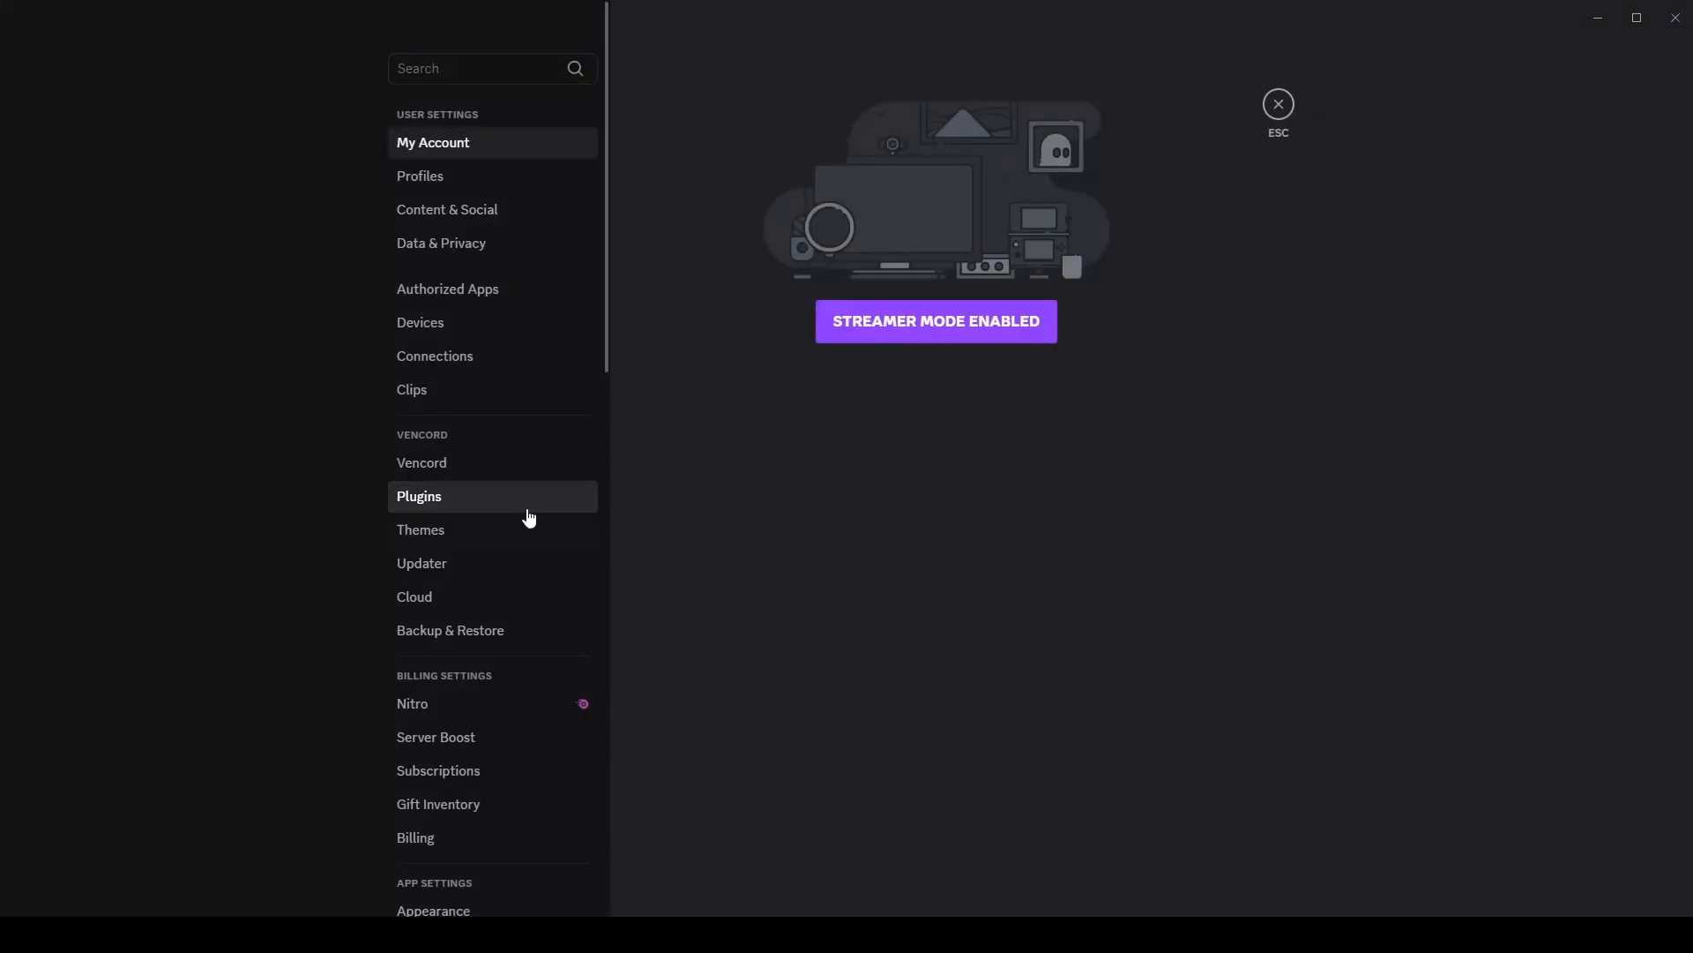
scroll("down", 3)
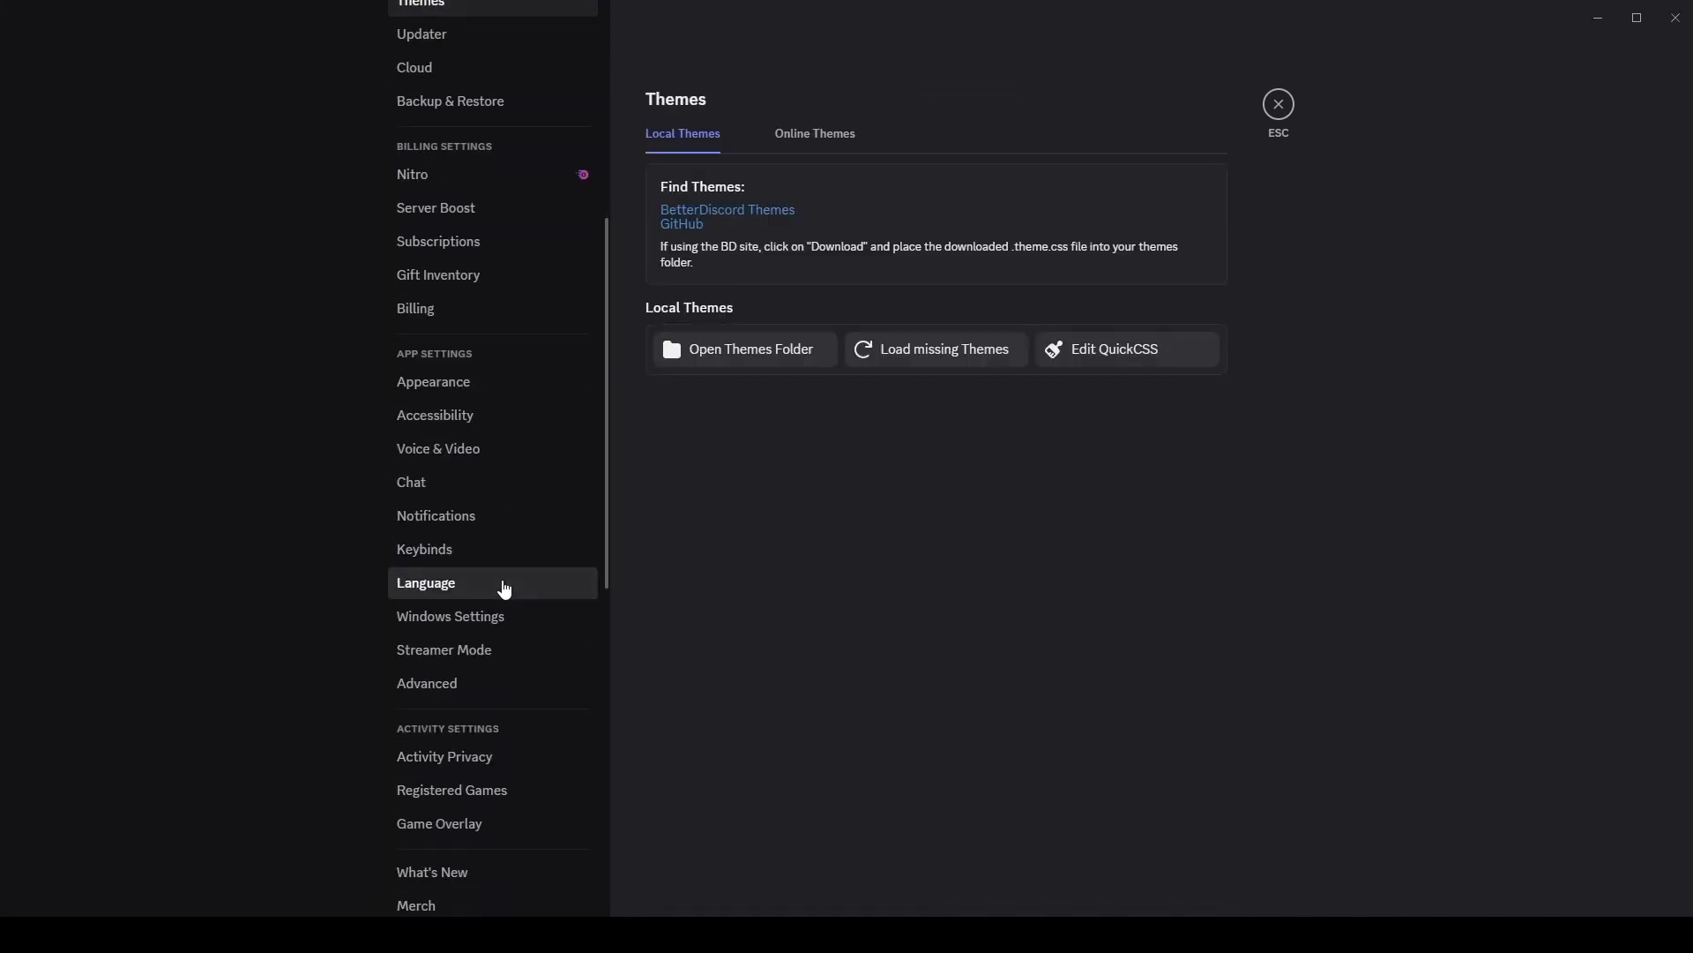
left_click(436, 570)
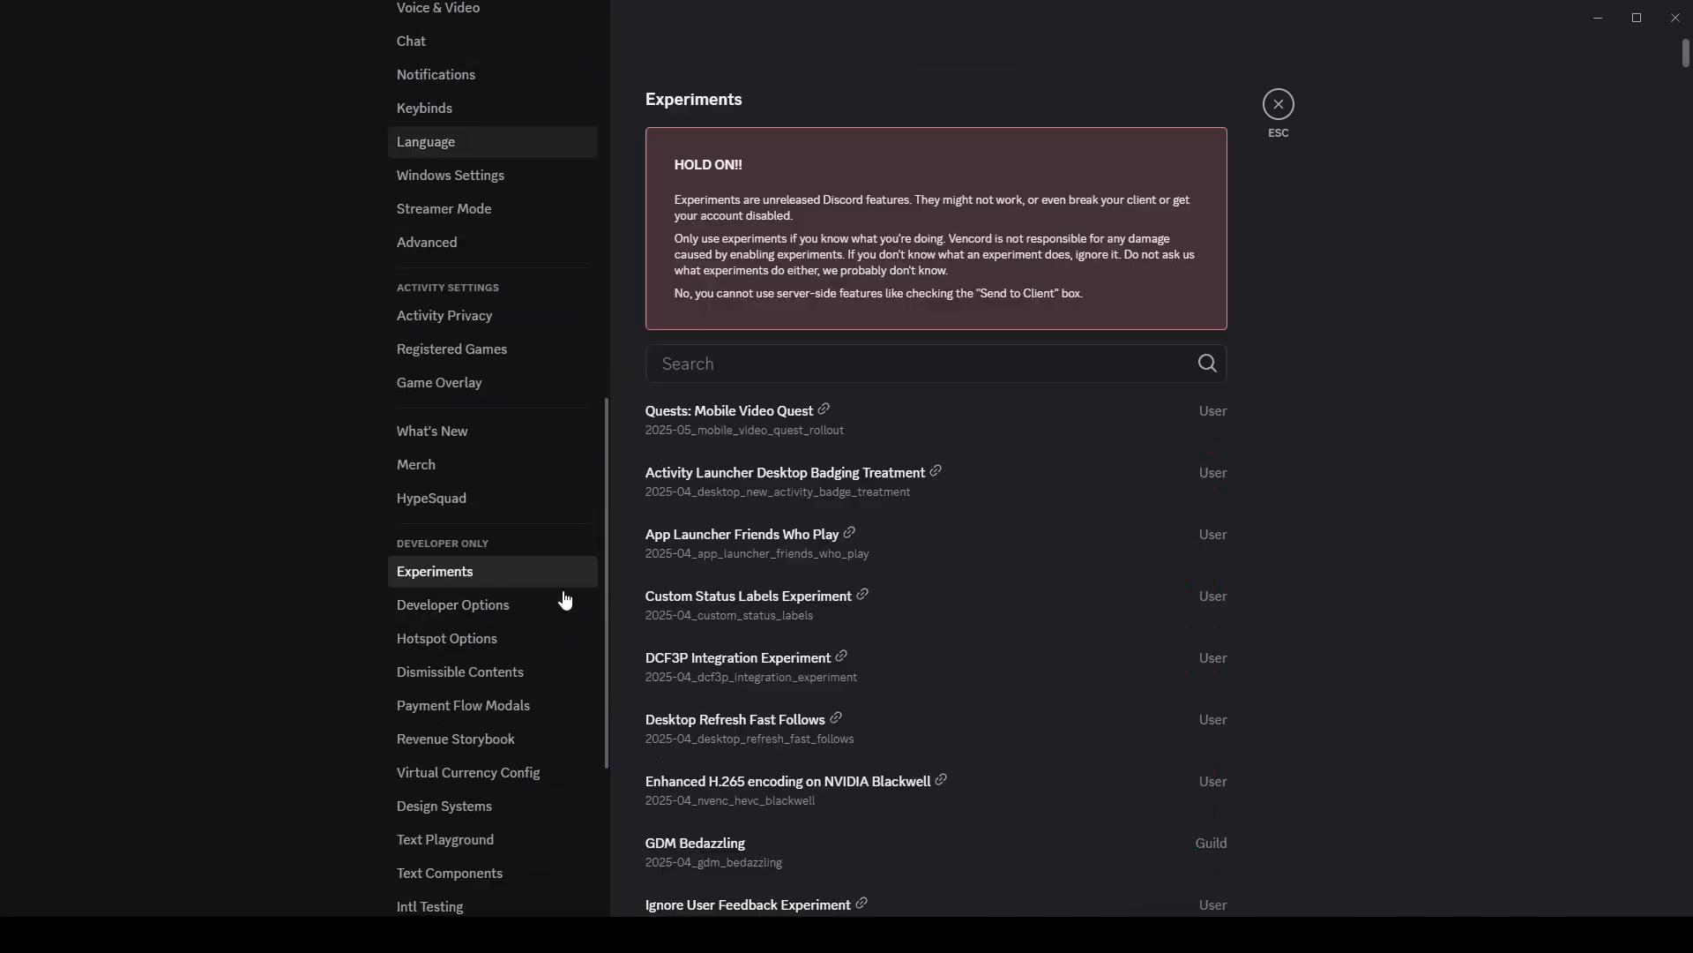
left_click(935, 363)
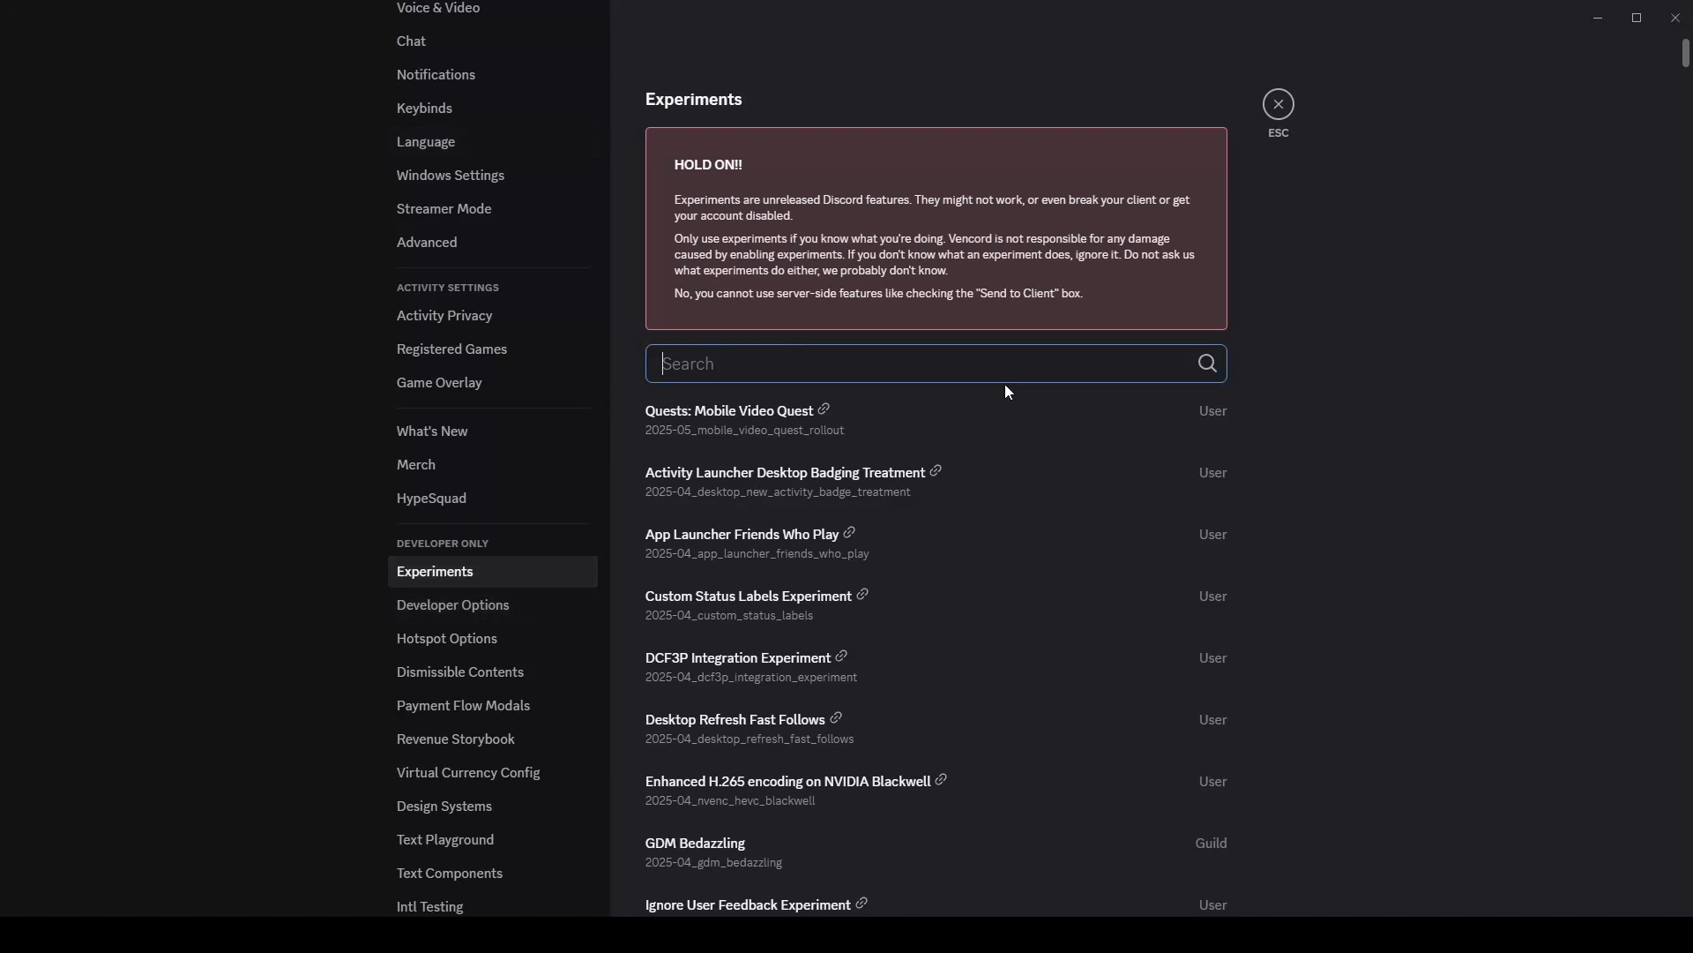
type("visua")
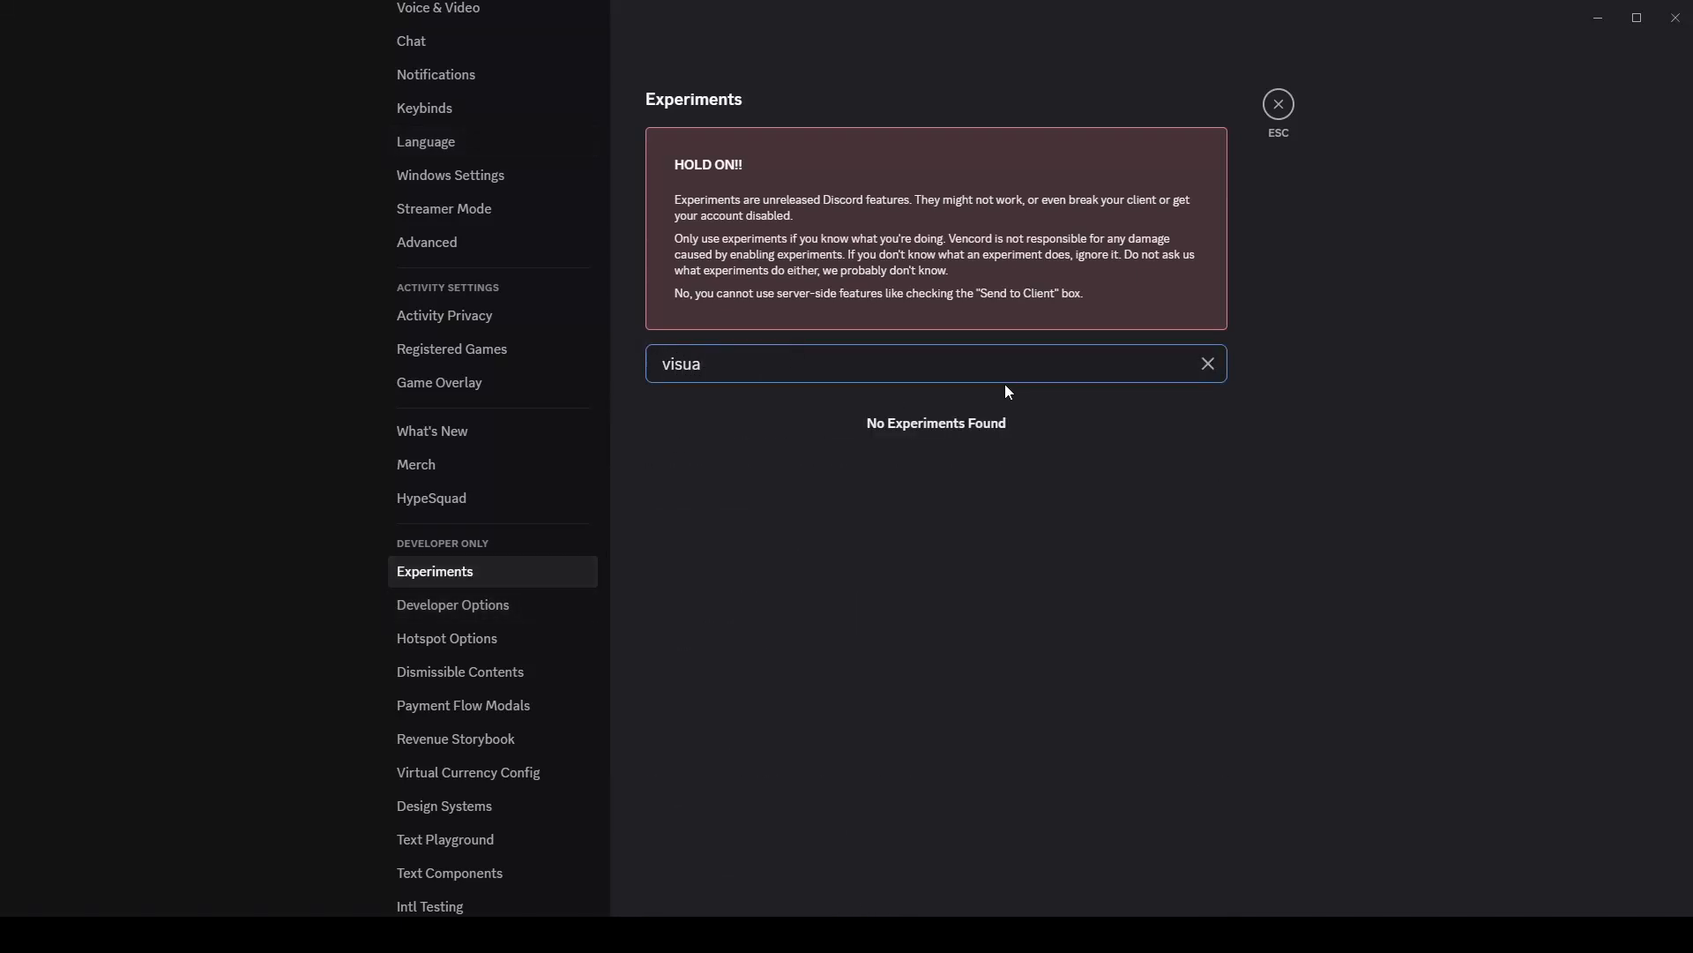
type("refresh")
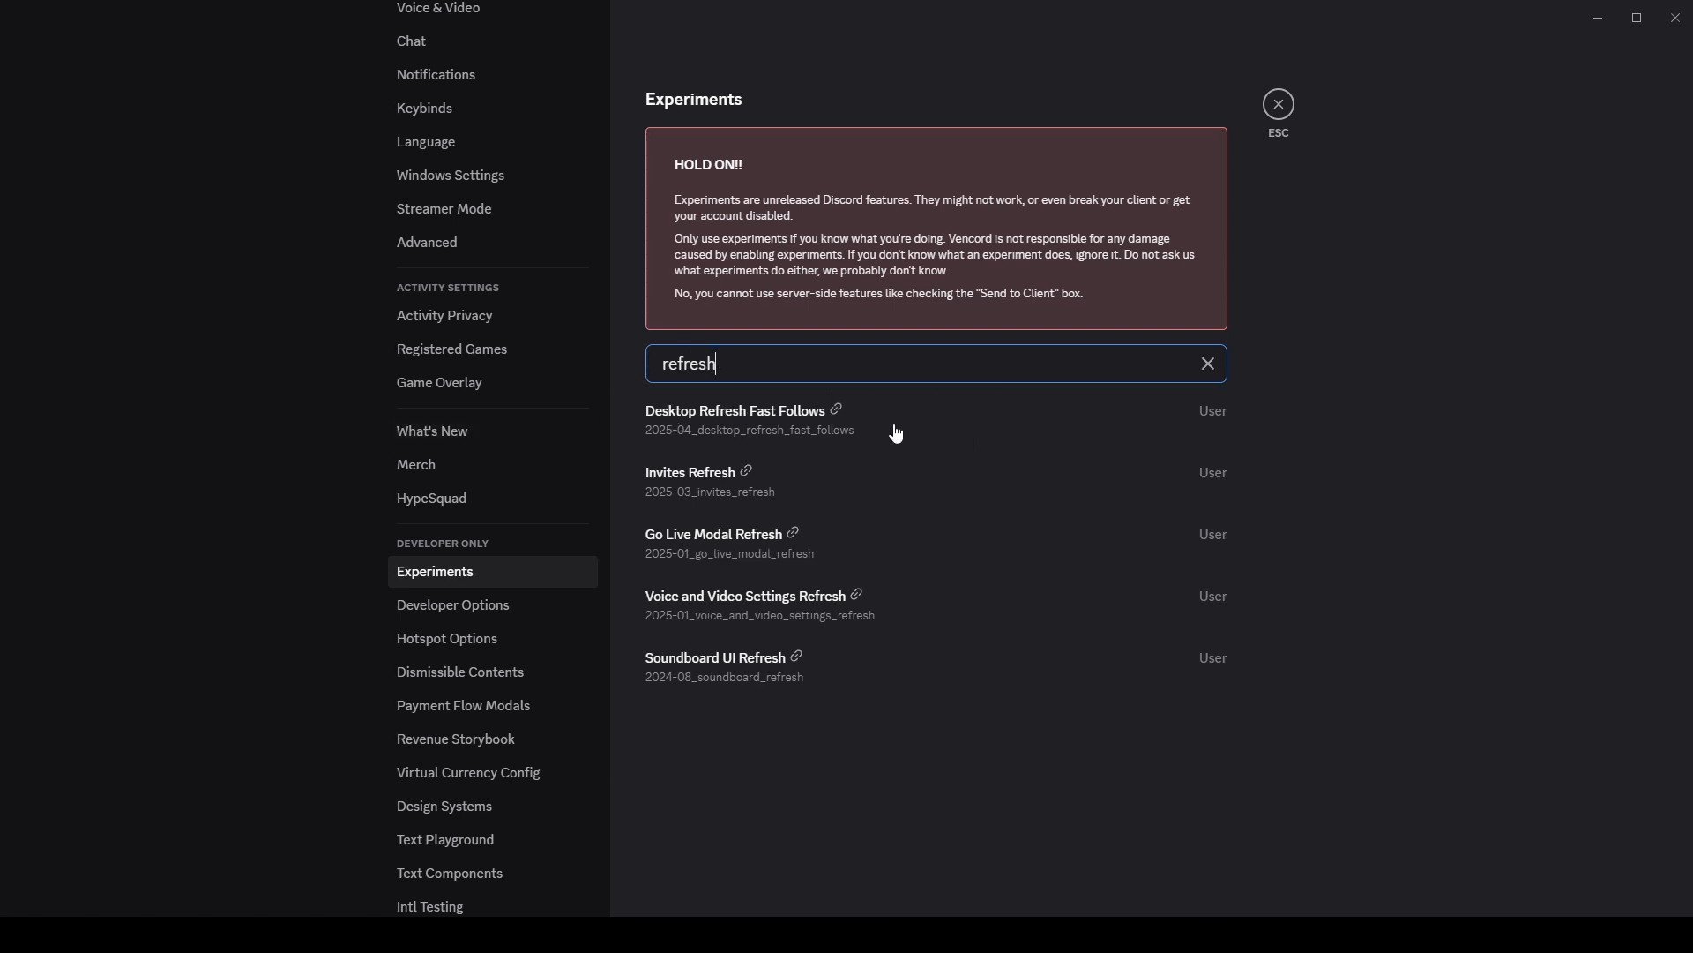
Clear the Desktop Refresh Fast Follows bucket override and the experiments search filter
left_click(933, 489)
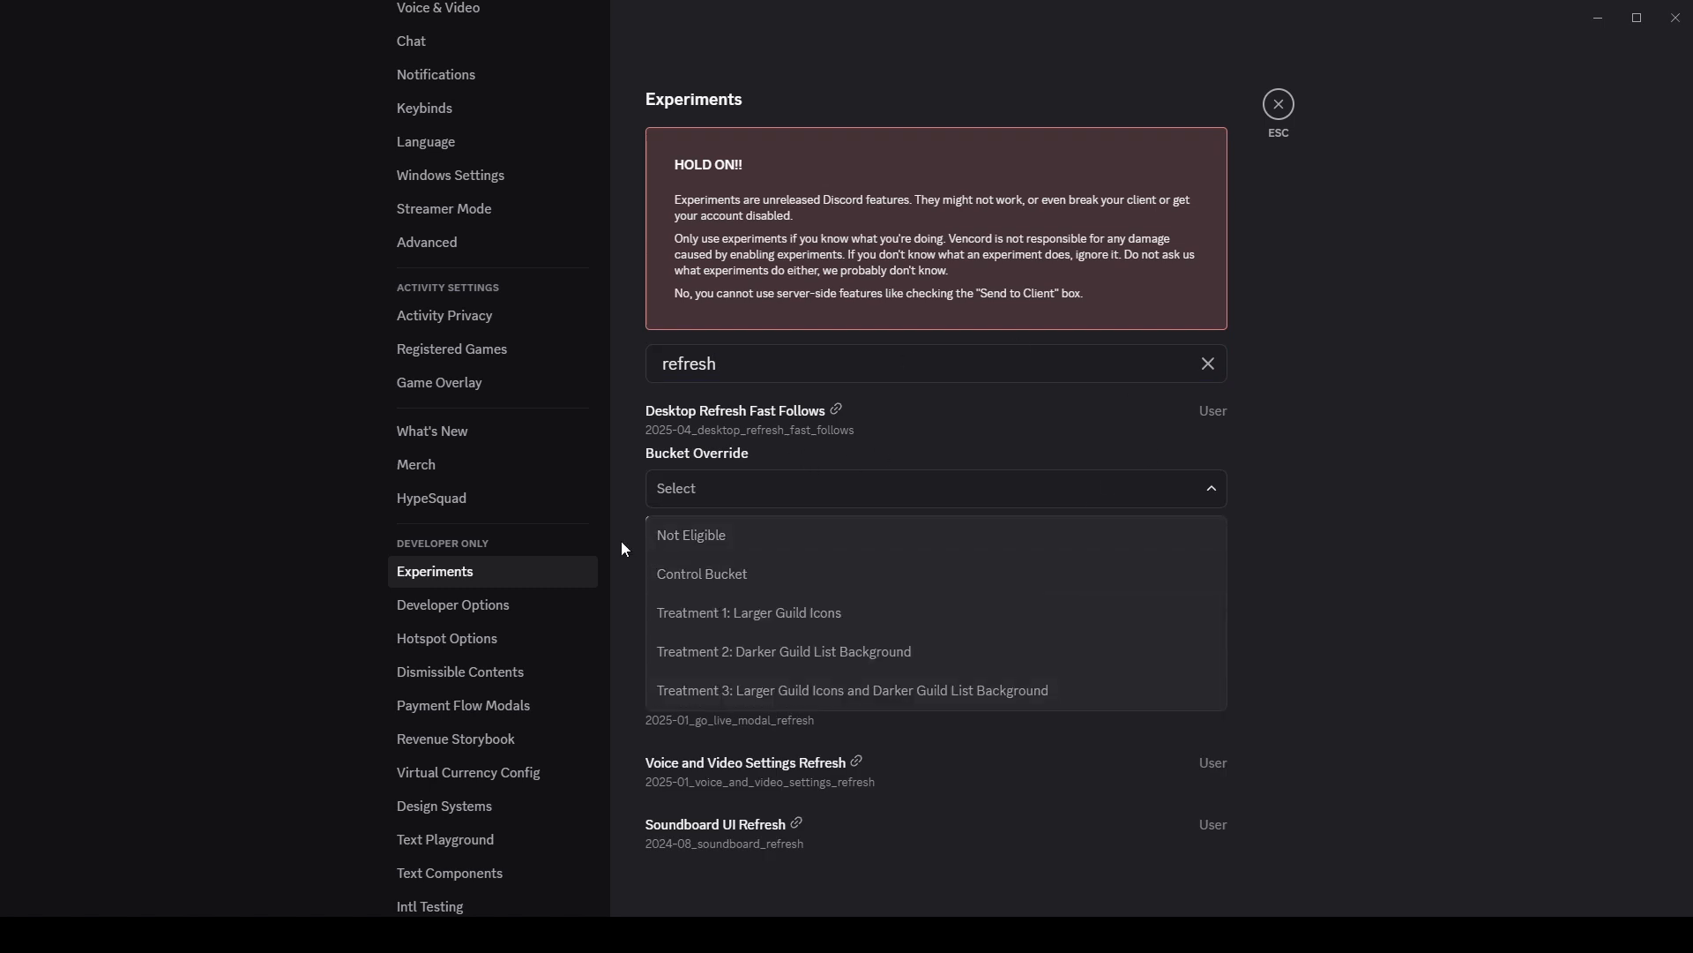
left_click(690, 534)
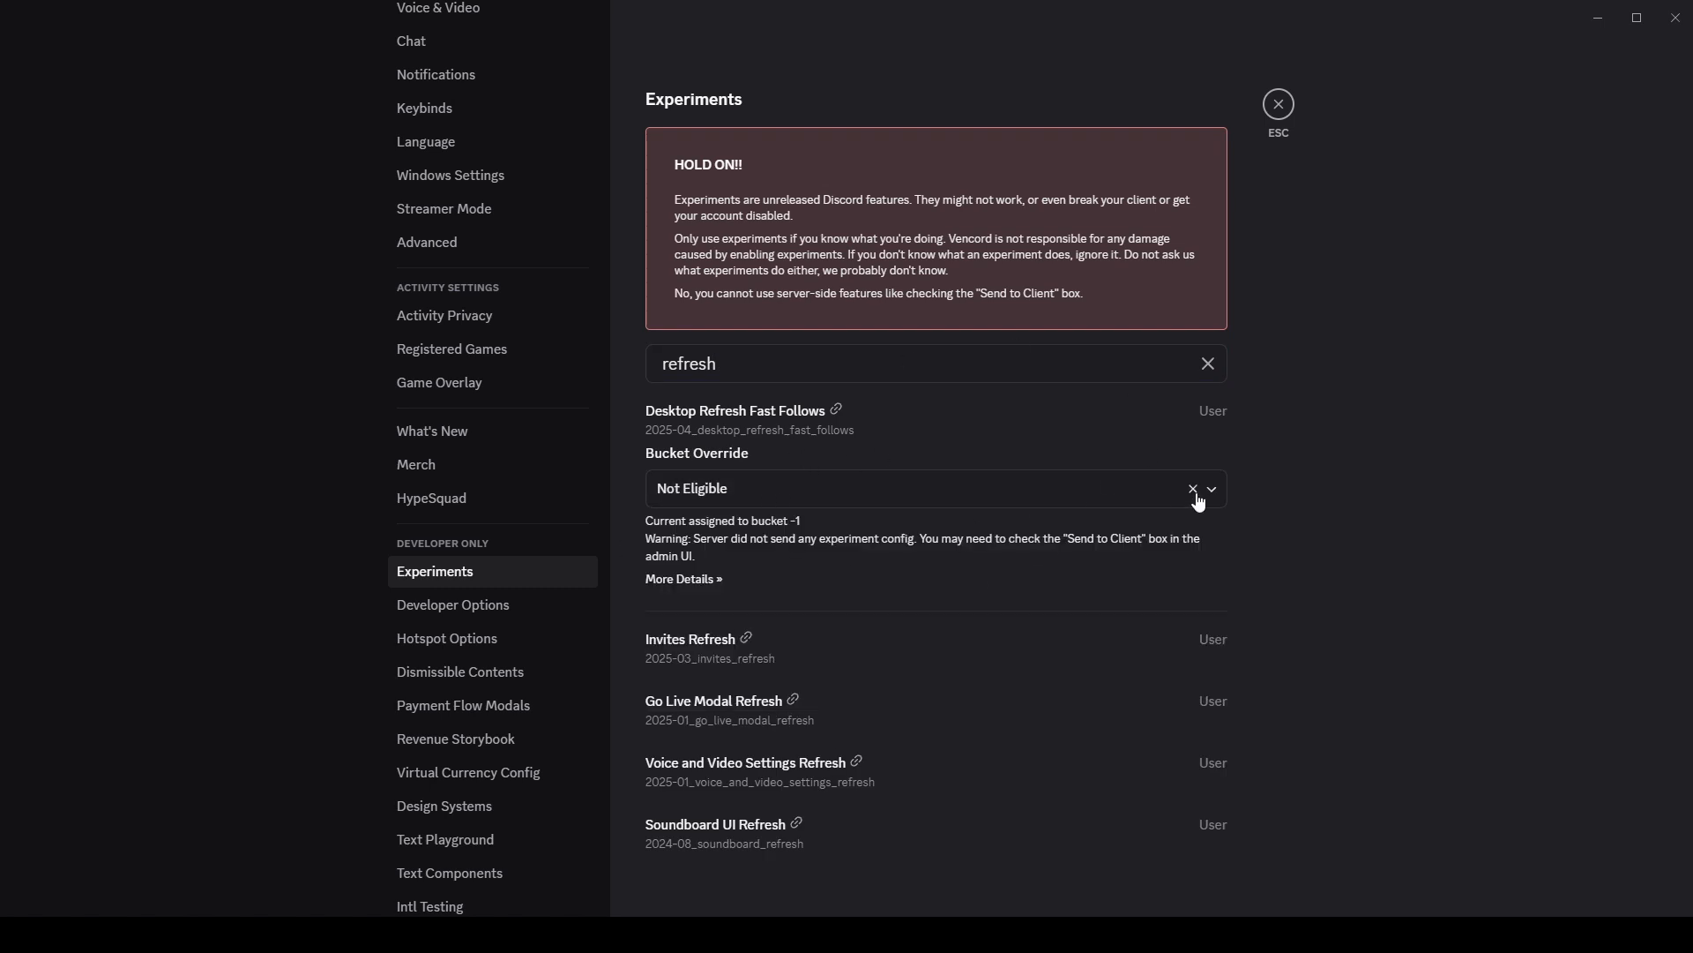
left_click(1193, 489)
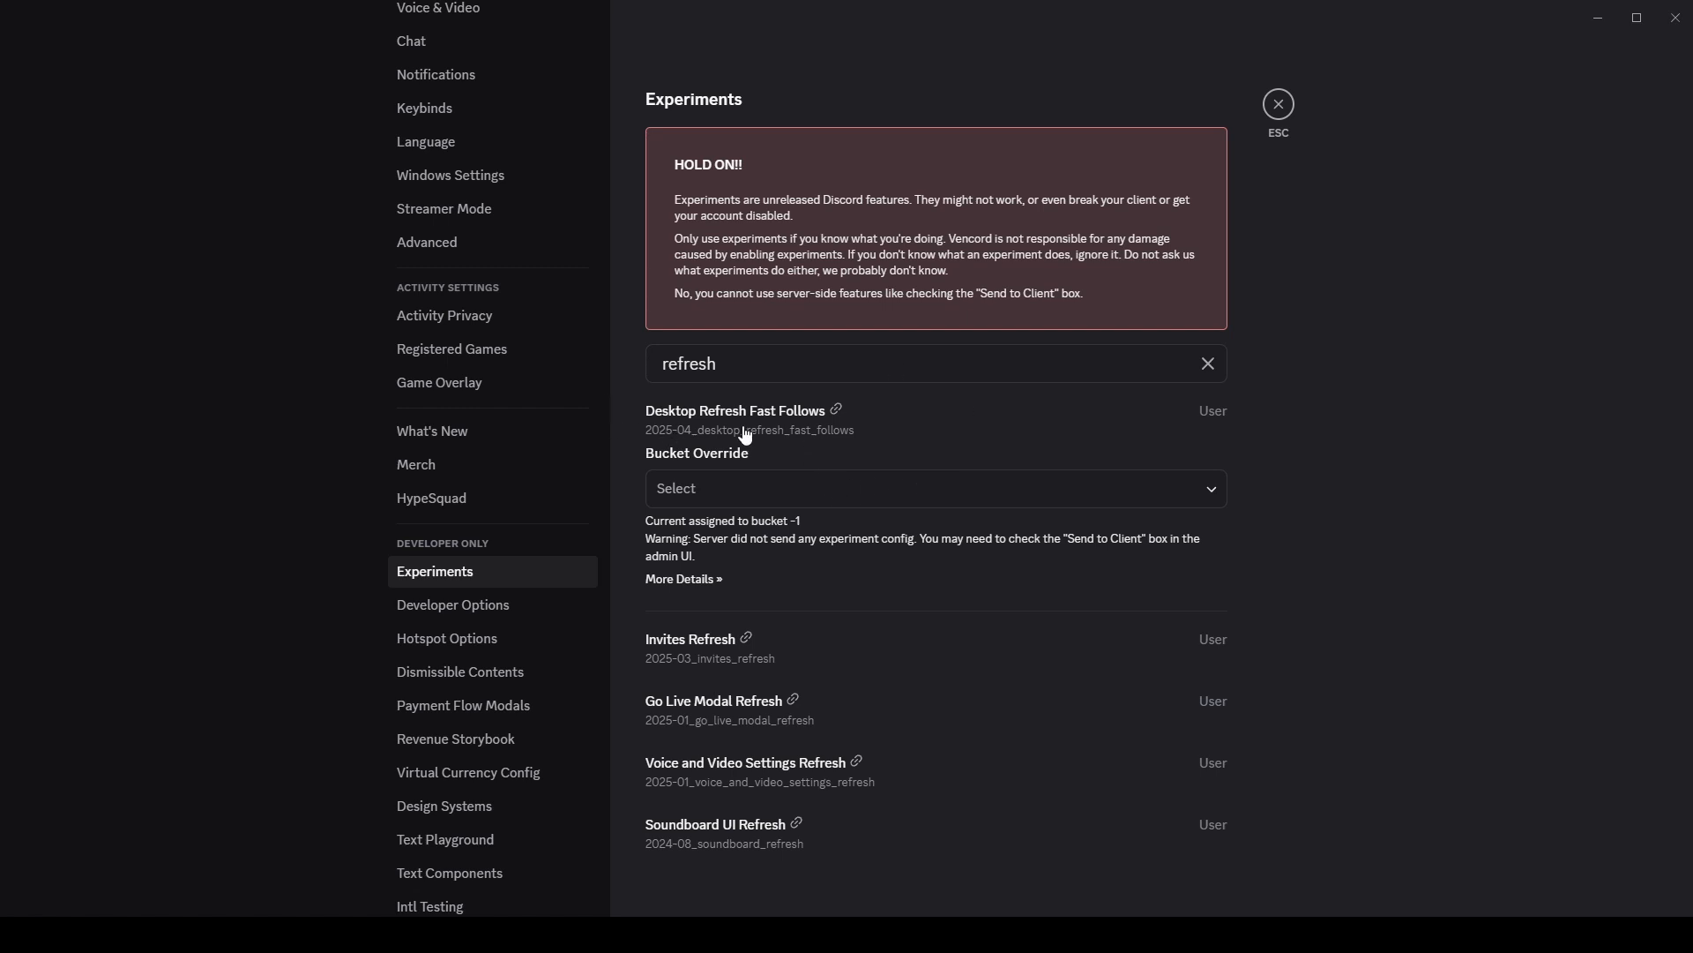
mouse_move(822, 493)
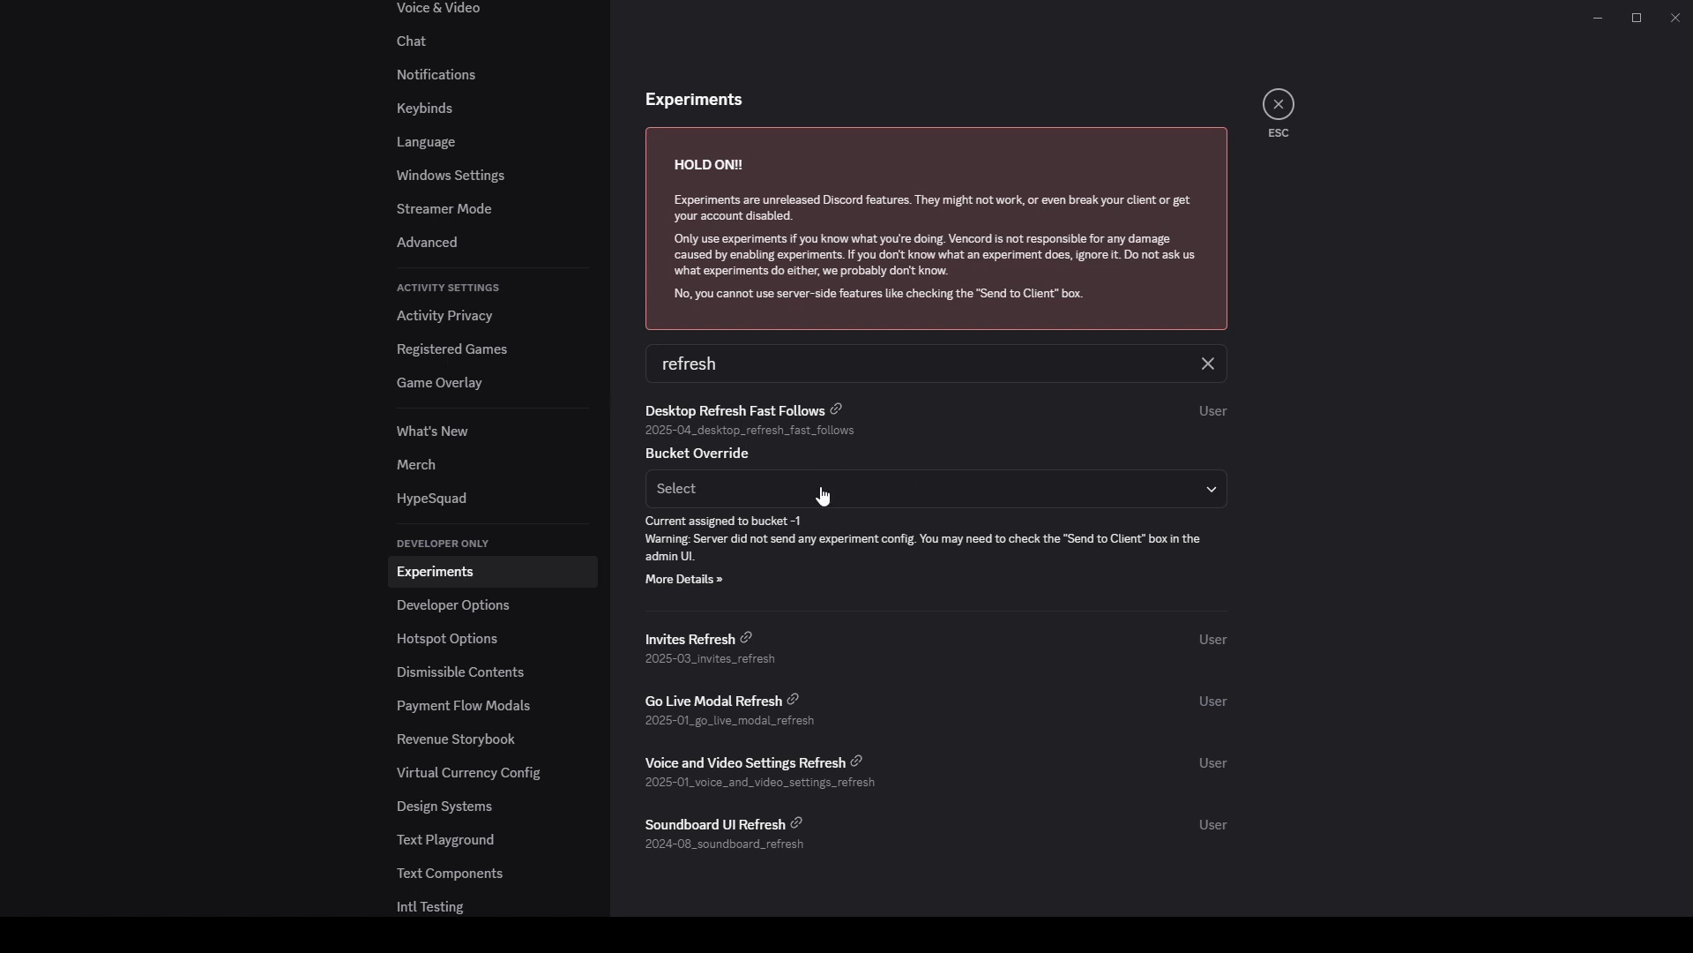
left_click(930, 489)
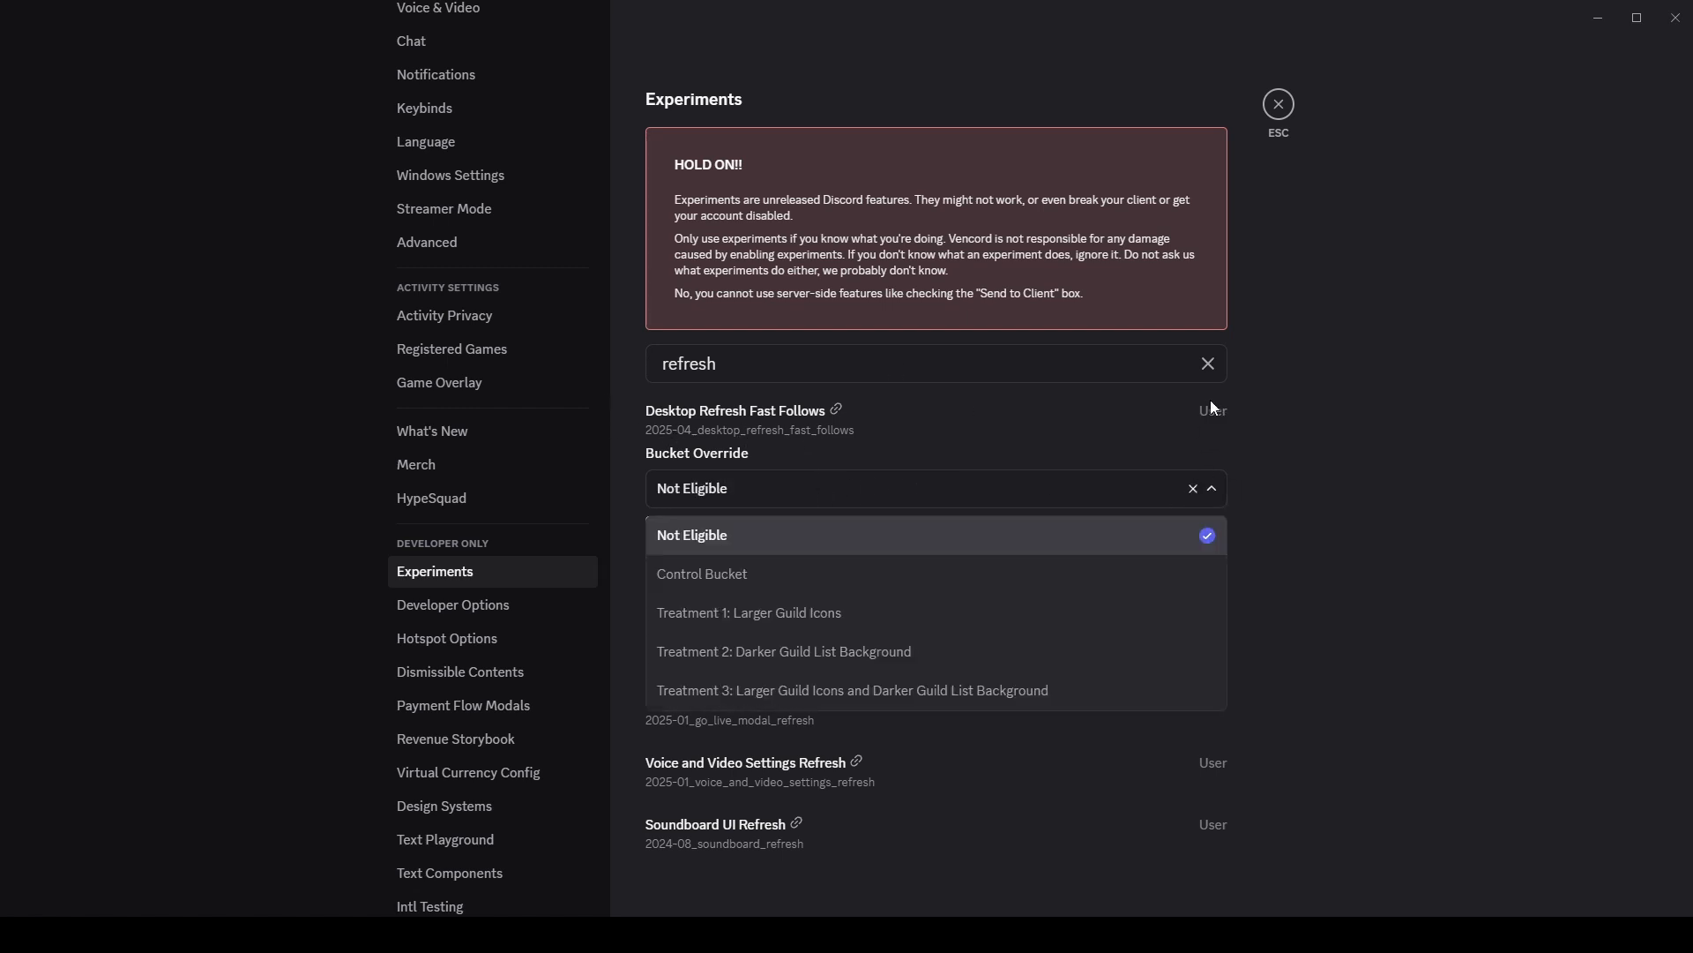
left_click(1206, 363)
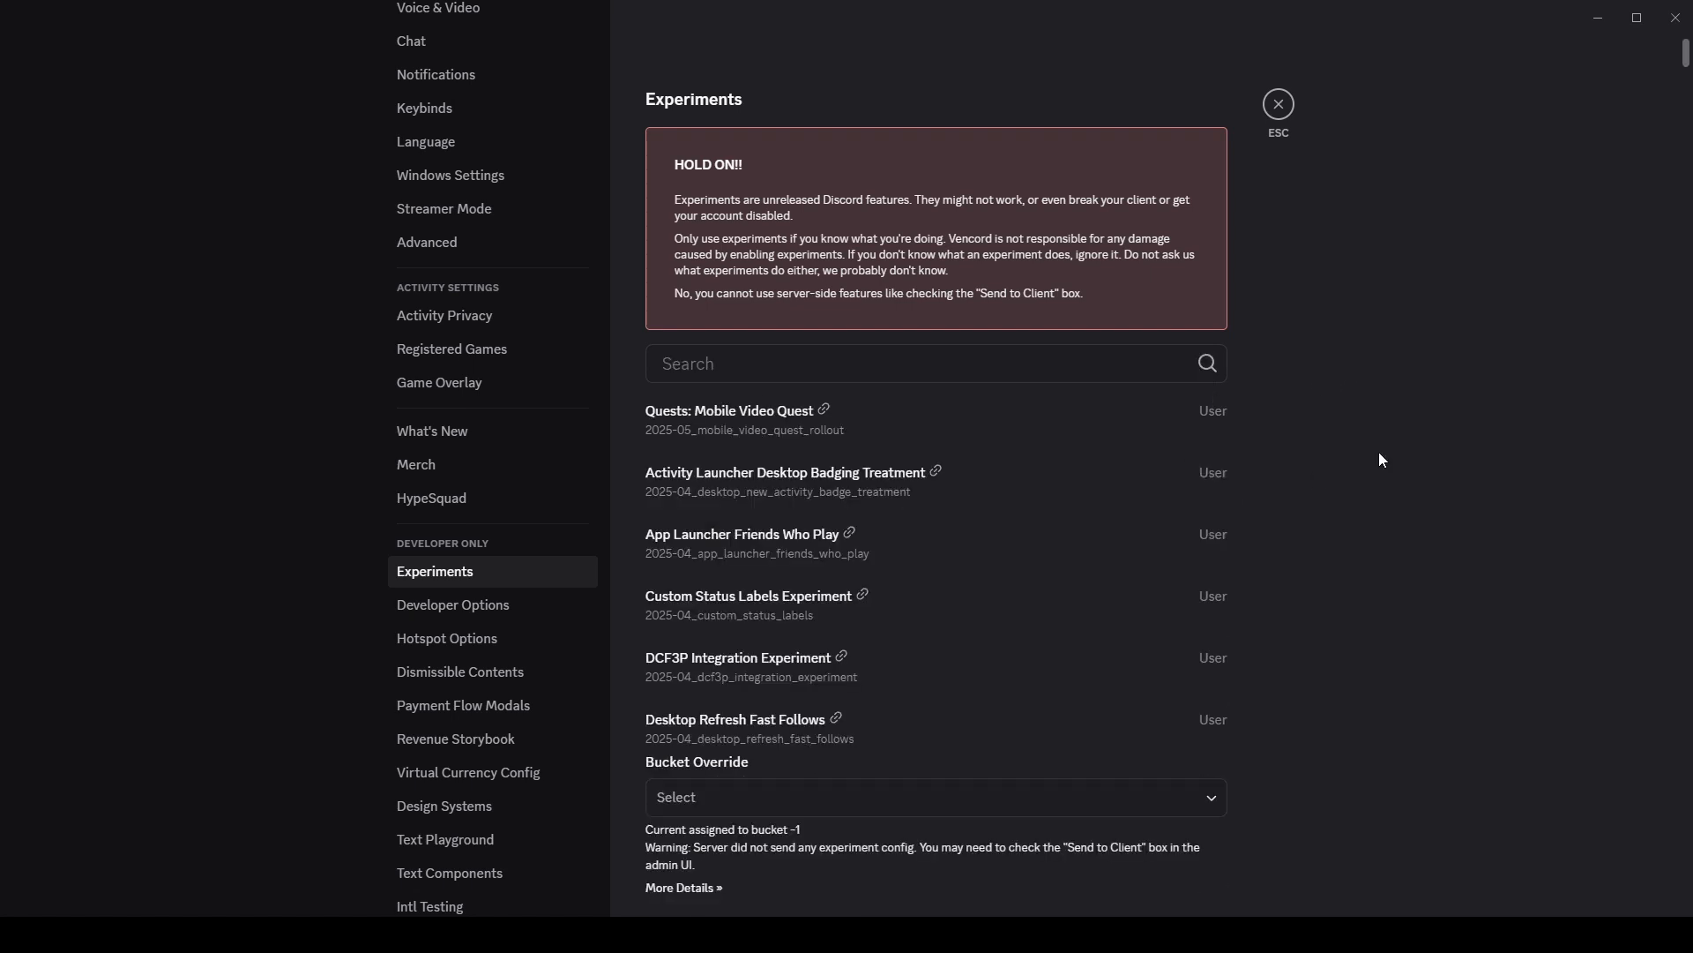
mouse_move(910, 503)
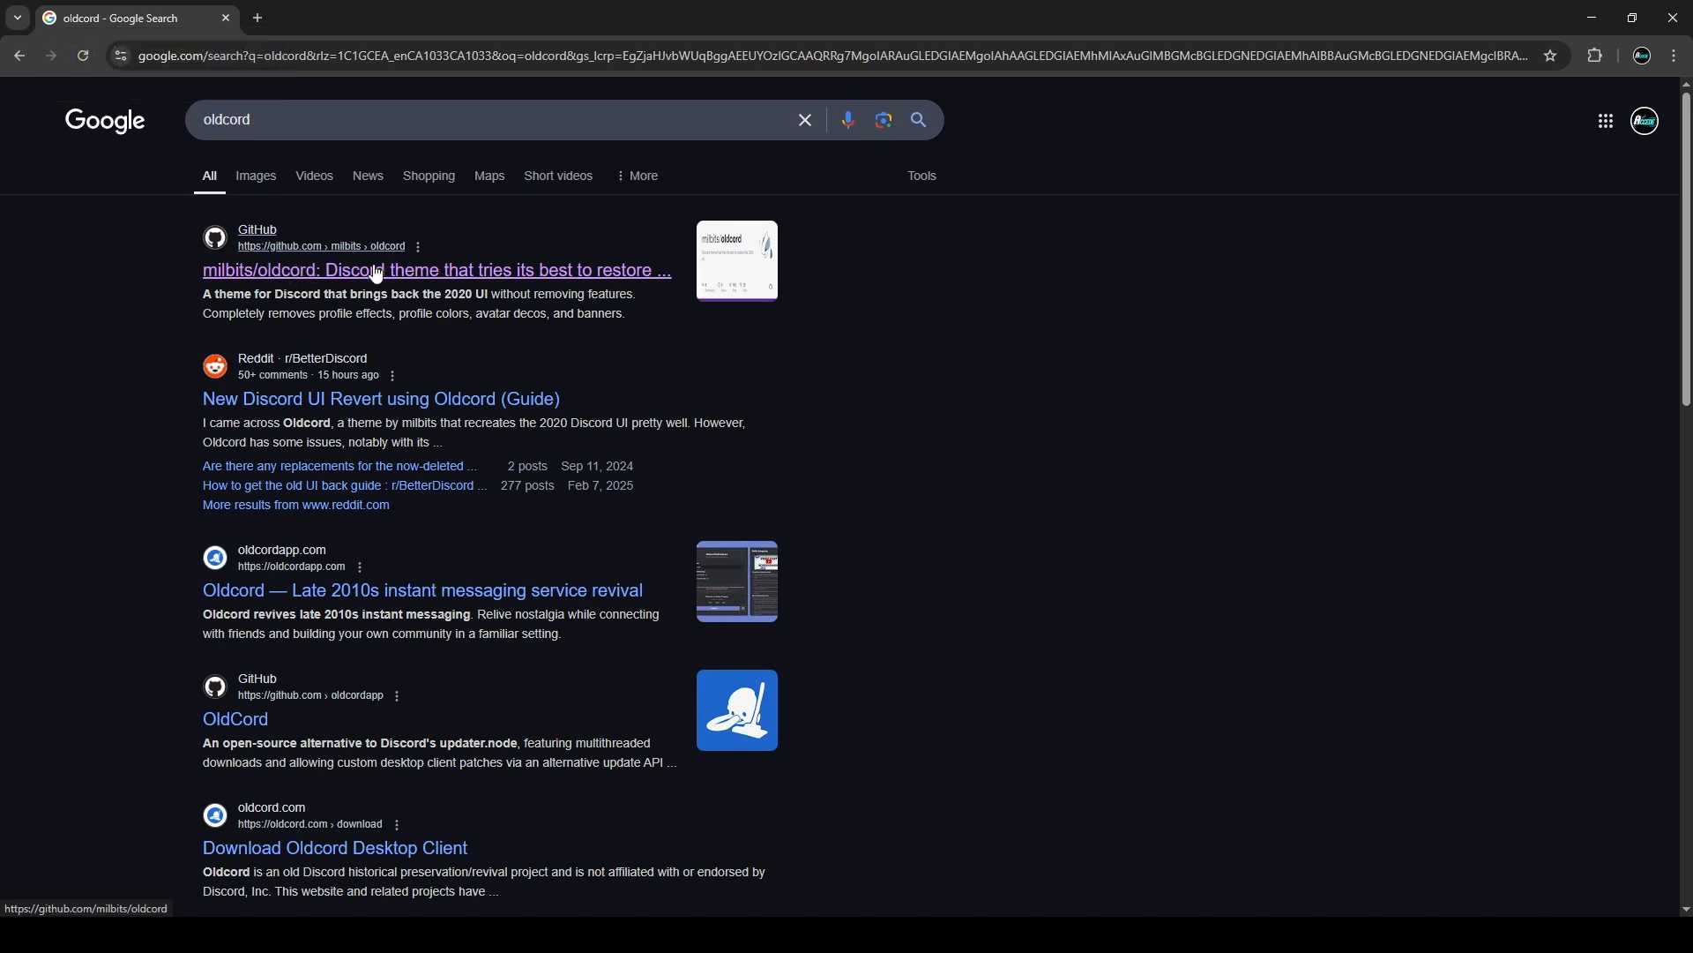
left_click(436, 270)
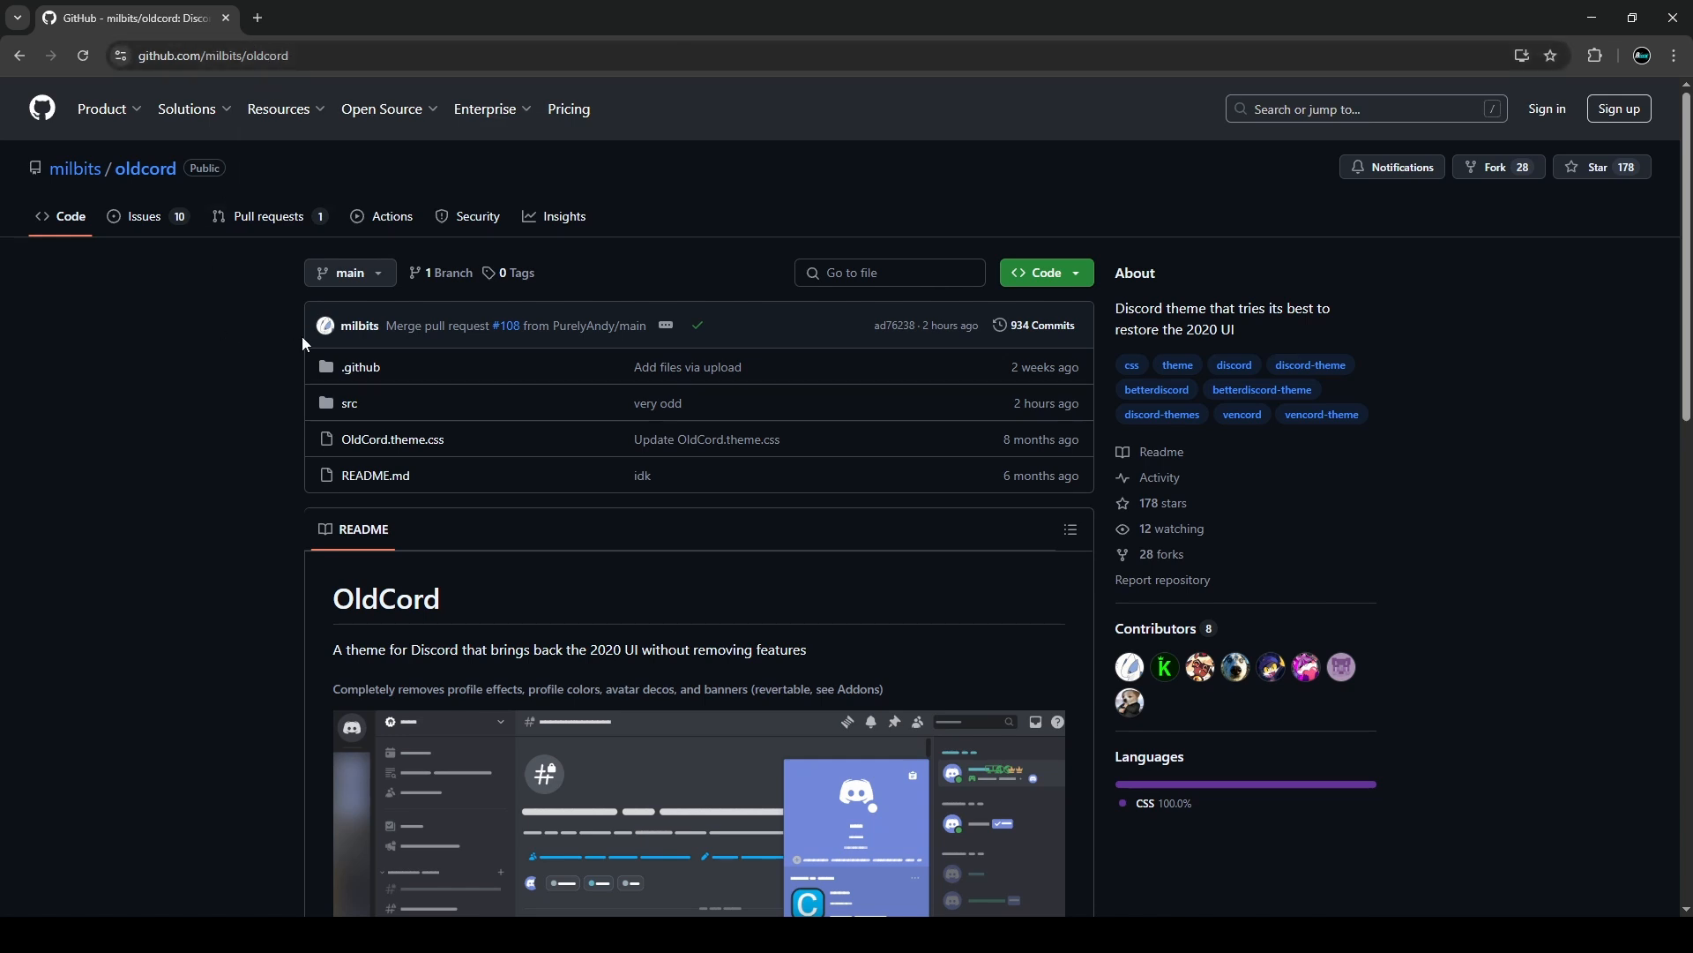
mouse_move(266, 325)
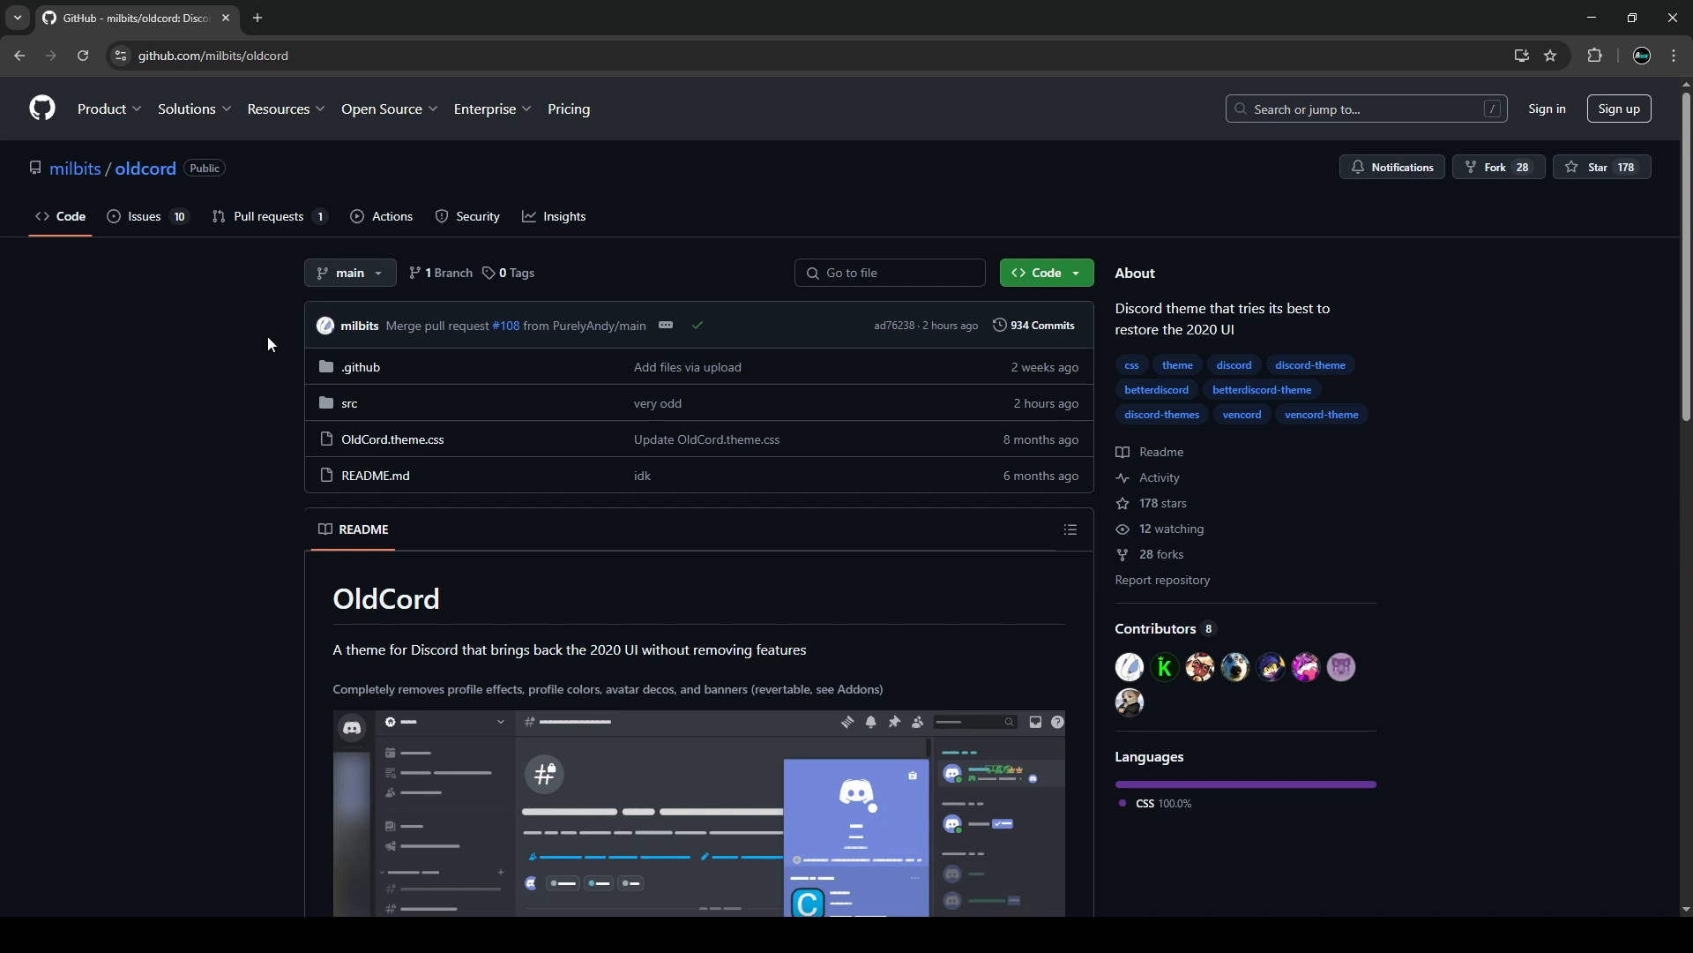
mouse_move(271, 412)
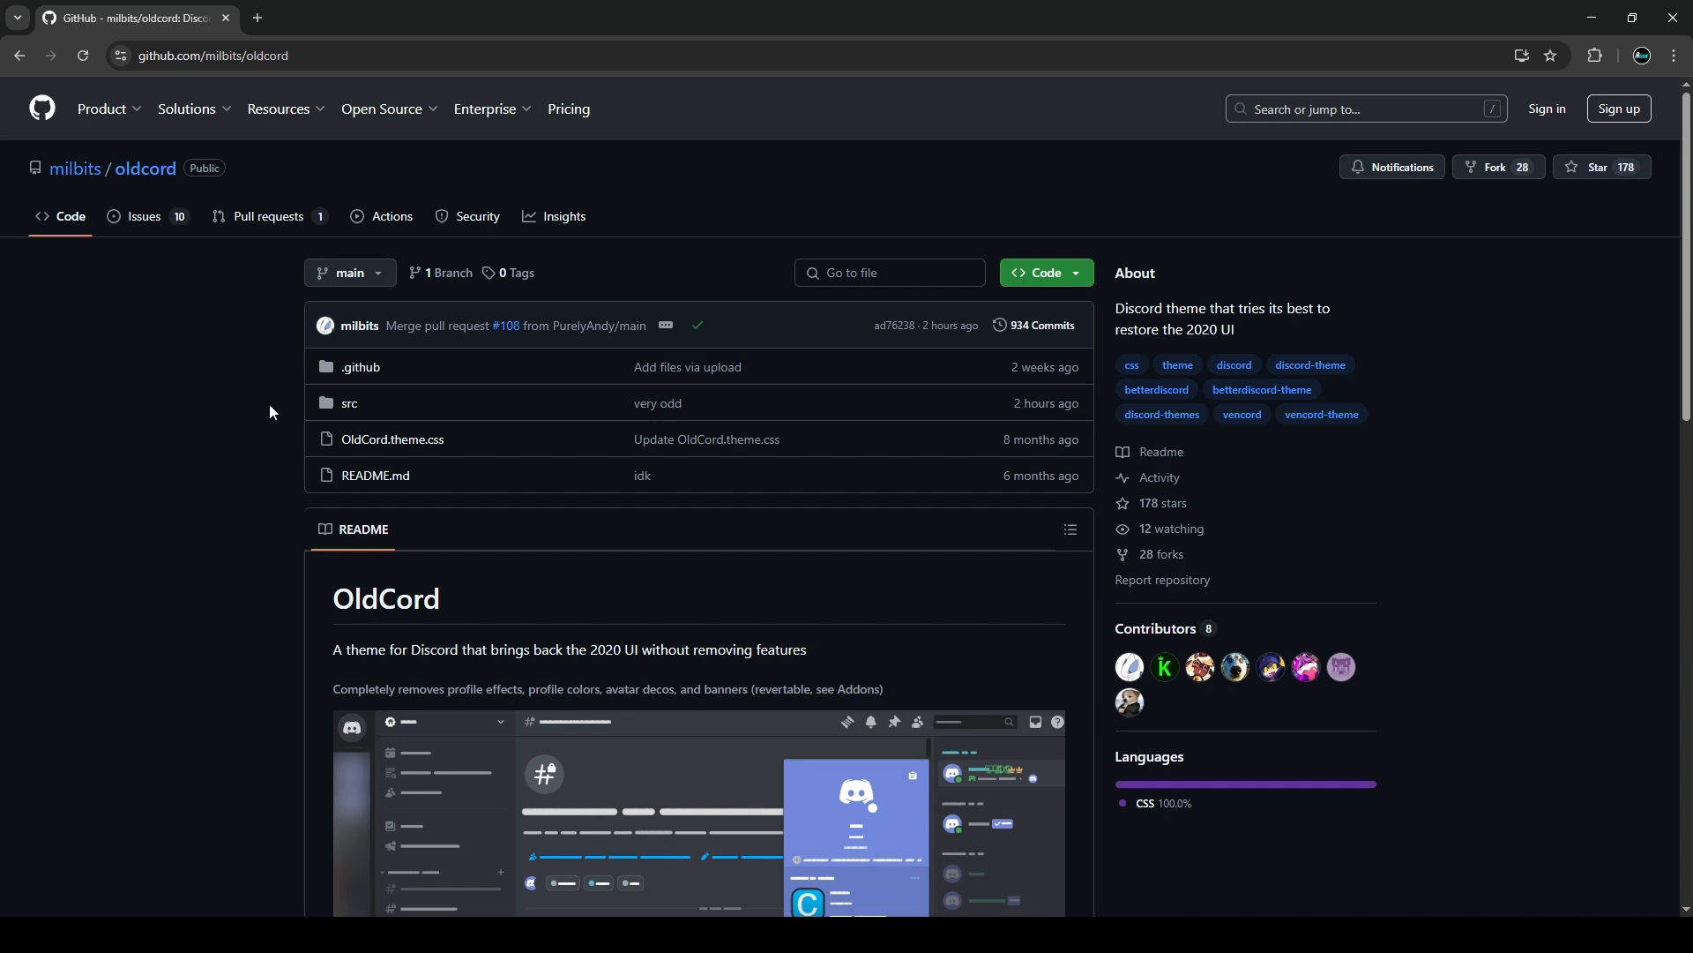
scroll("down", 3)
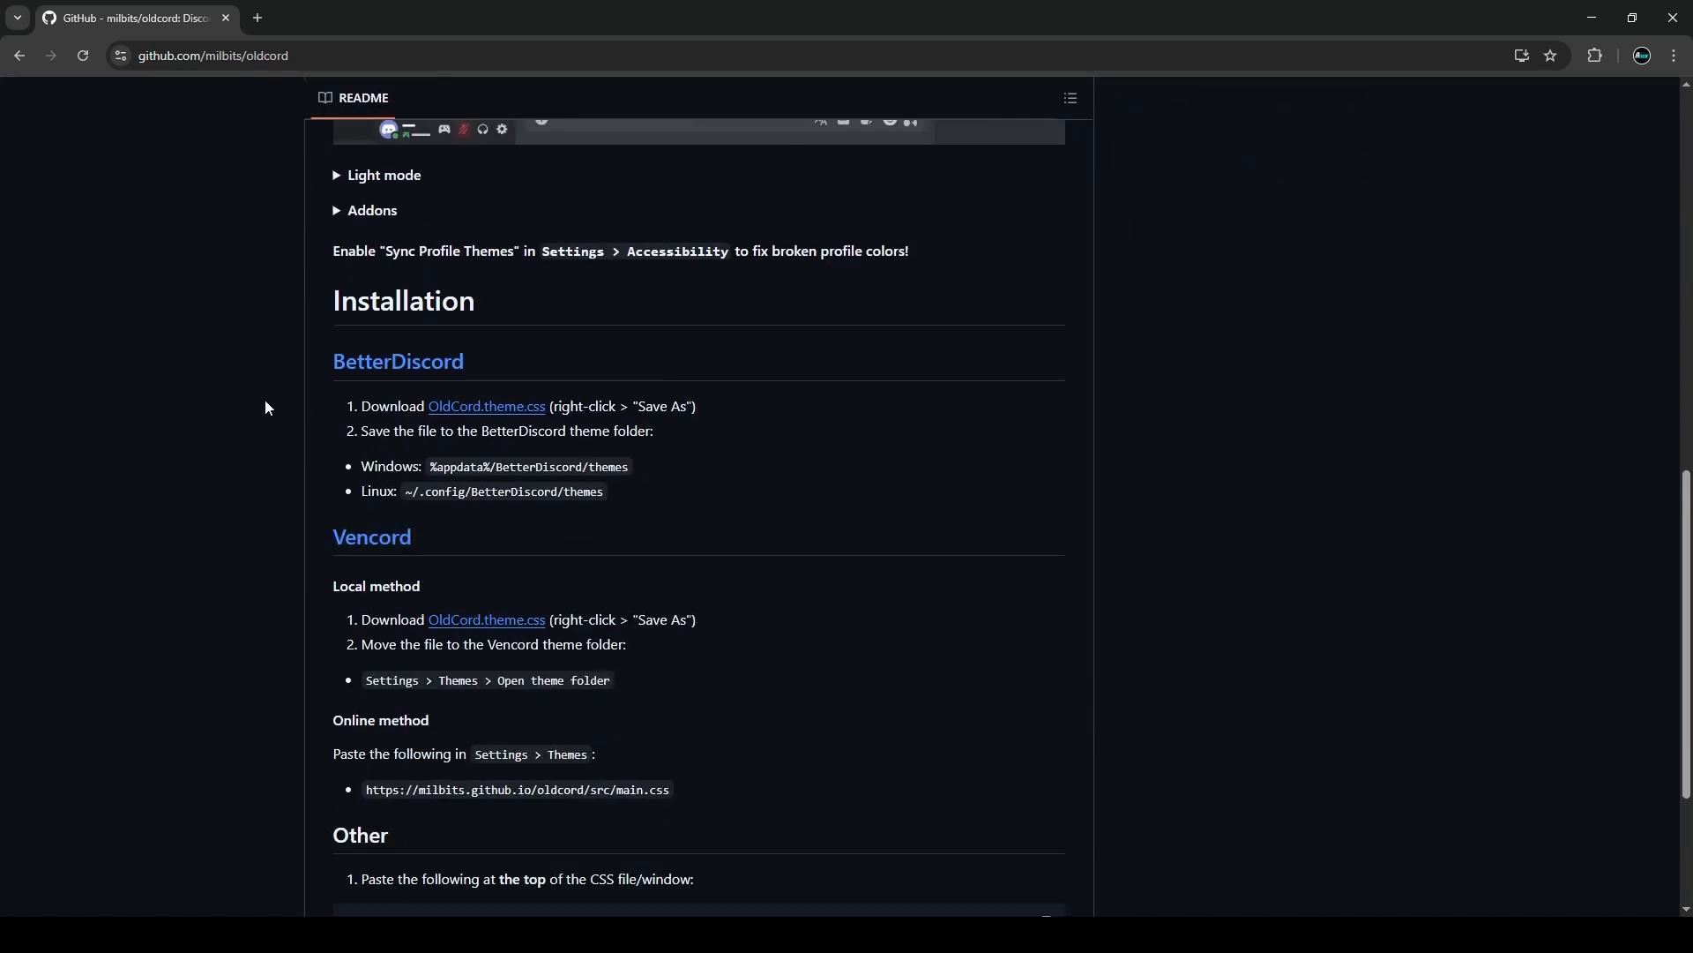
mouse_move(421, 373)
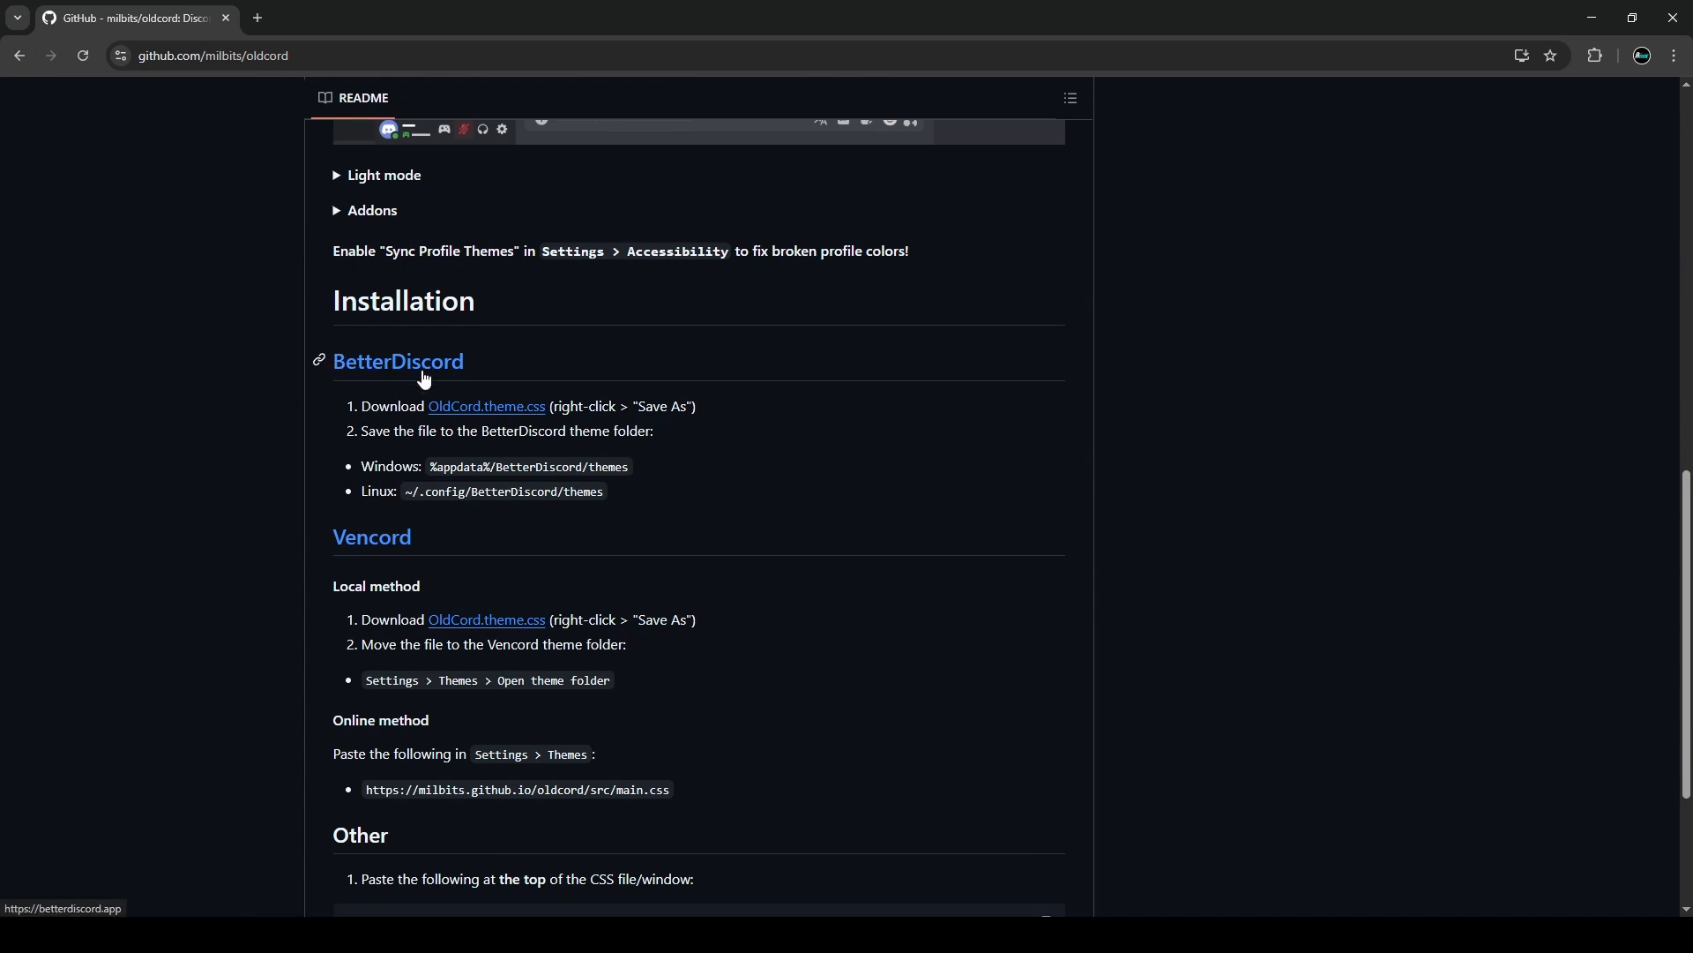
mouse_move(386, 384)
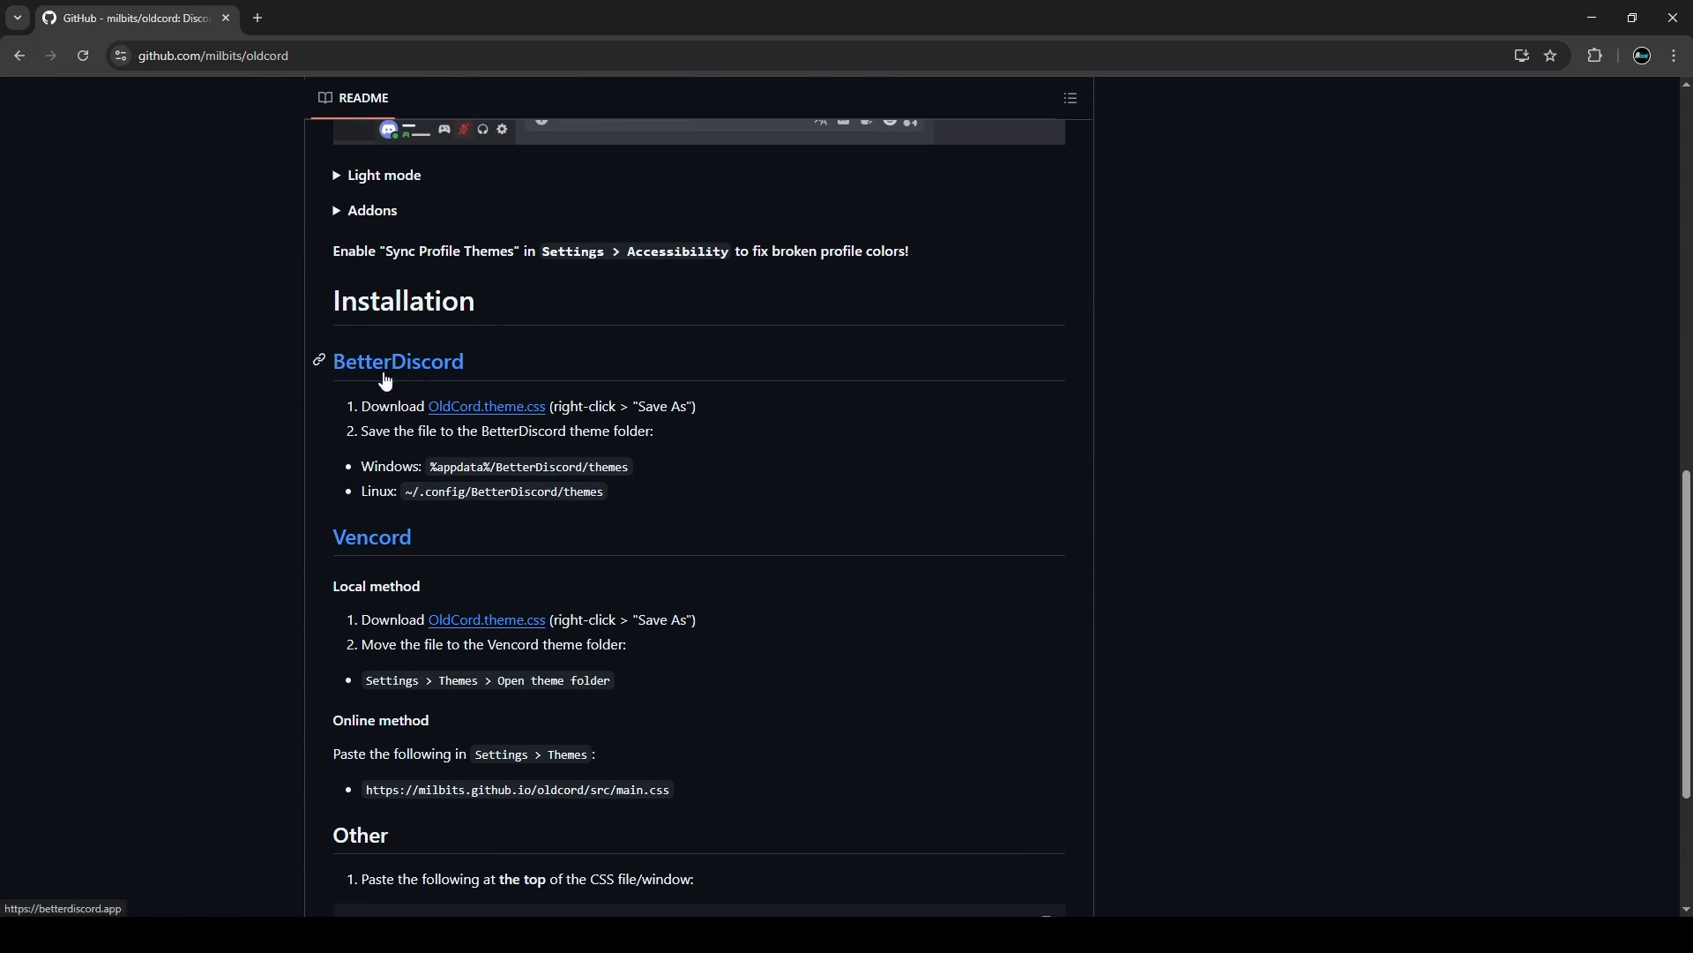
mouse_move(95, 570)
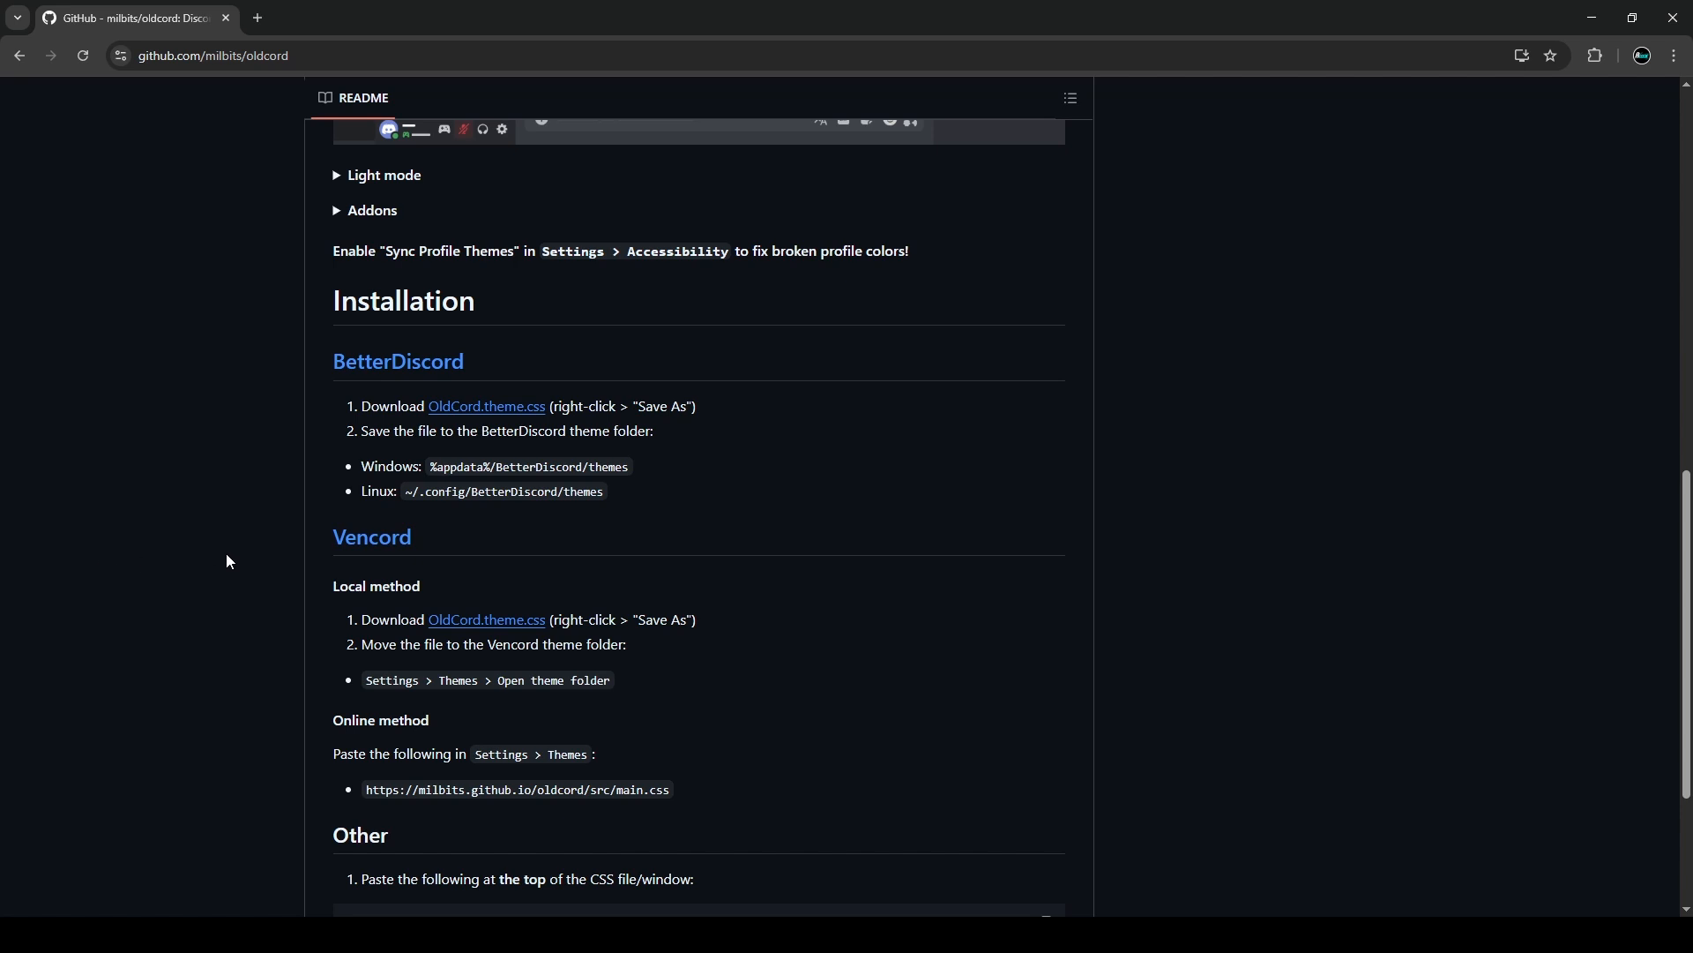
scroll("down", 3)
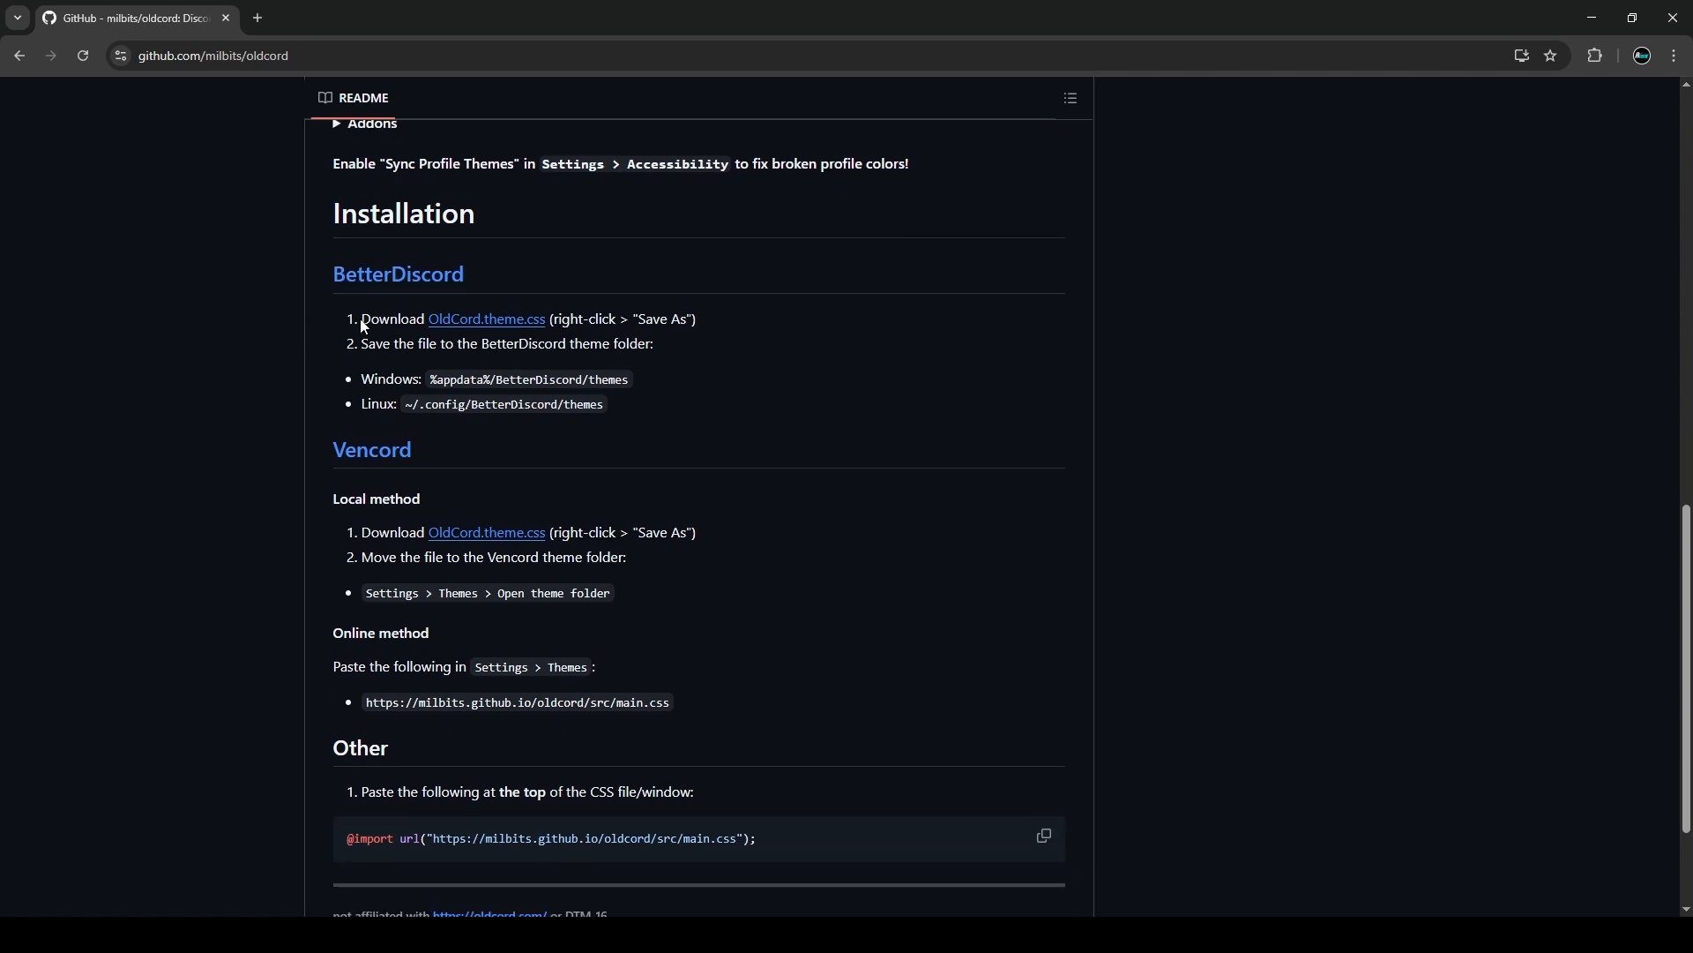
mouse_move(547, 458)
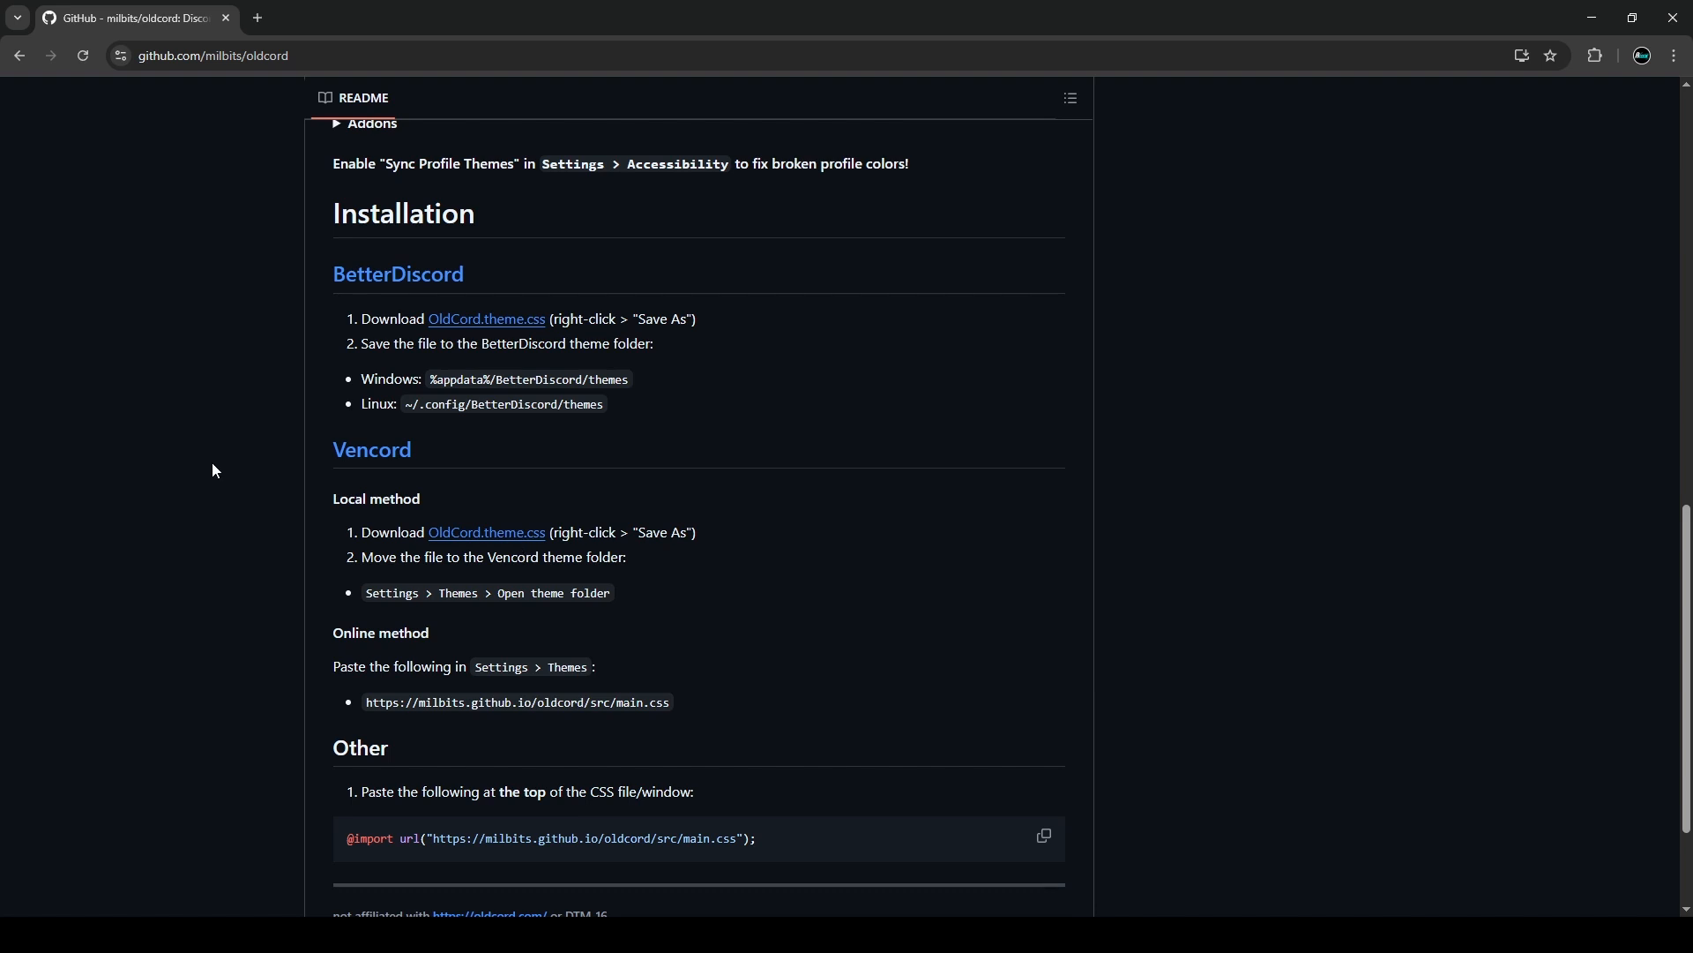
mouse_move(222, 497)
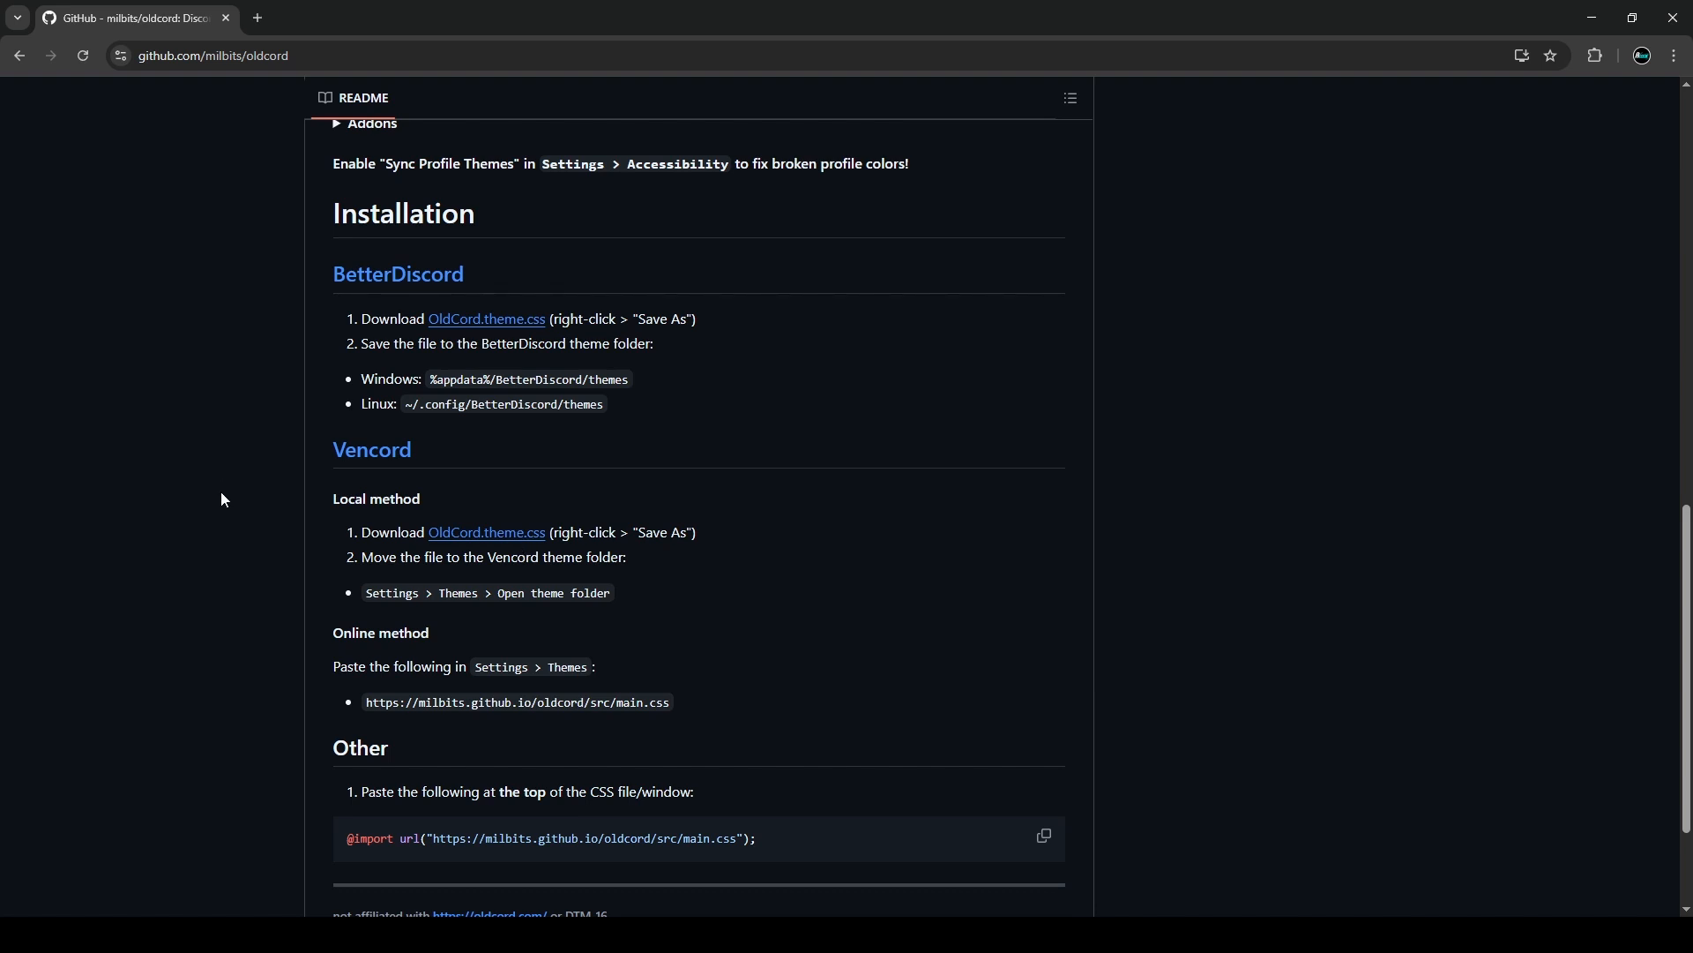
mouse_move(238, 497)
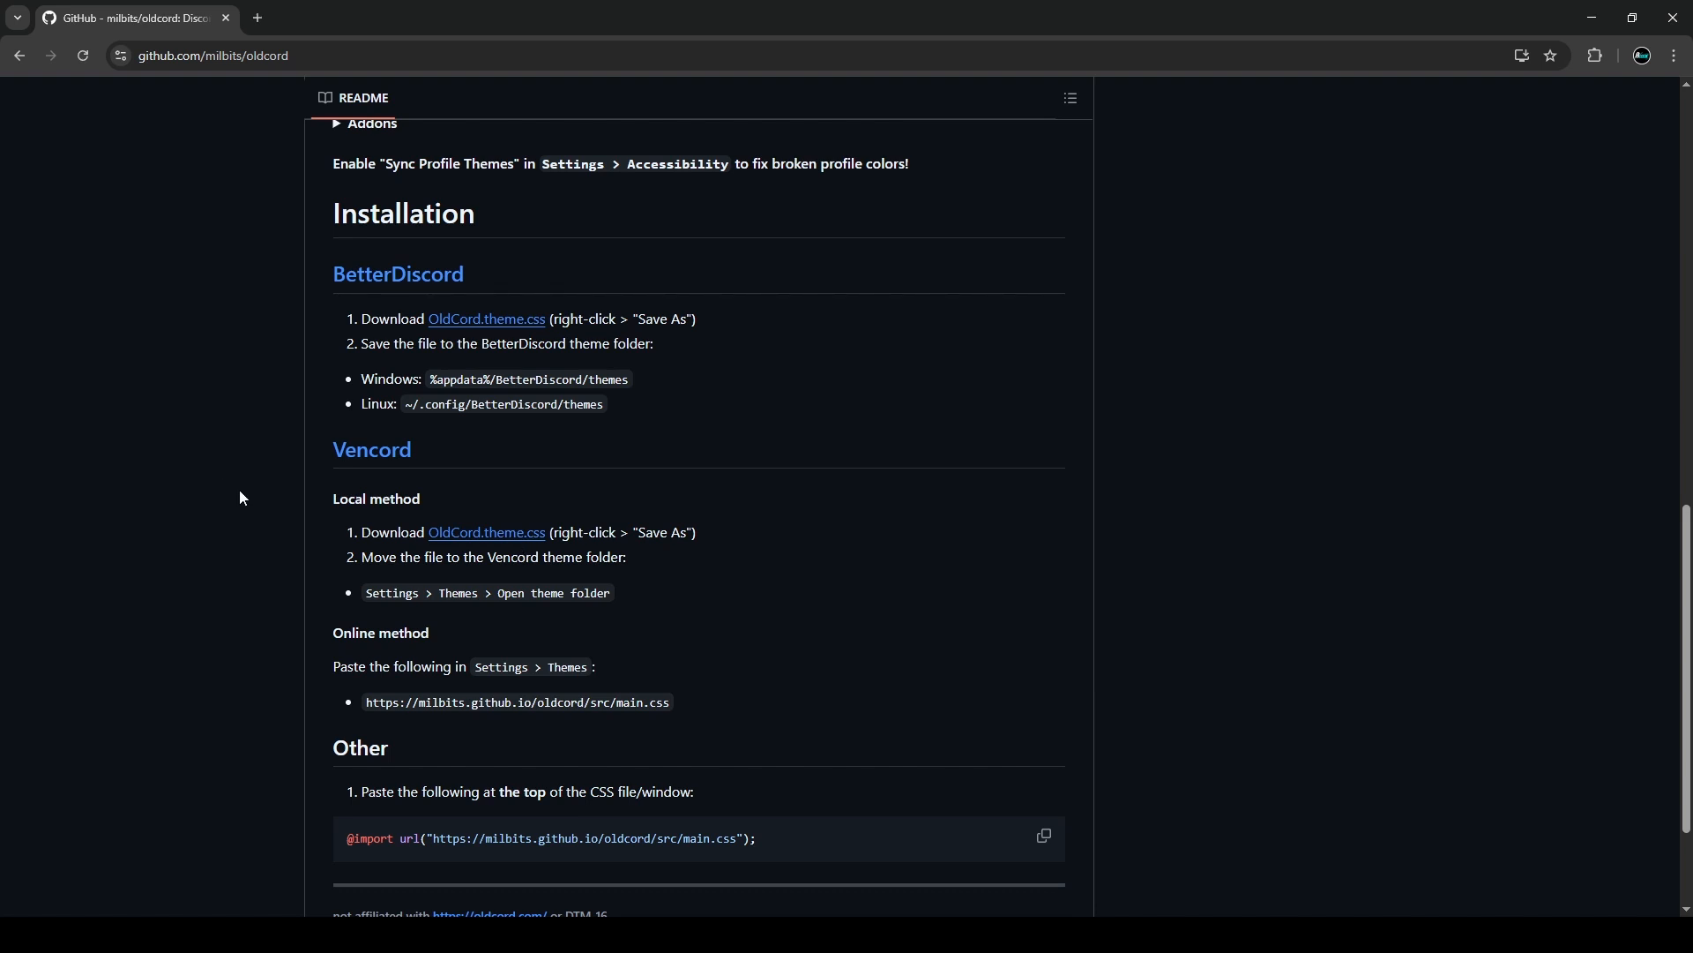
mouse_move(776, 524)
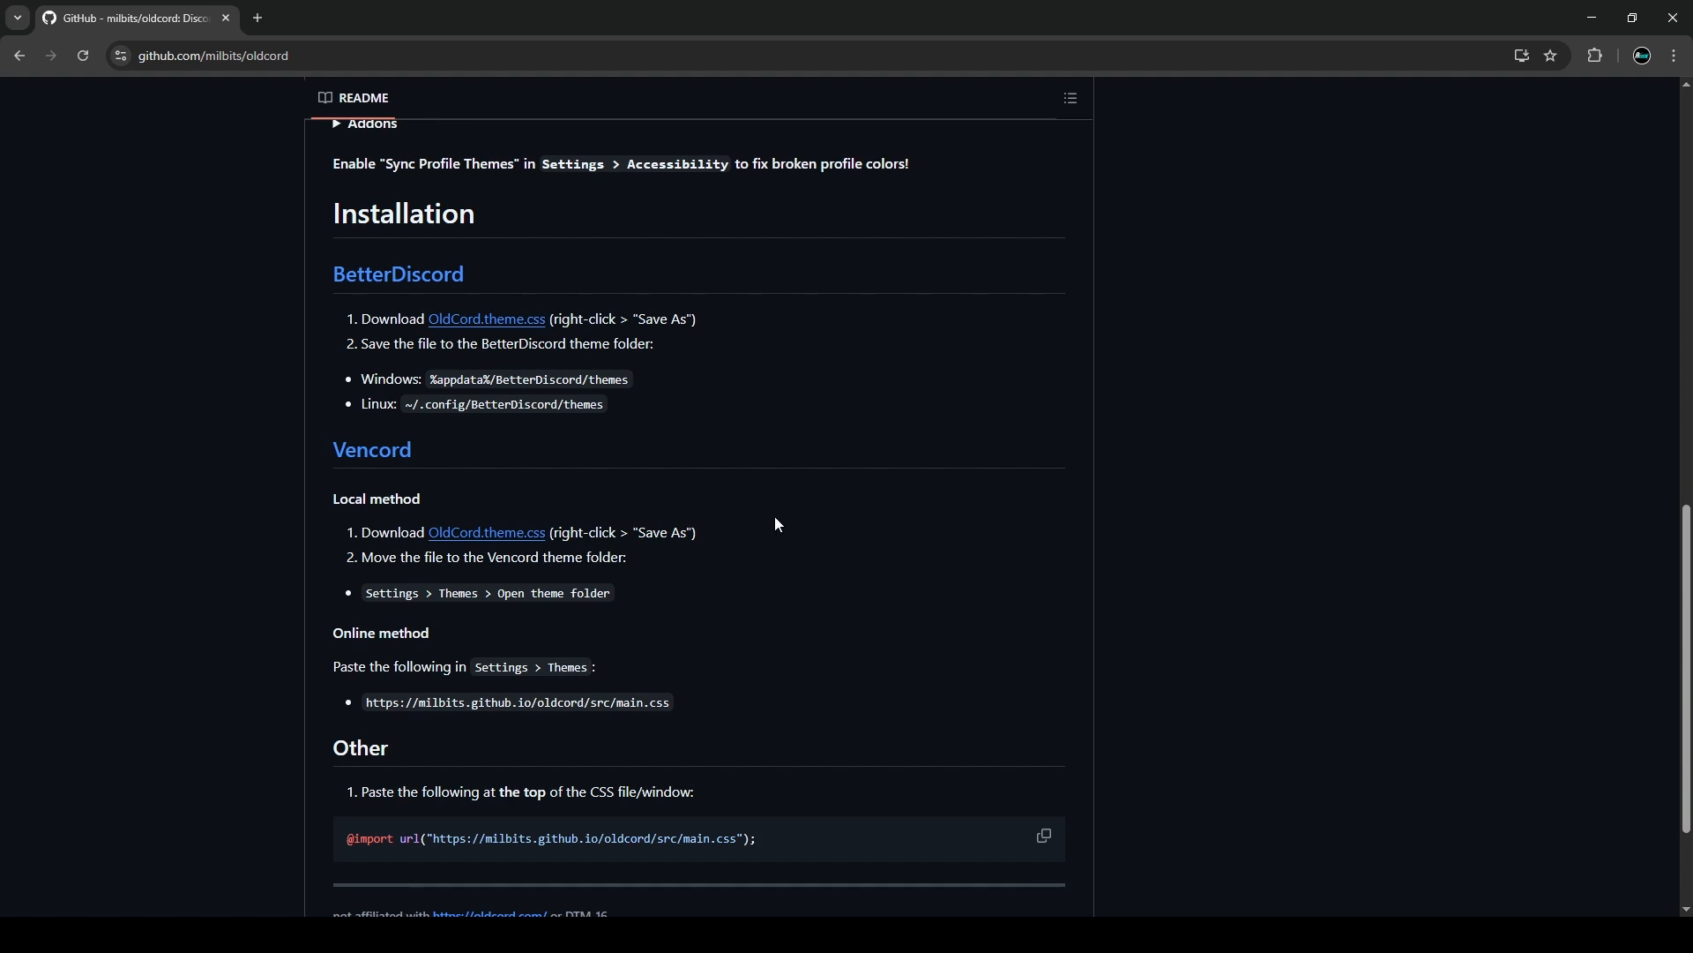
scroll("down", 3)
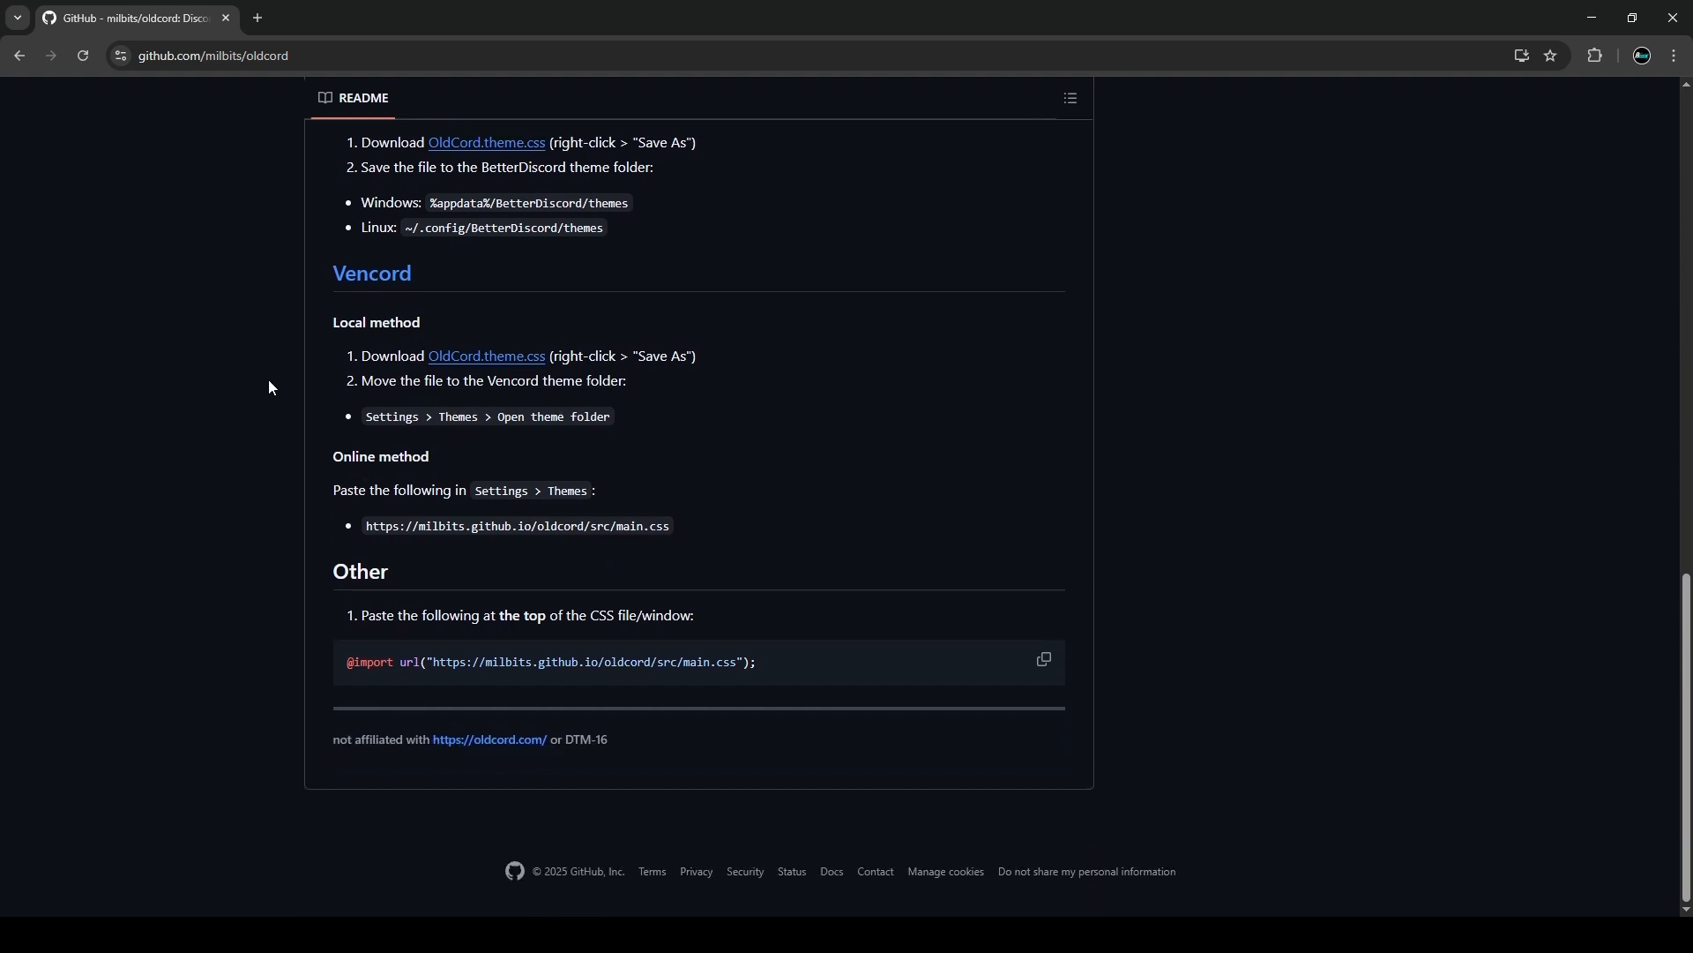
left_click_drag(365, 525, 578, 526)
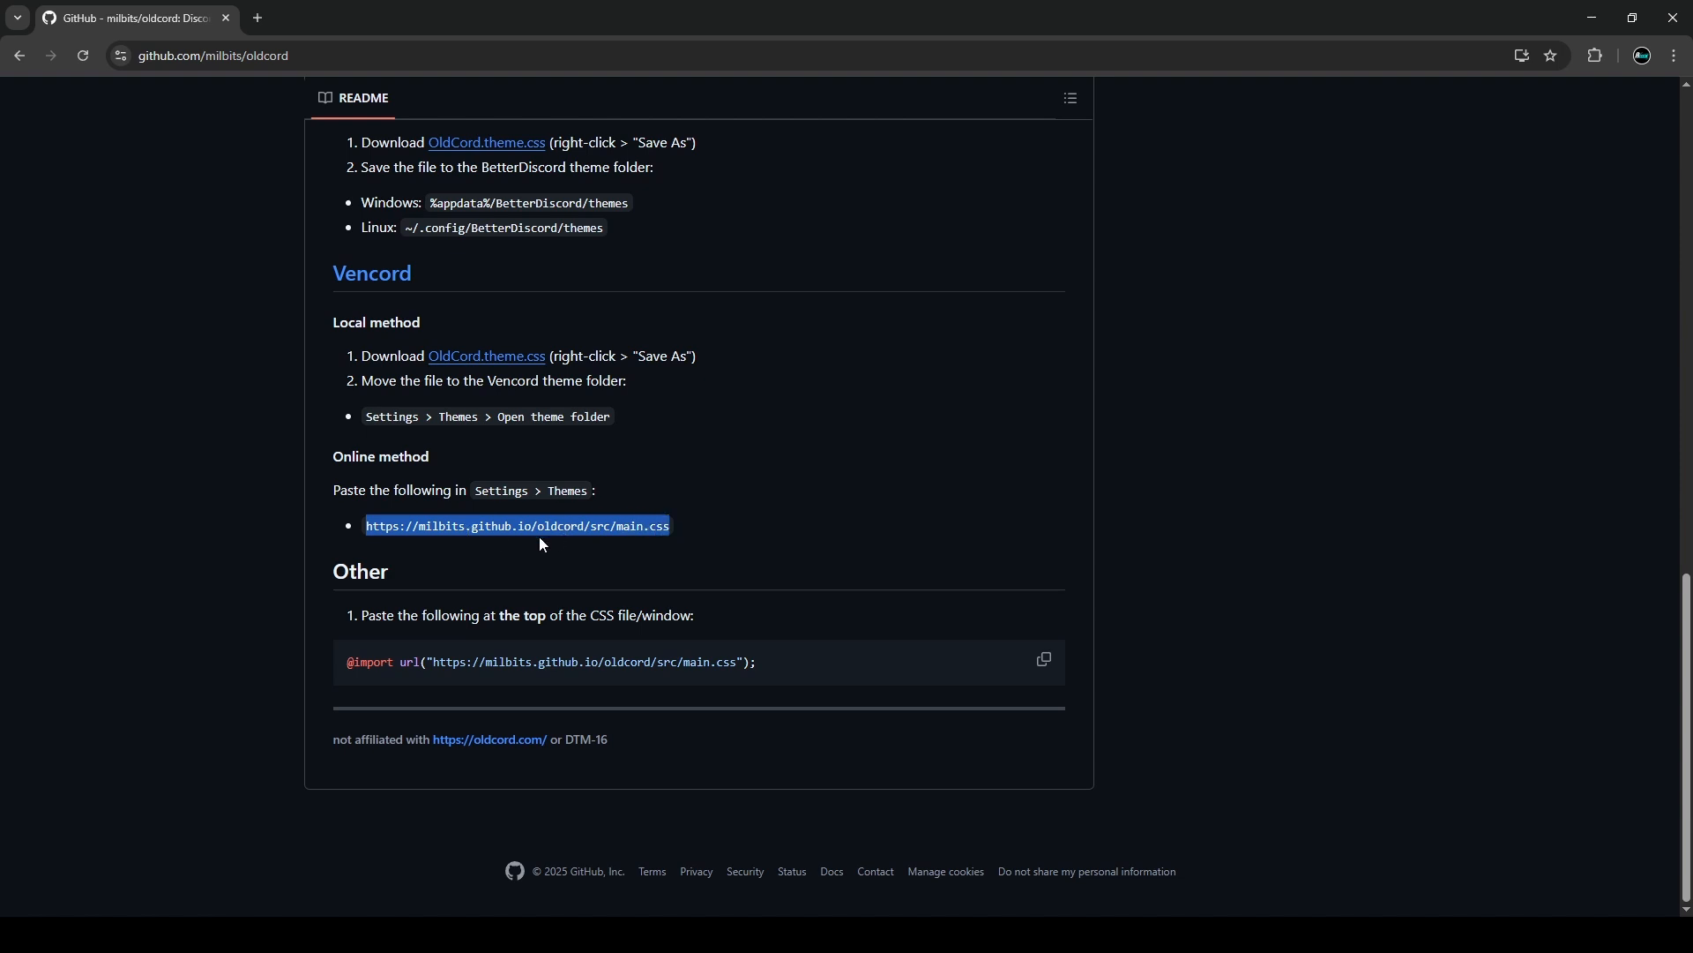
mouse_move(609, 544)
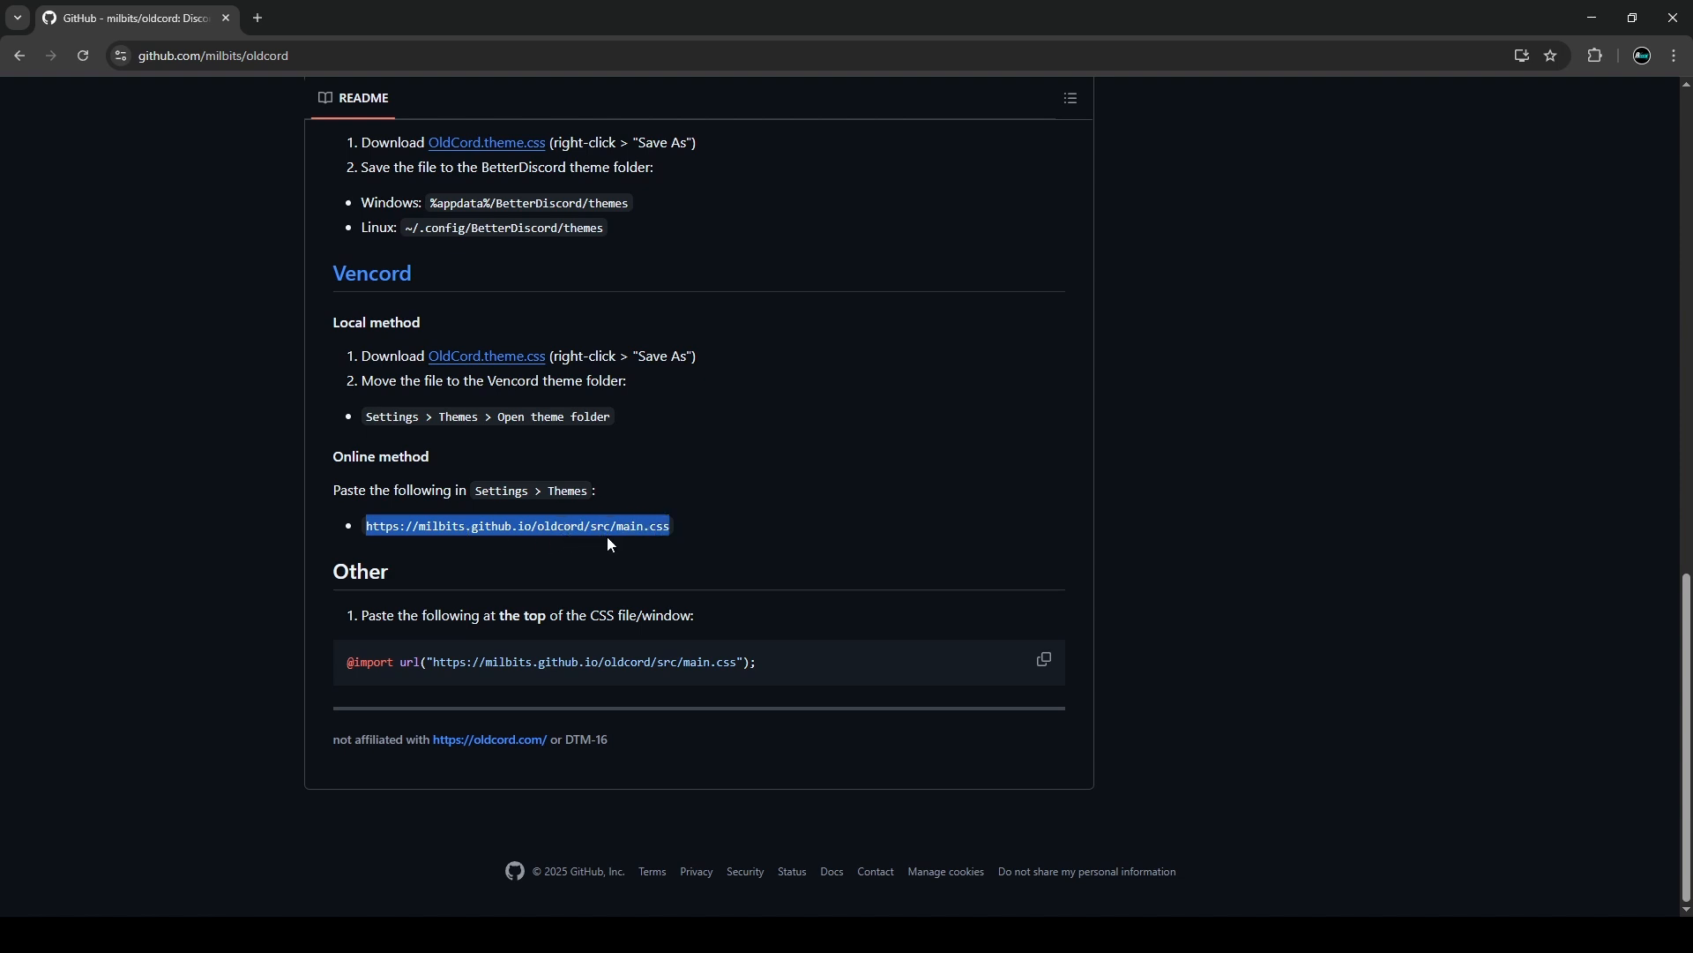
mouse_move(688, 531)
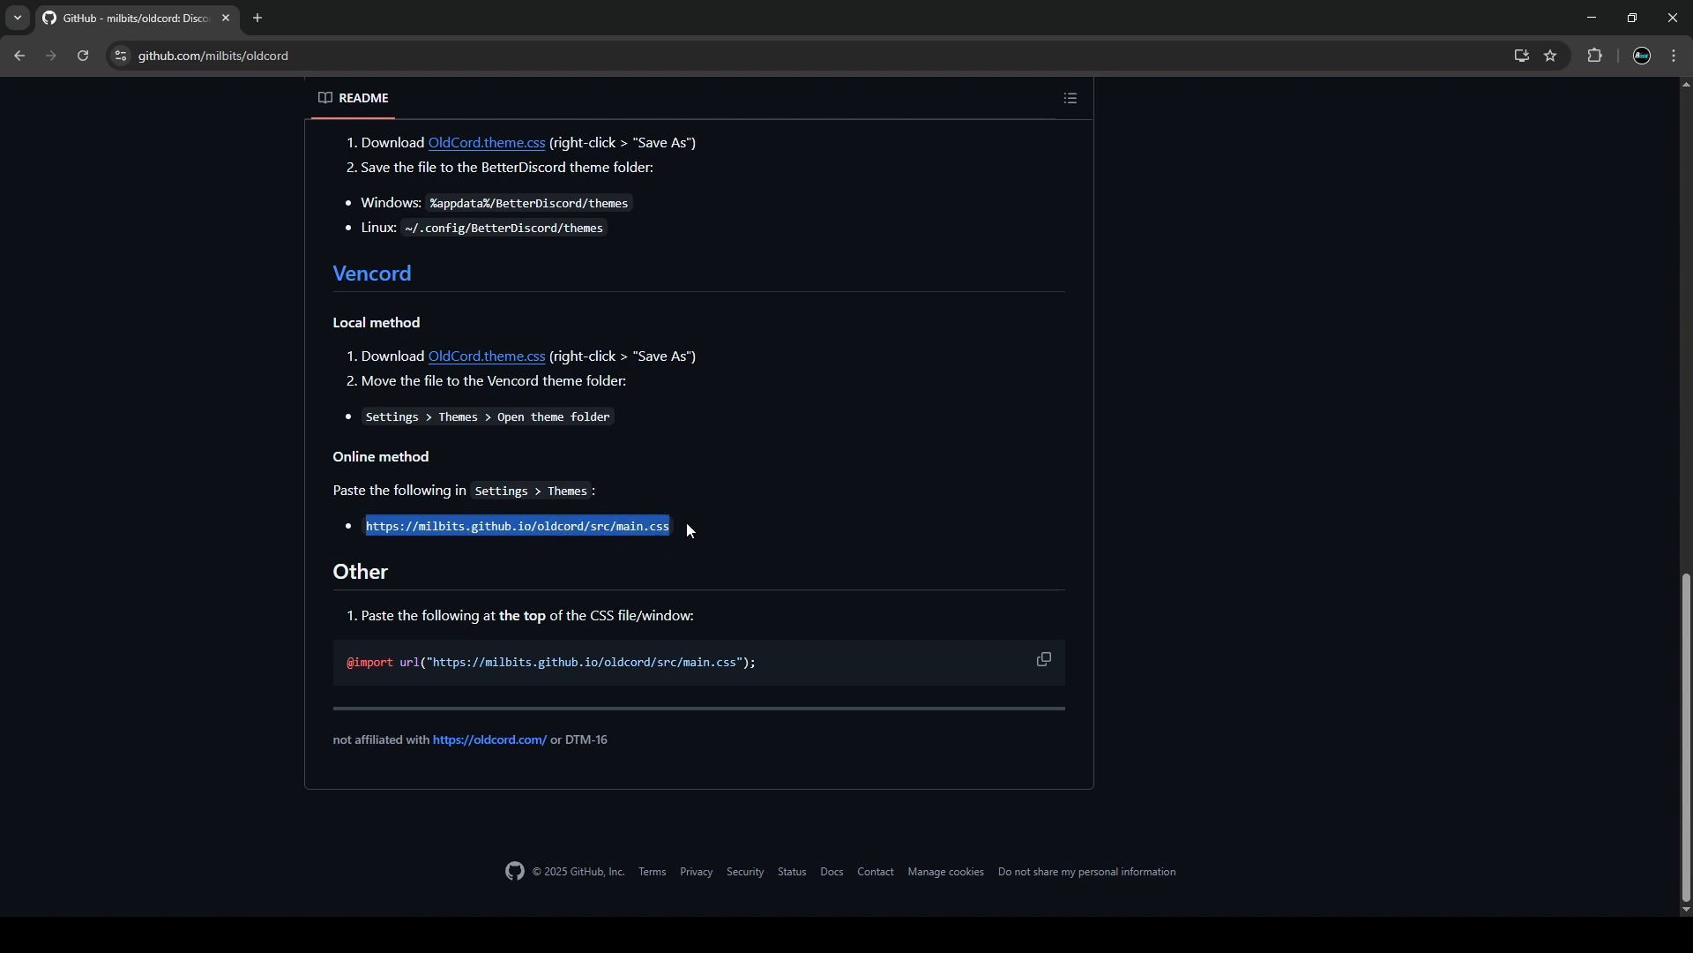
mouse_move(492, 529)
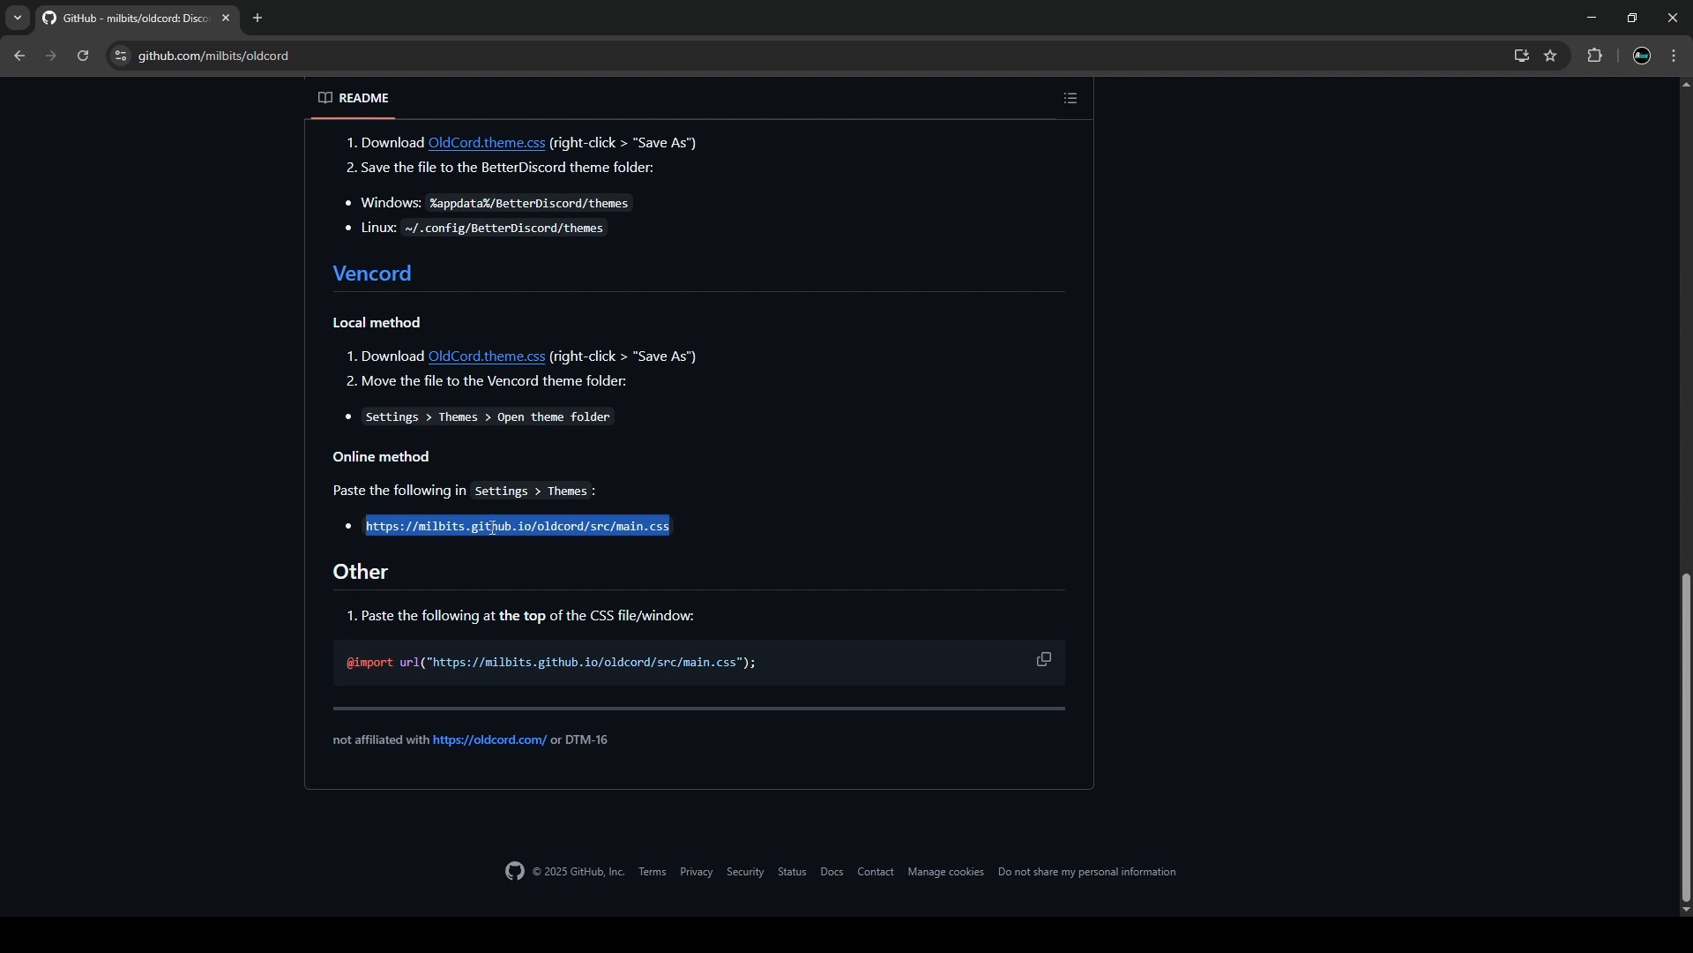
left_click(672, 538)
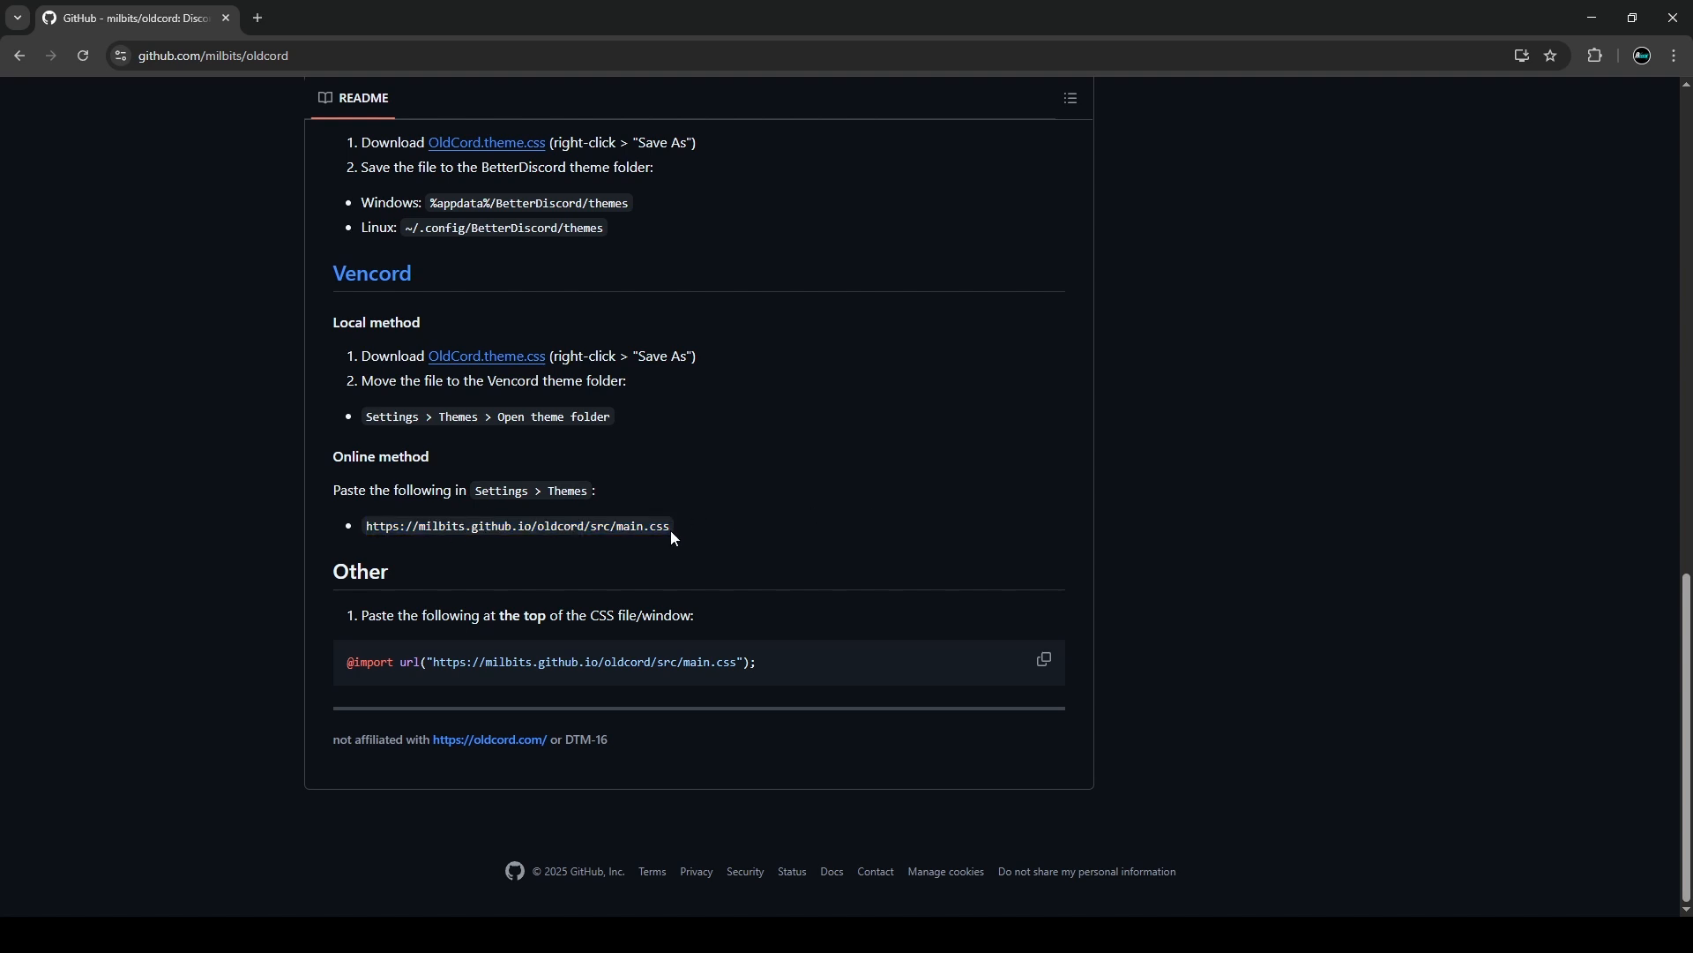
mouse_move(929, 635)
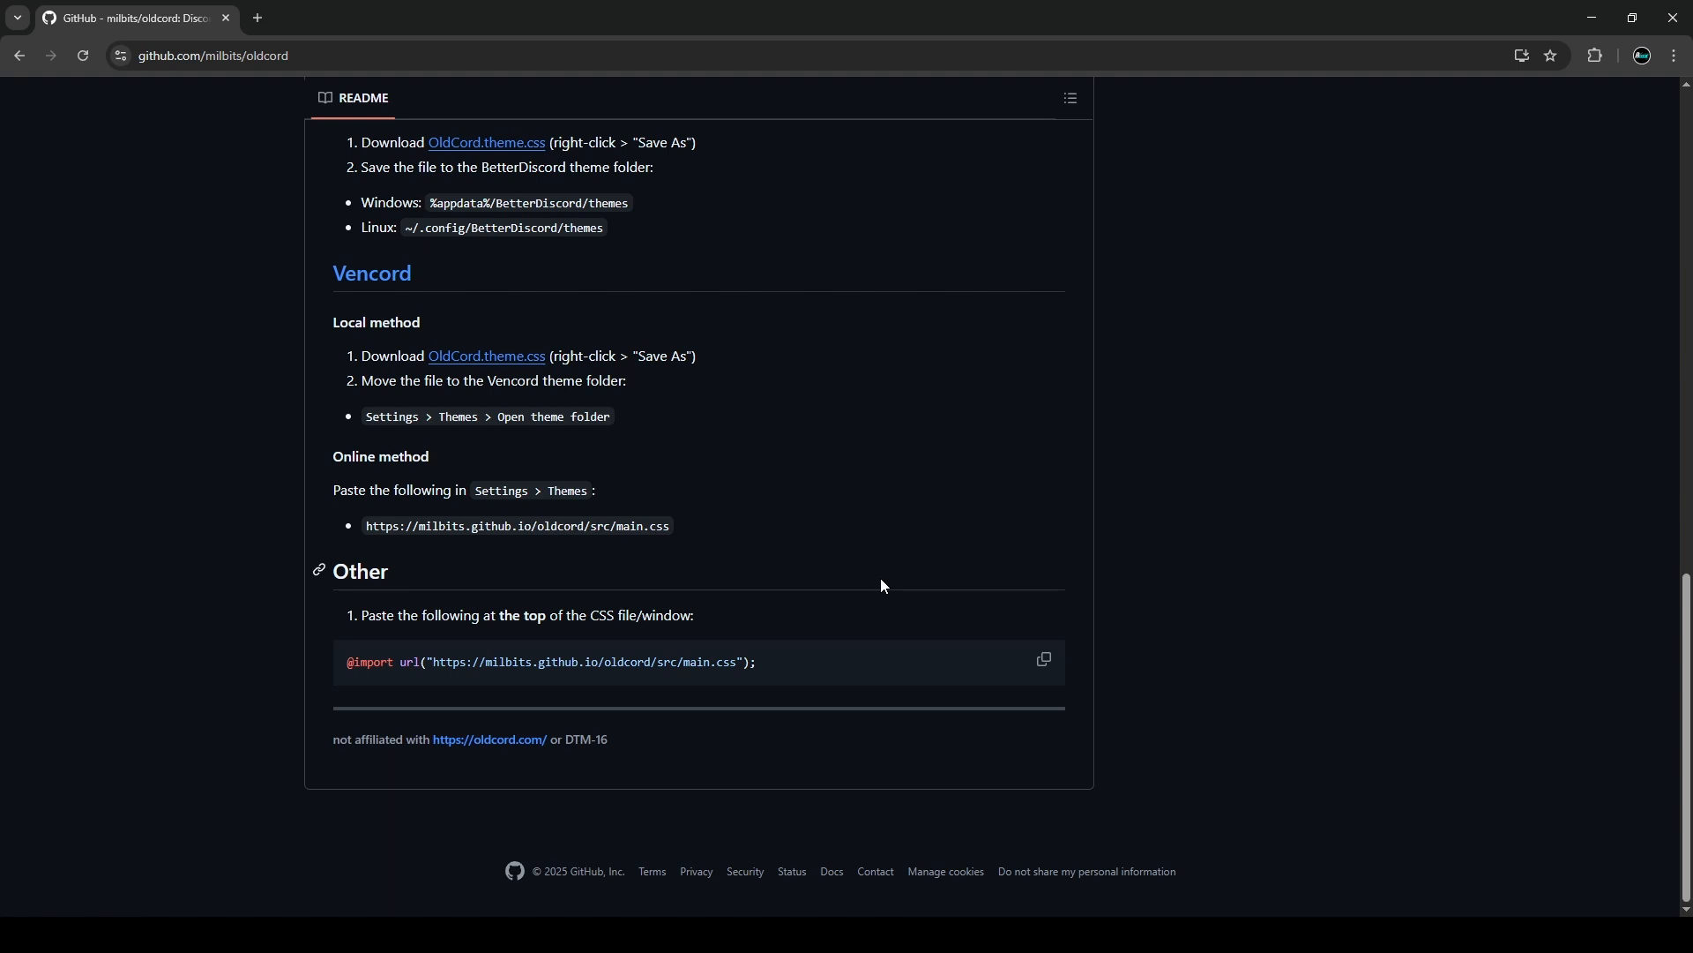
mouse_move(834, 580)
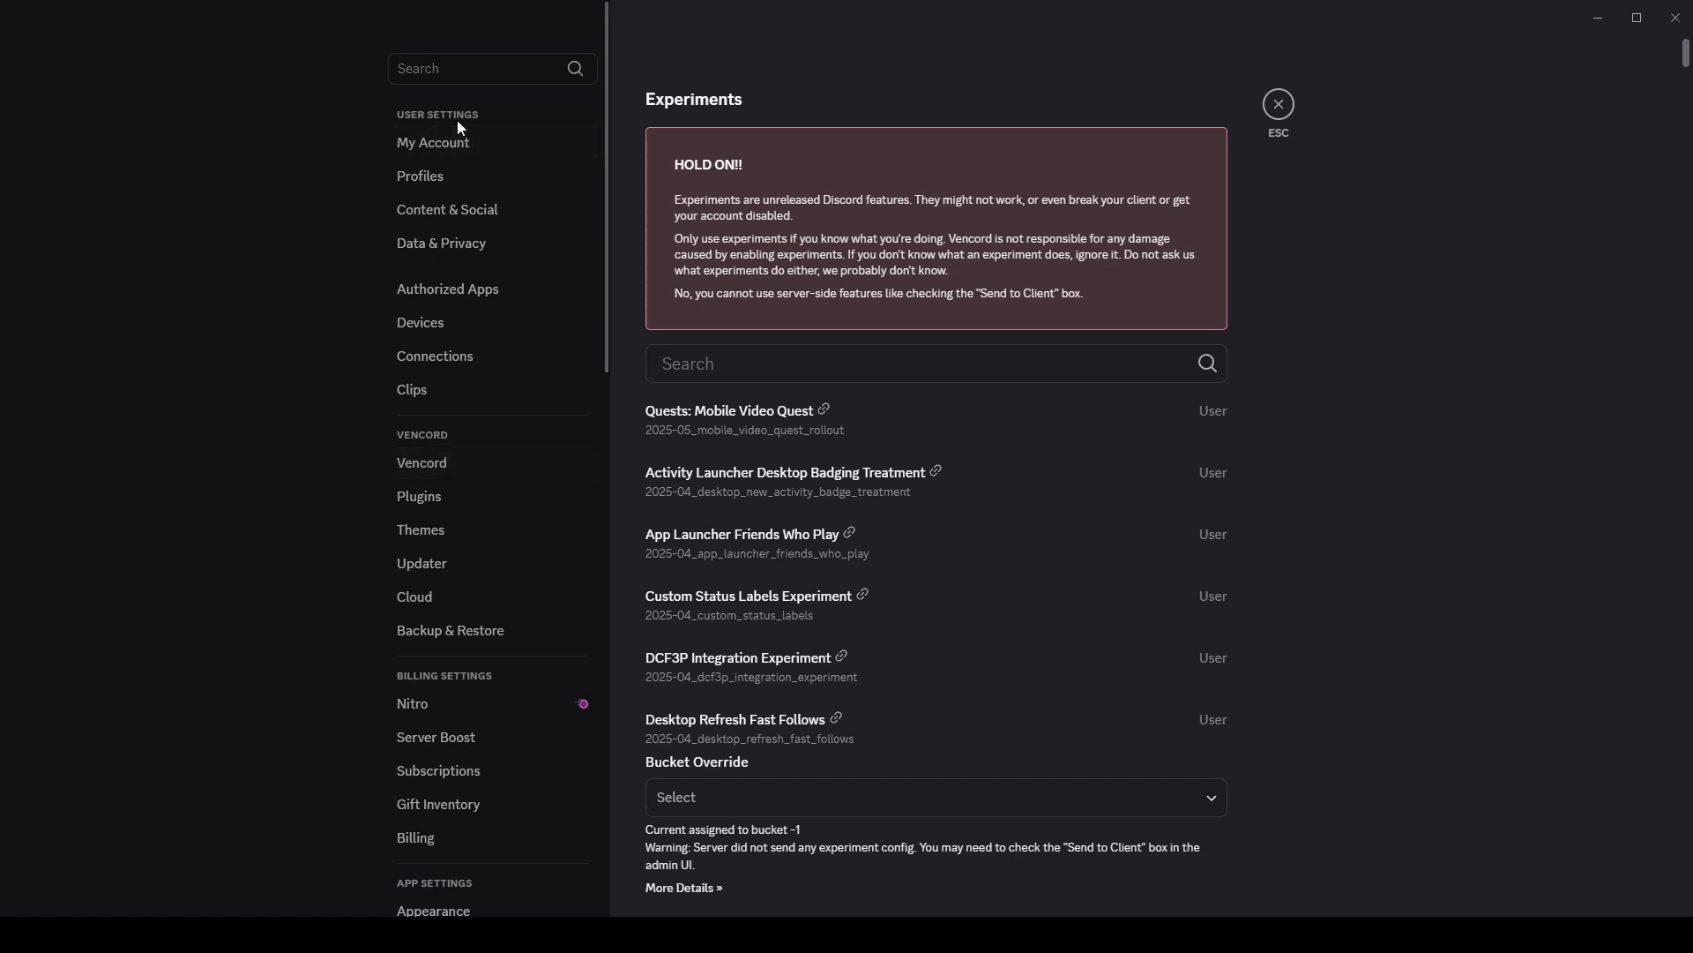
mouse_move(436, 356)
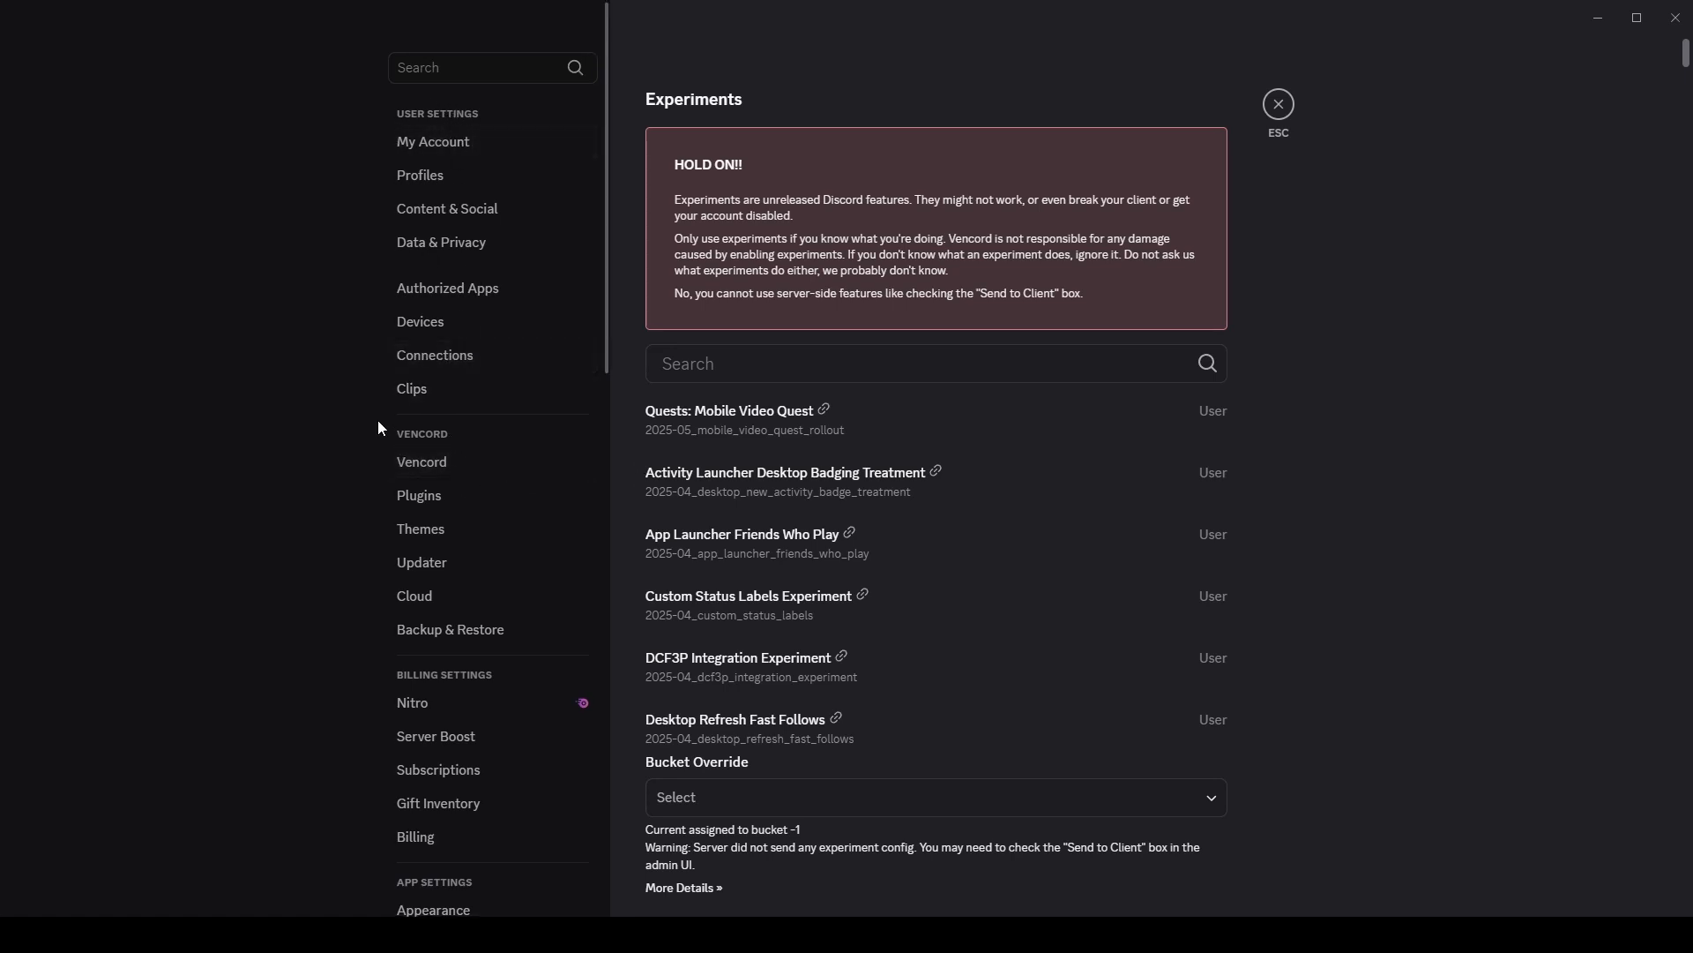
Go to Vencord's Themes settings and its Online Themes page with the empty links box
scroll("down", 3)
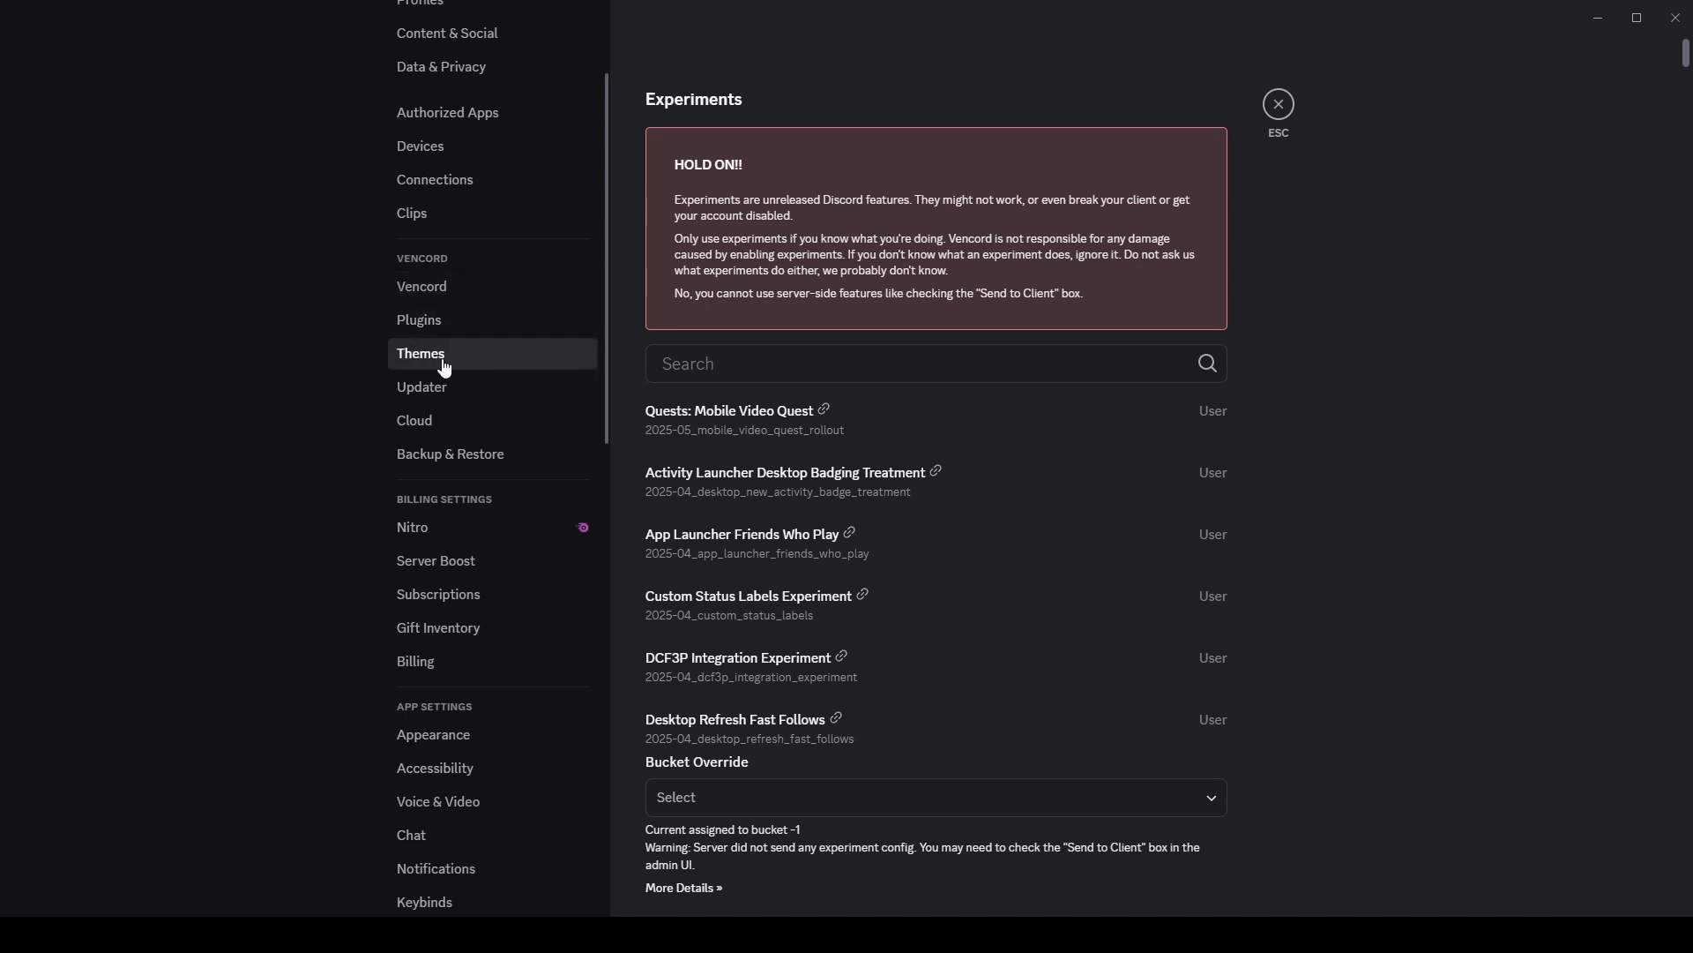
left_click(420, 353)
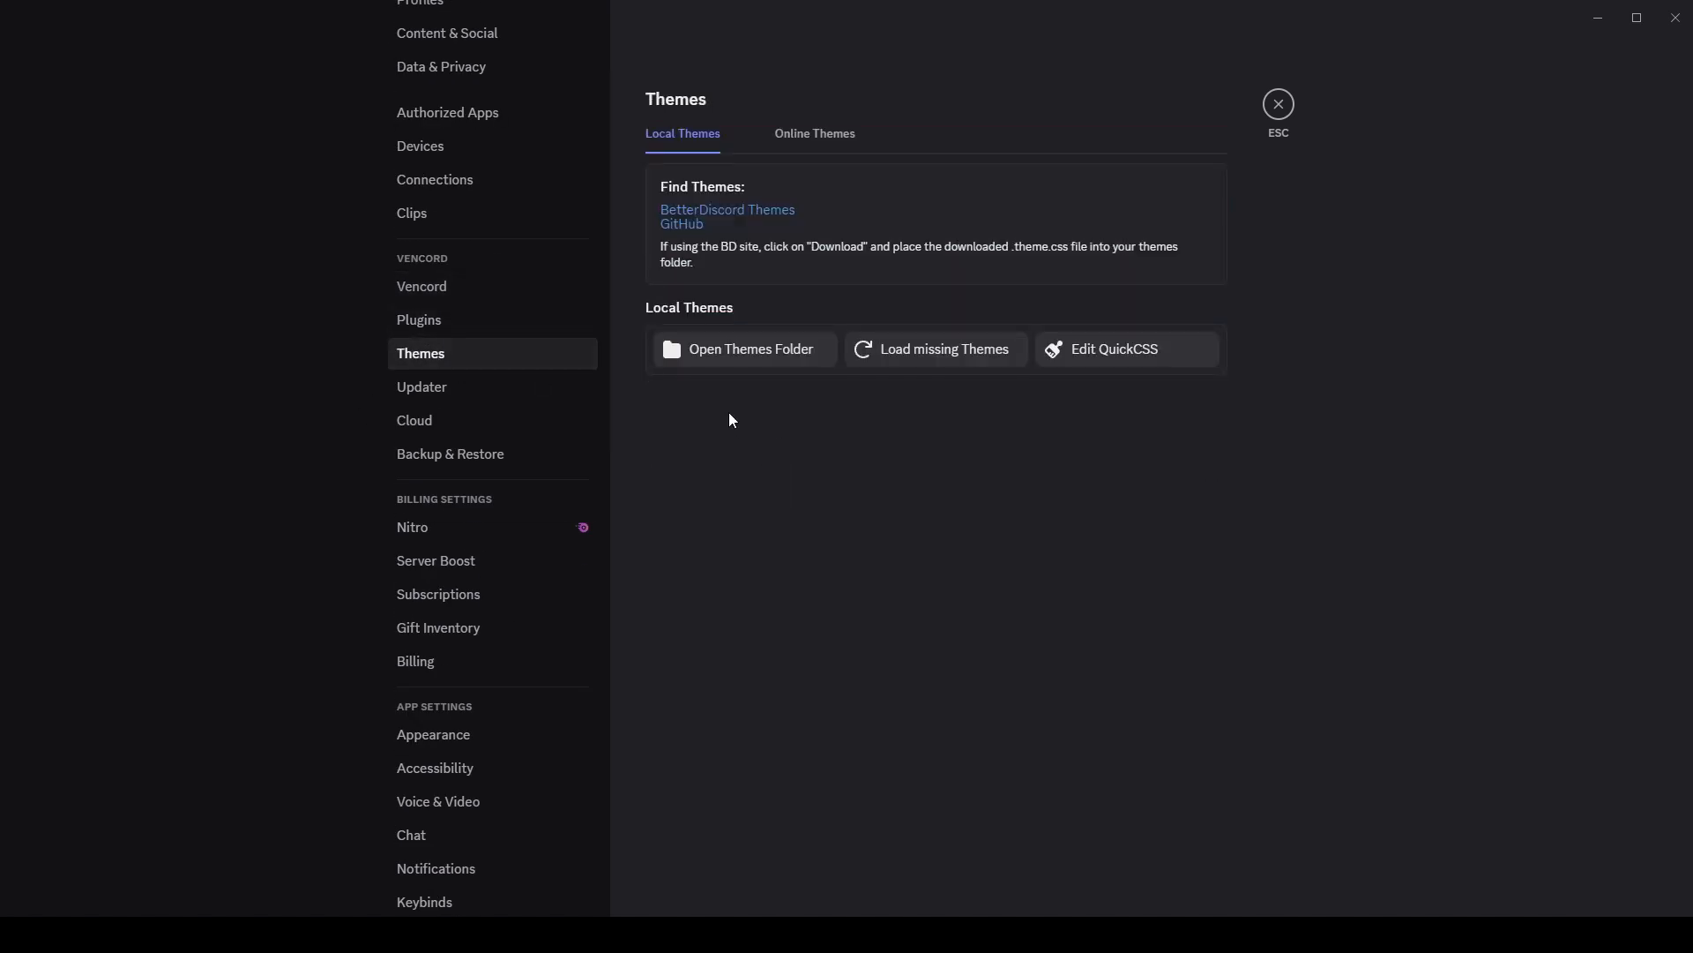
left_click(815, 132)
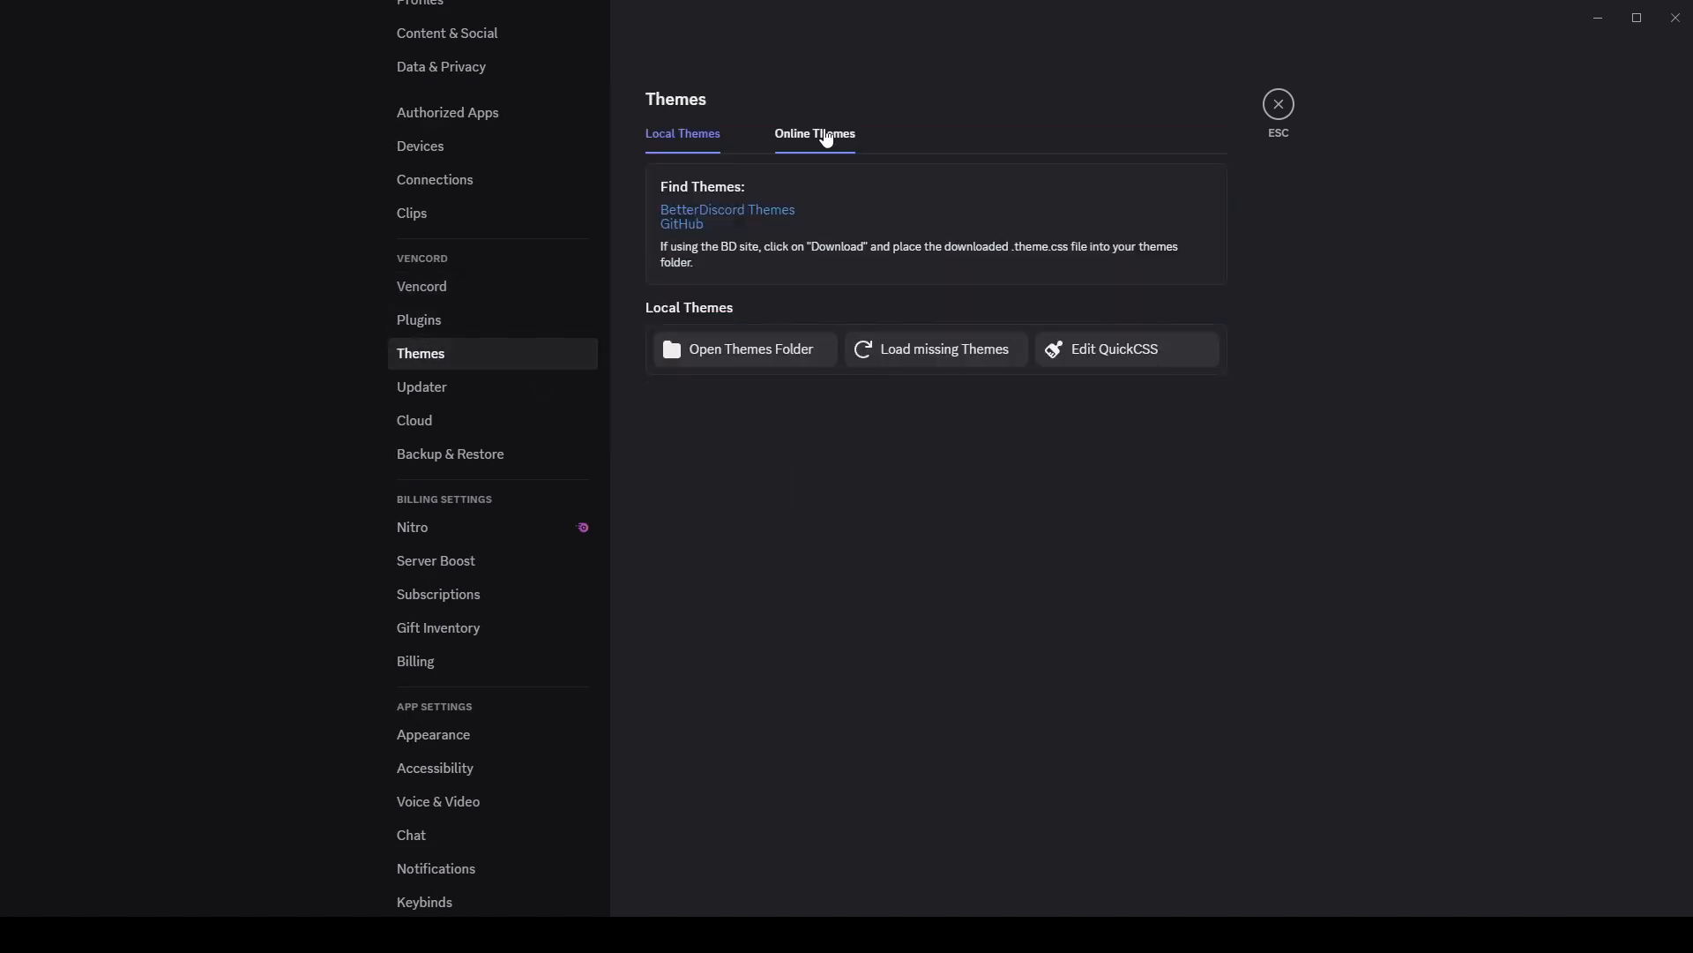
left_click(815, 132)
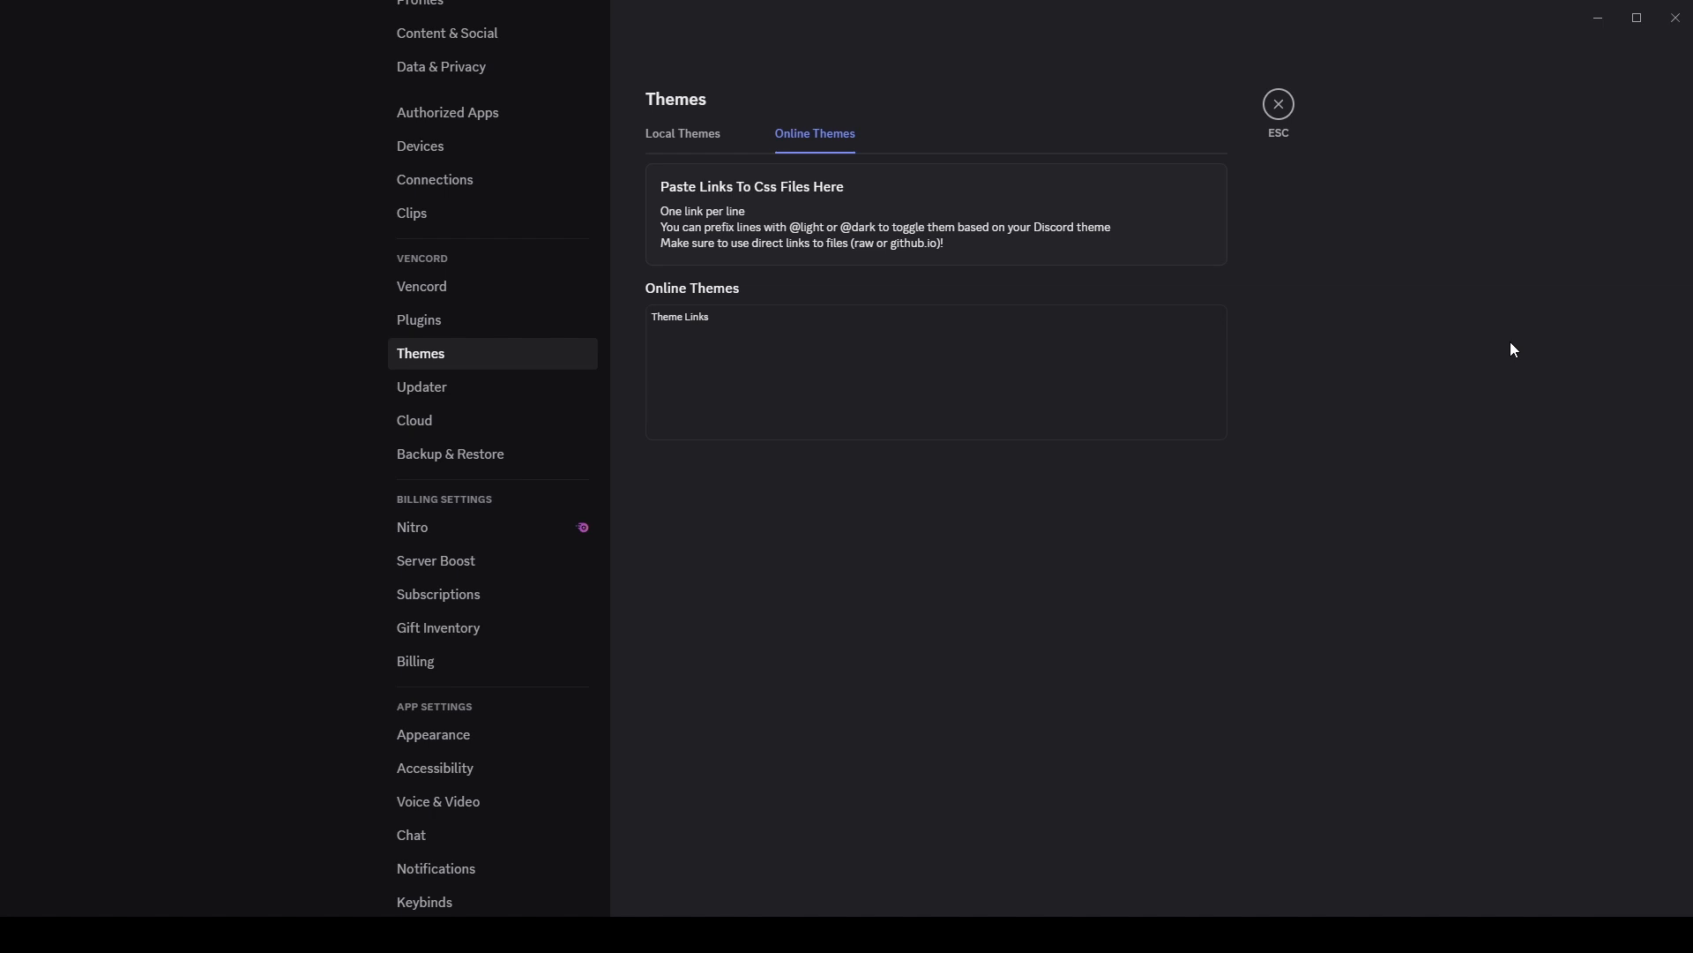
left_click(861, 372)
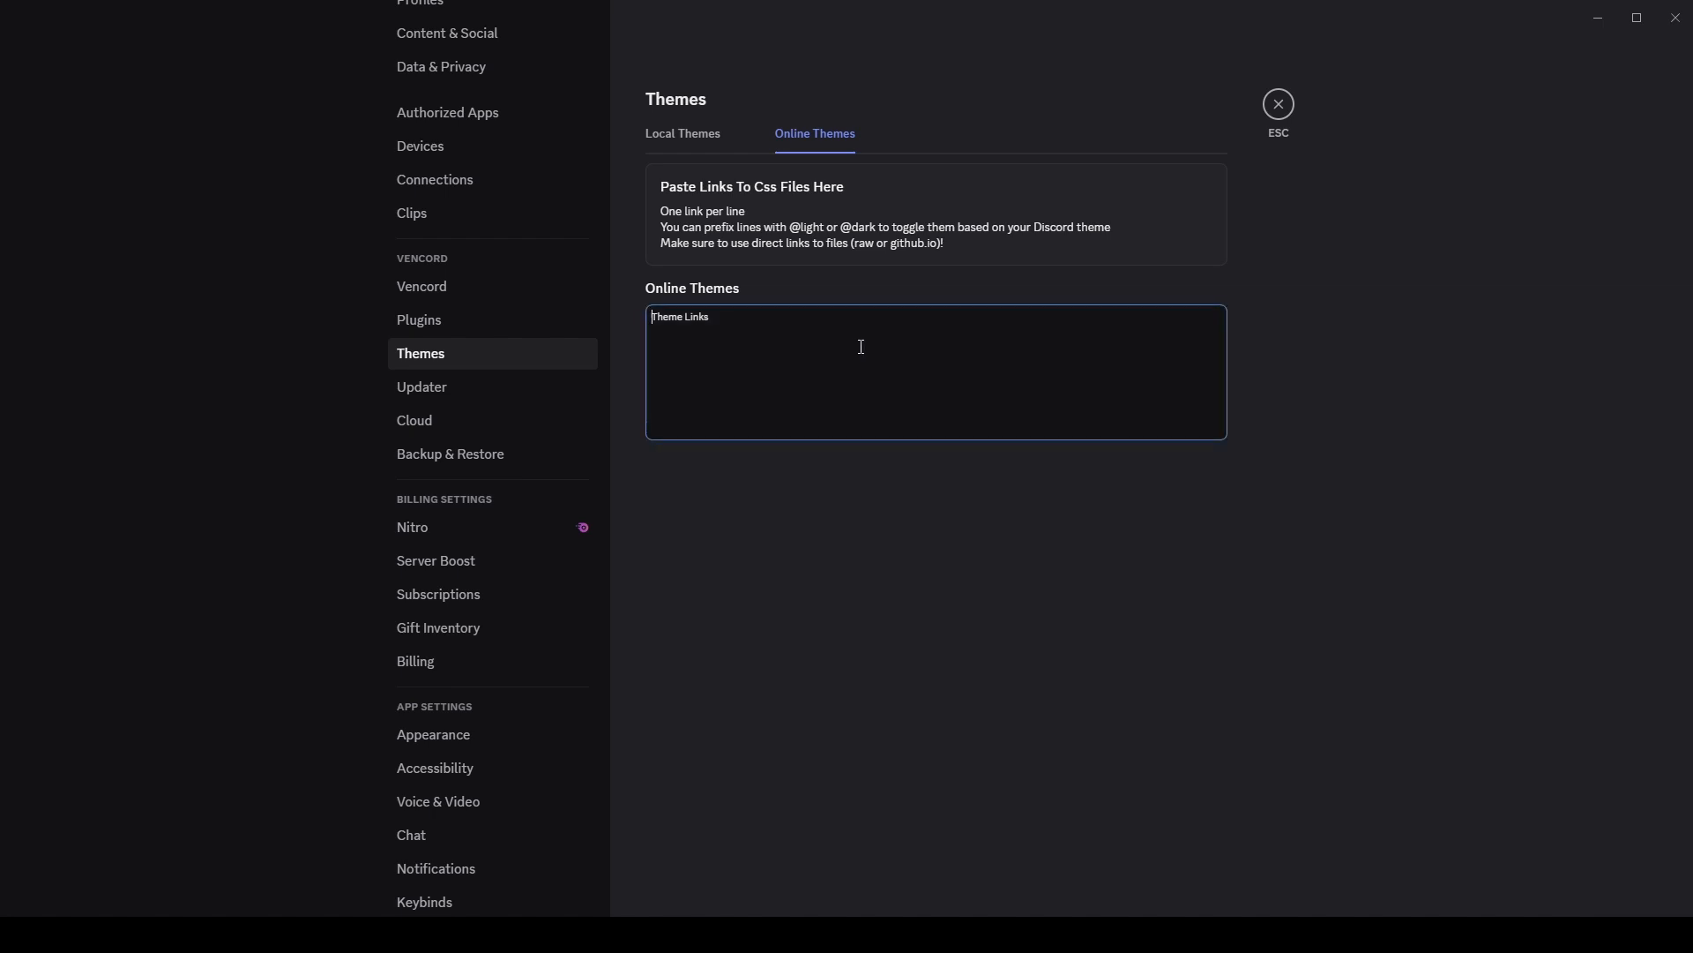
type("https://milbits.github.io/oldcord/src/main.css")
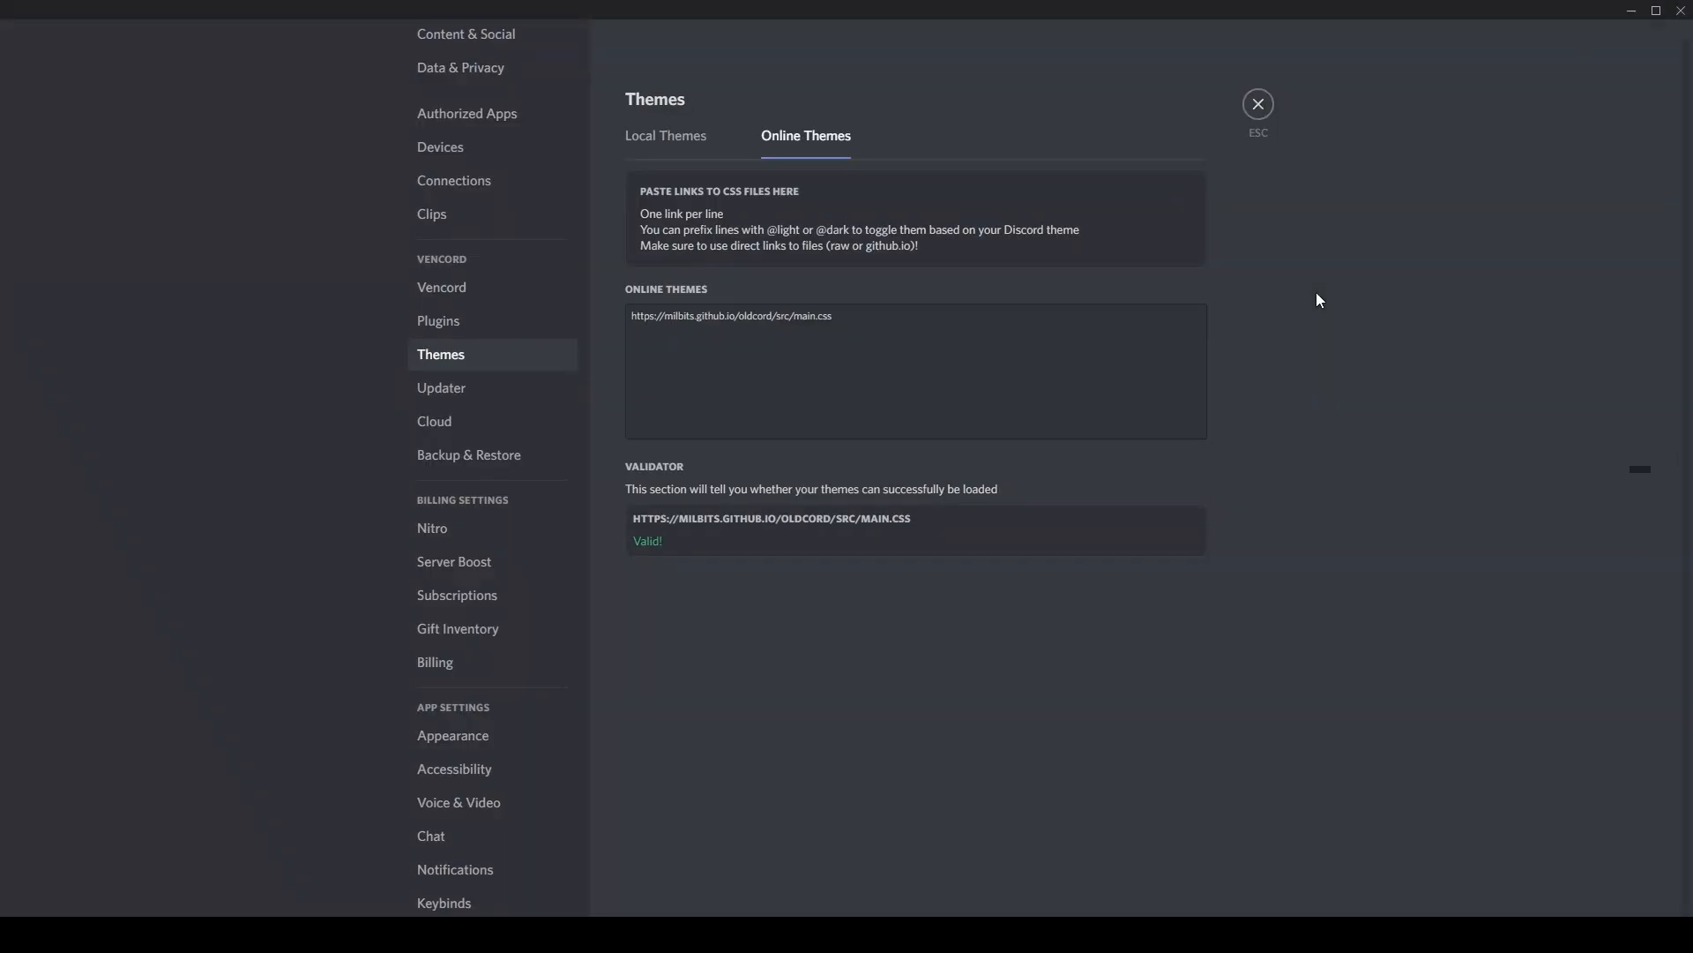
scroll("down", 3)
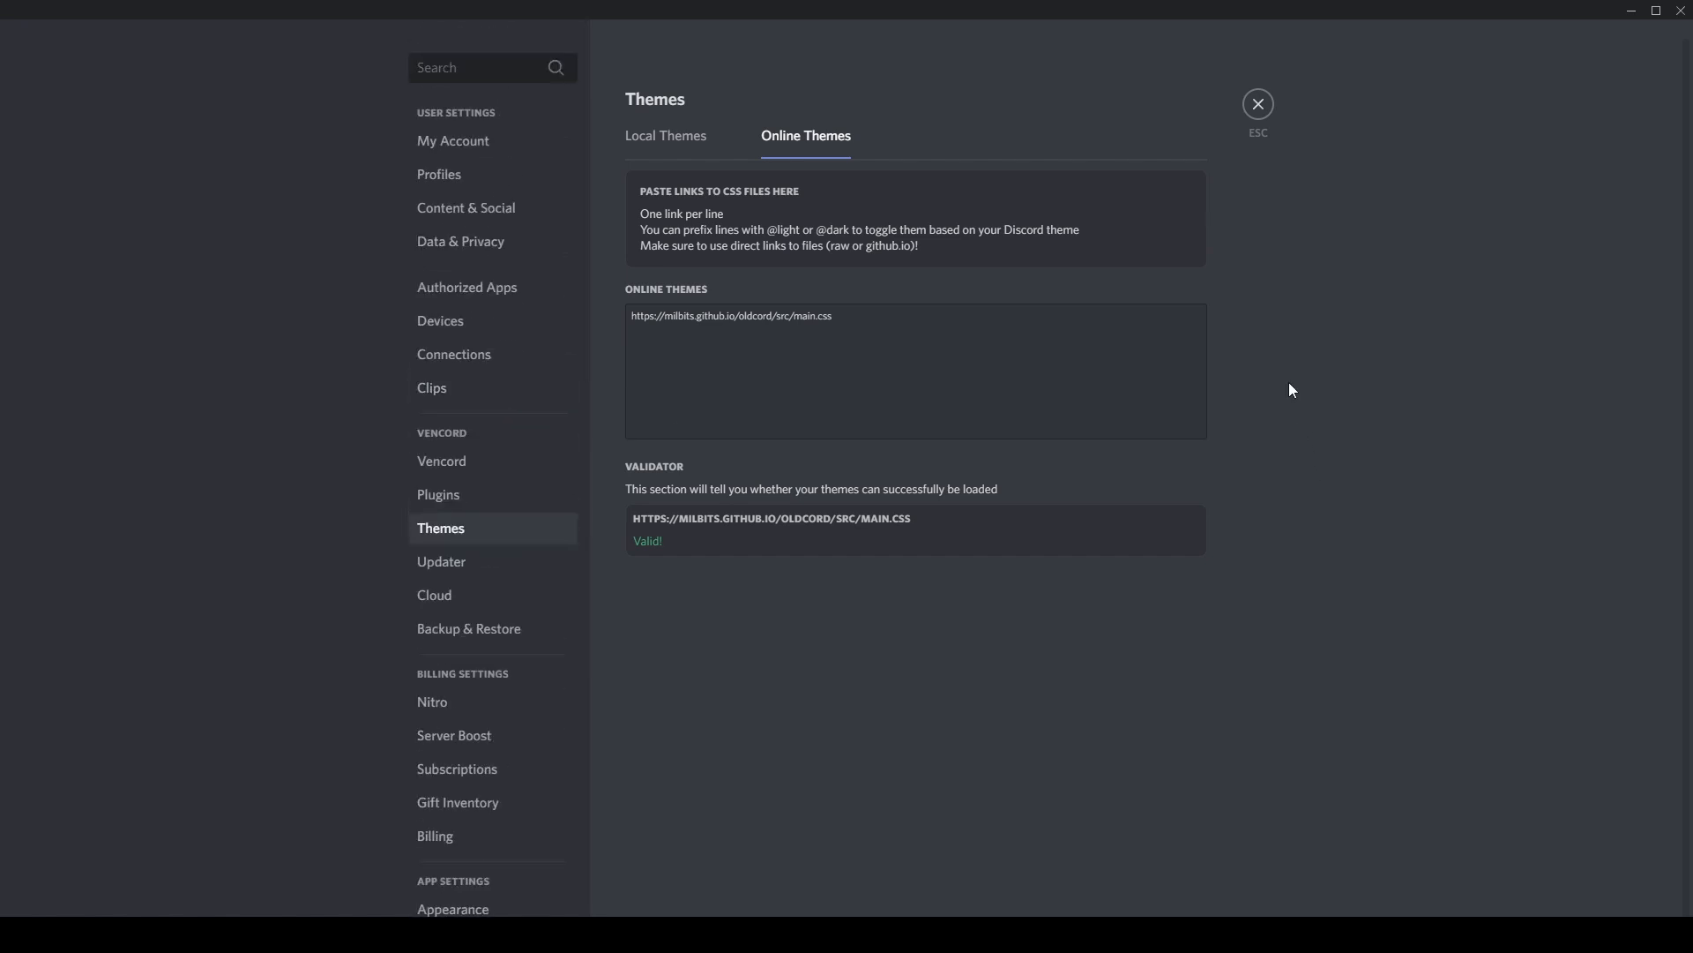
mouse_move(831, 527)
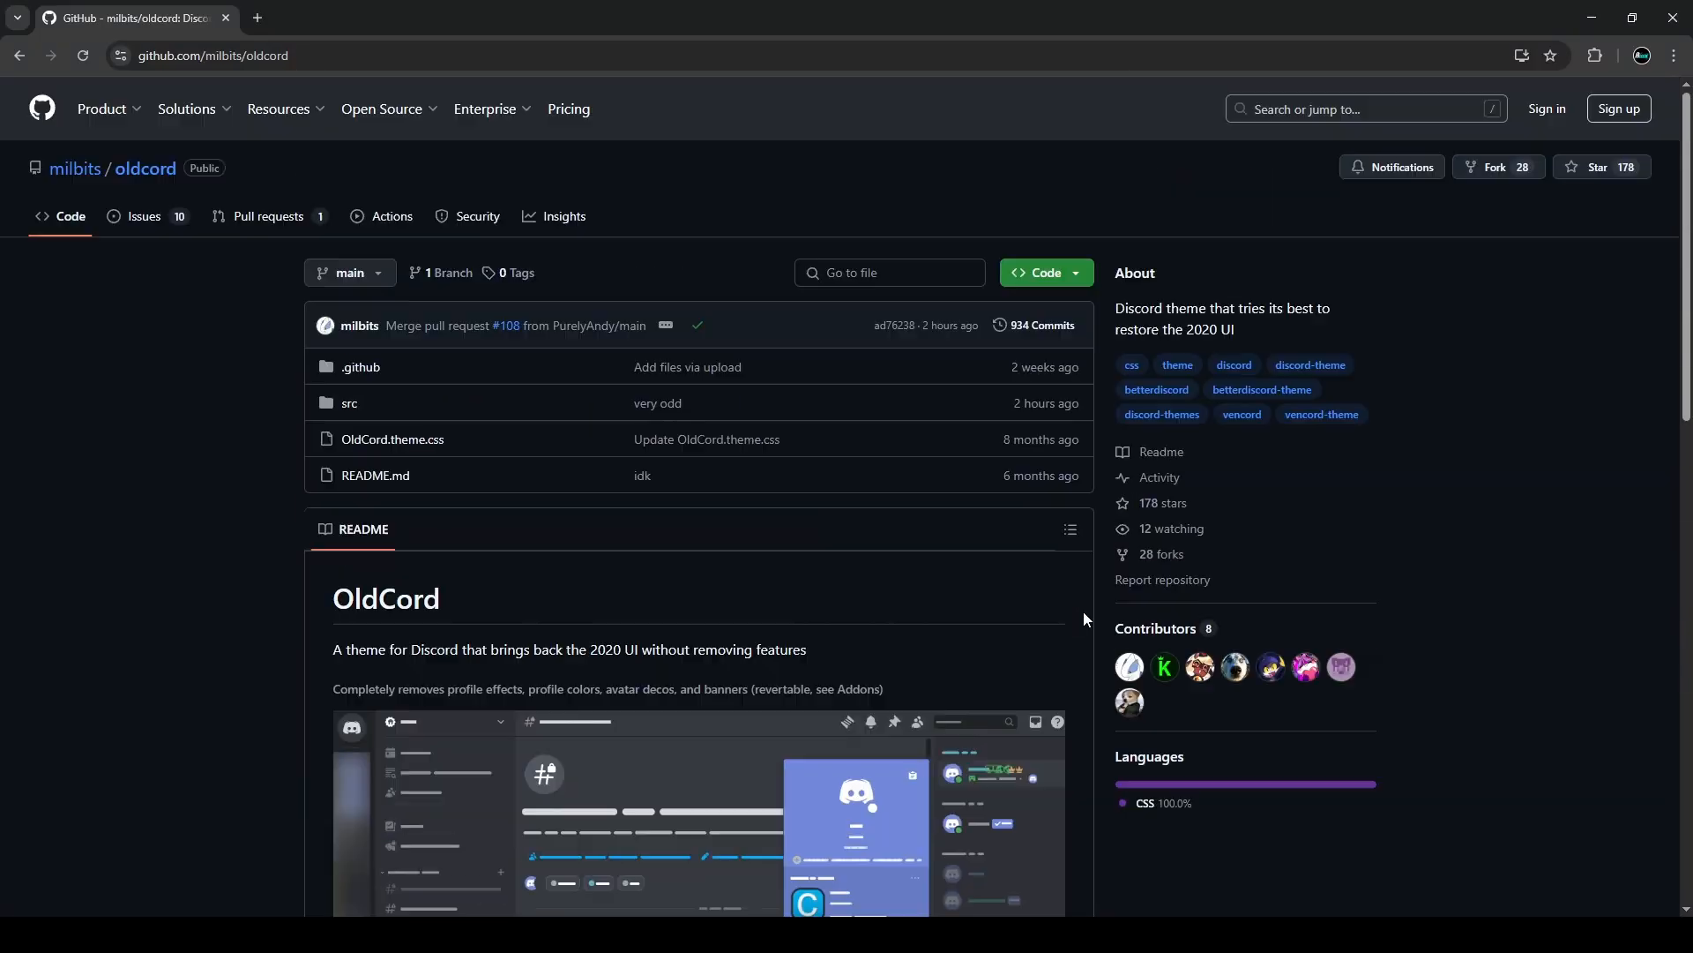
mouse_move(956, 325)
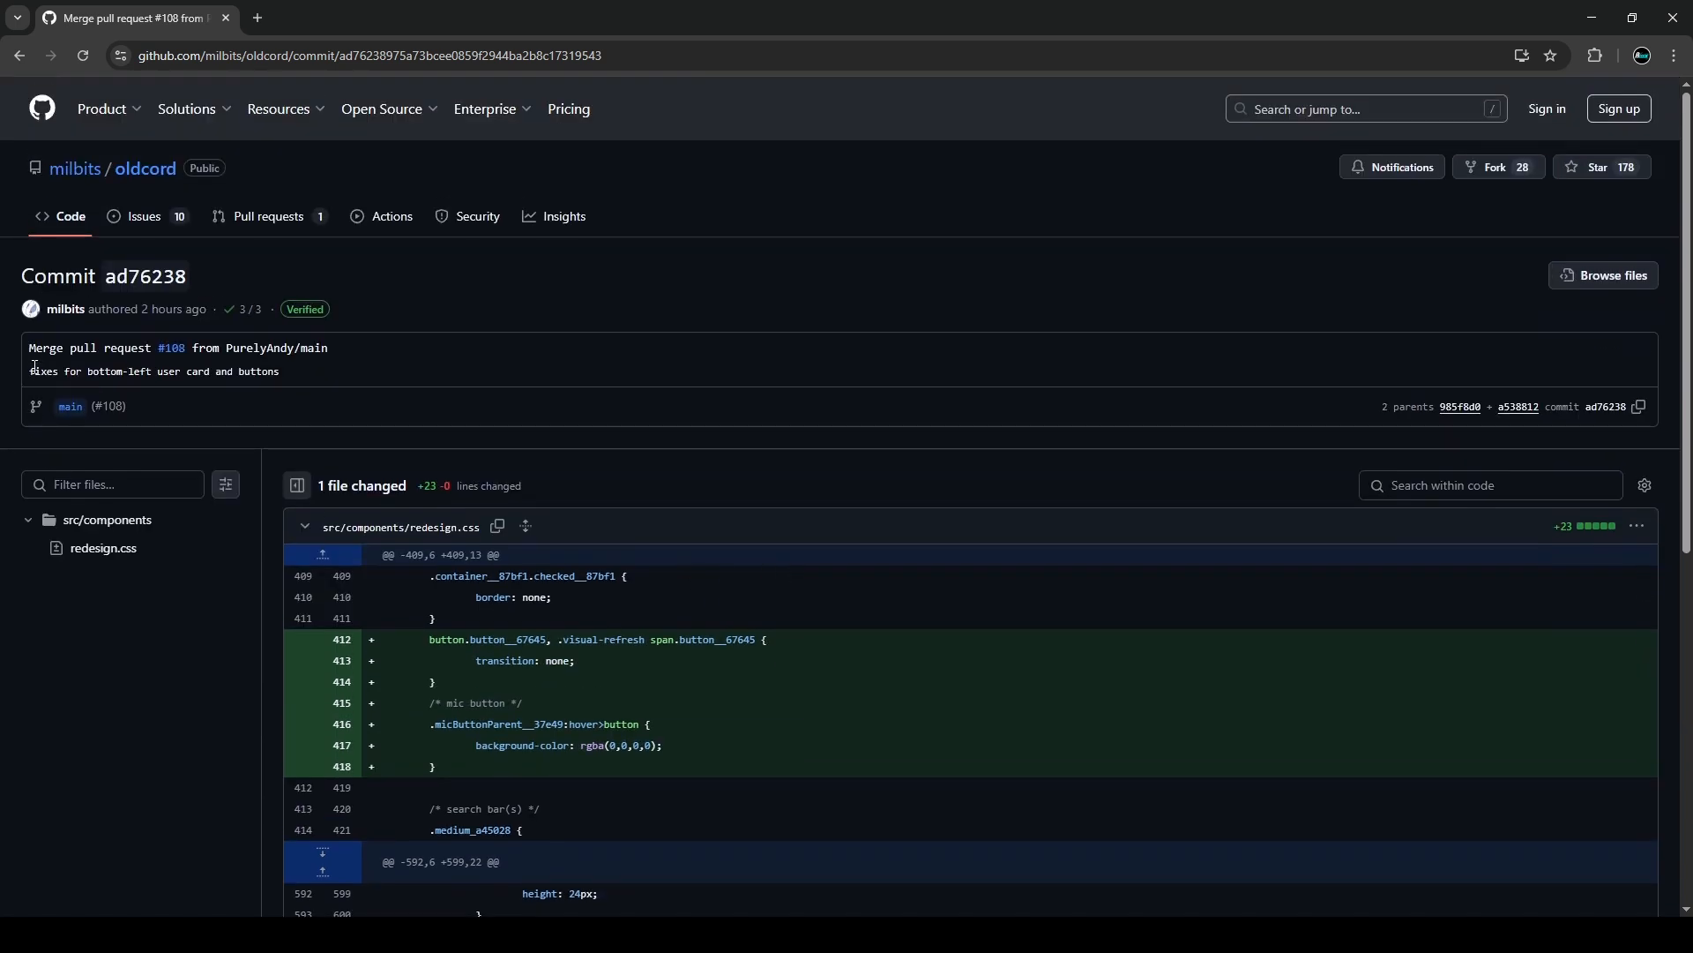
double_click(105, 372)
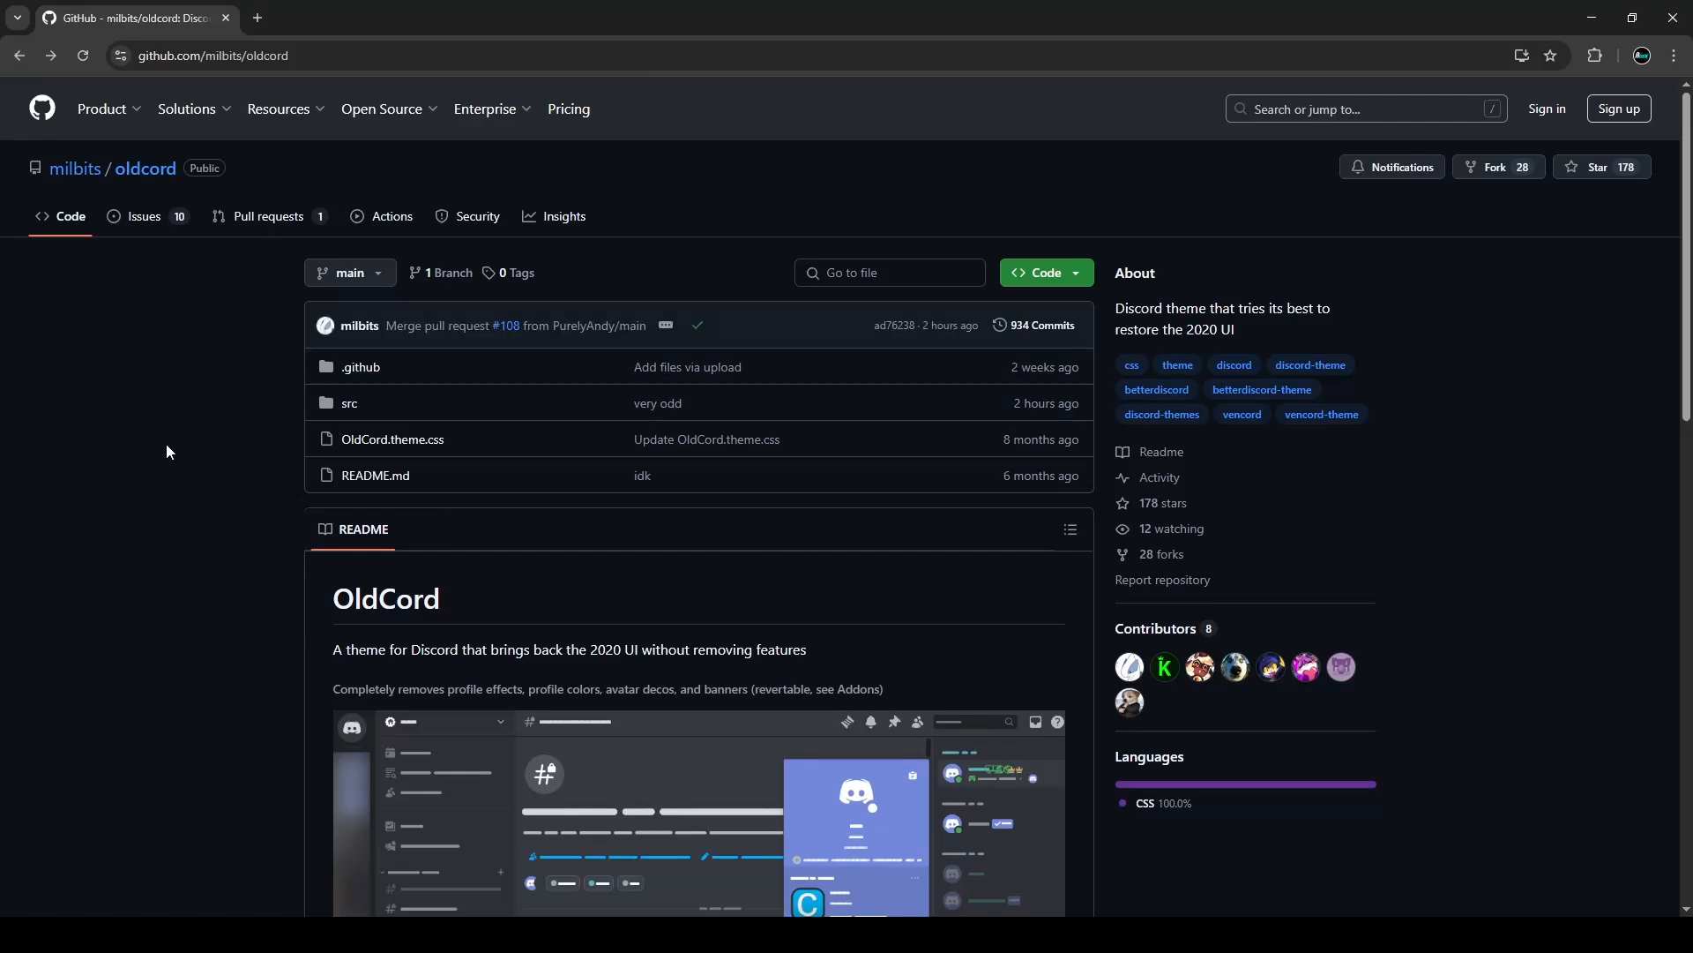
mouse_move(169, 453)
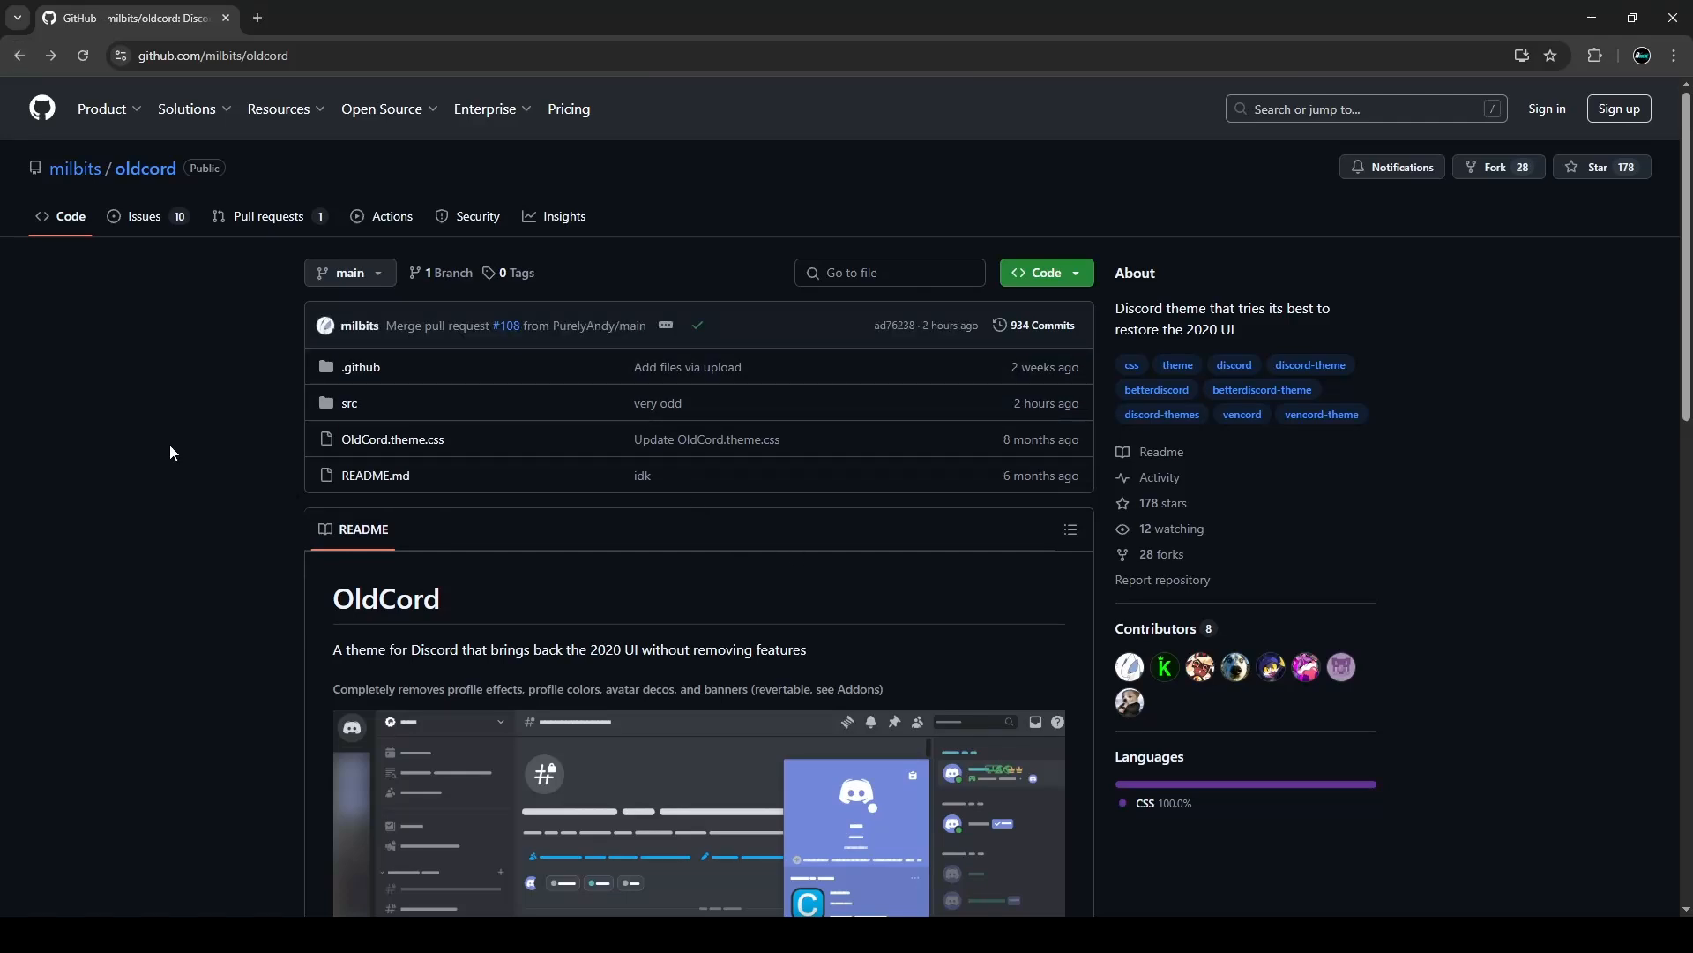
mouse_move(226, 432)
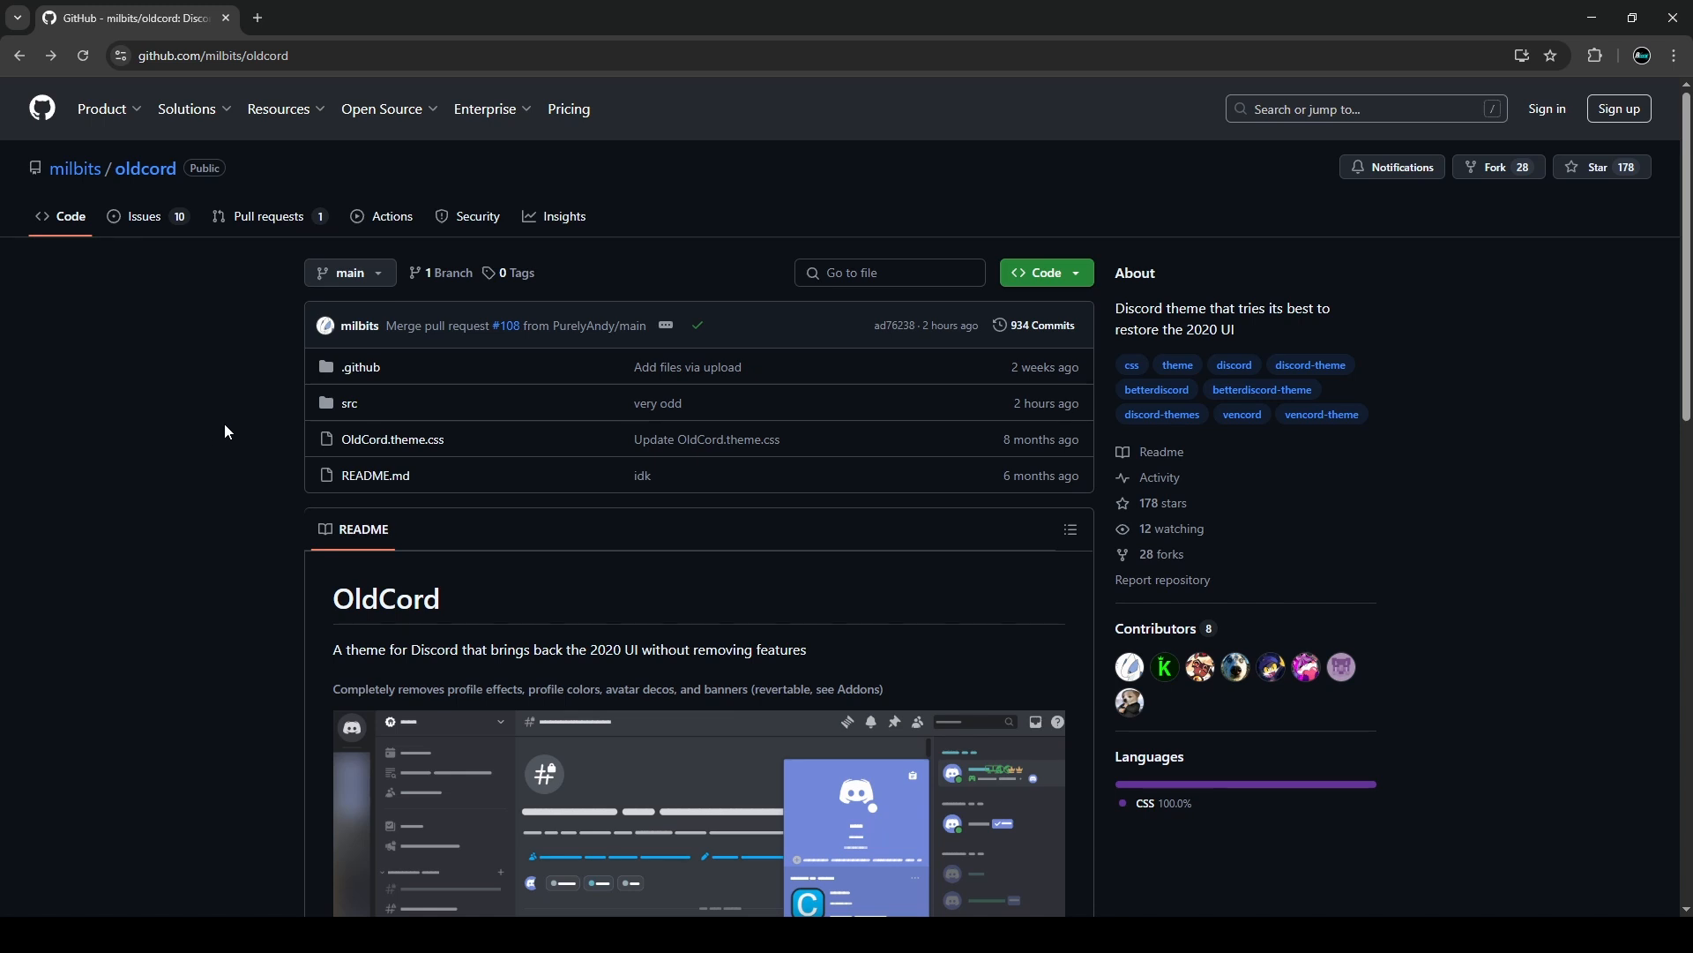
mouse_move(299, 508)
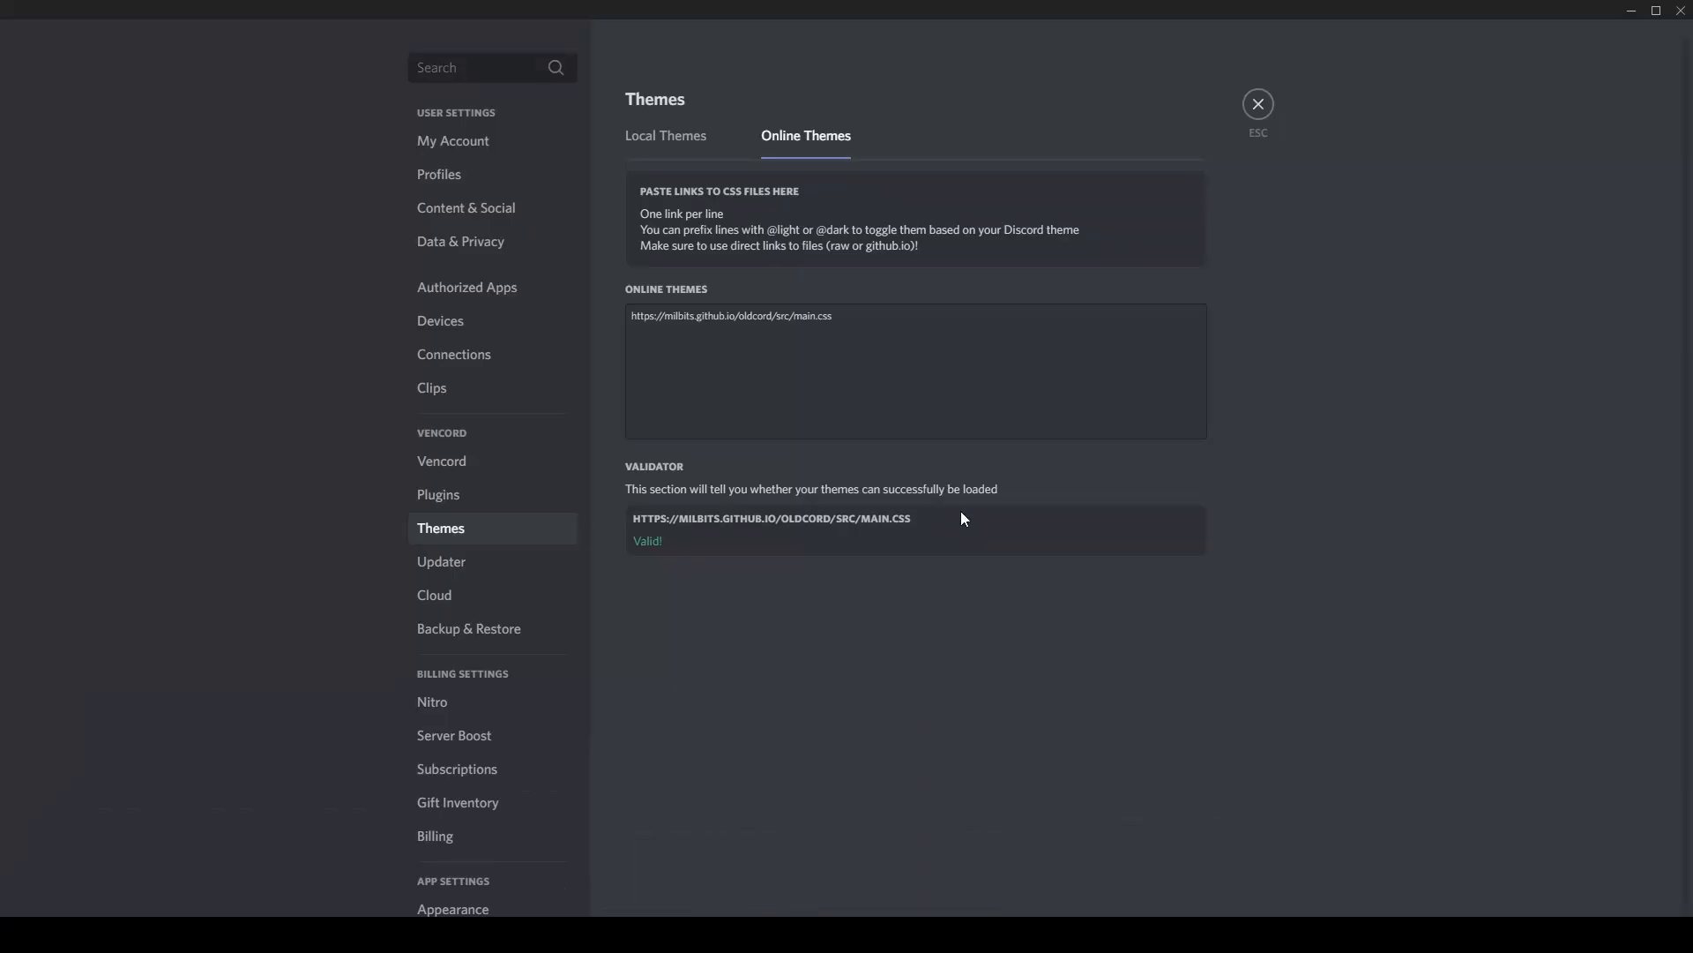
mouse_move(489, 483)
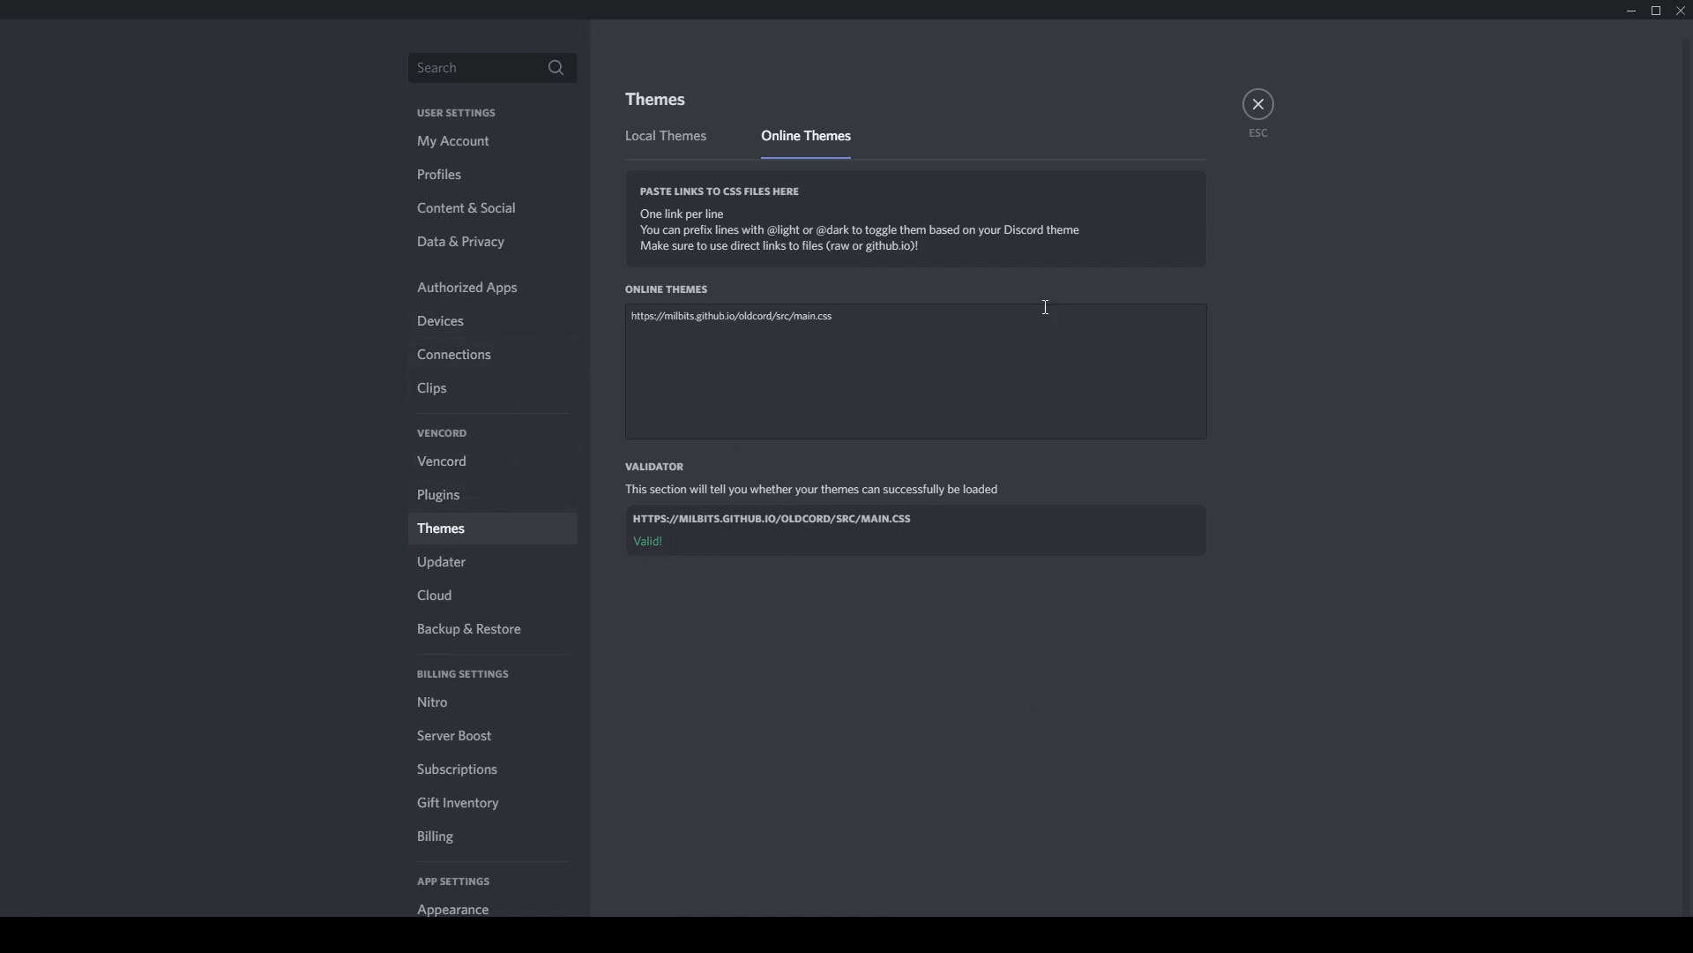
Leave settings and show the All friends tab, listing Accede offline in the OldCord theme
left_click(1256, 104)
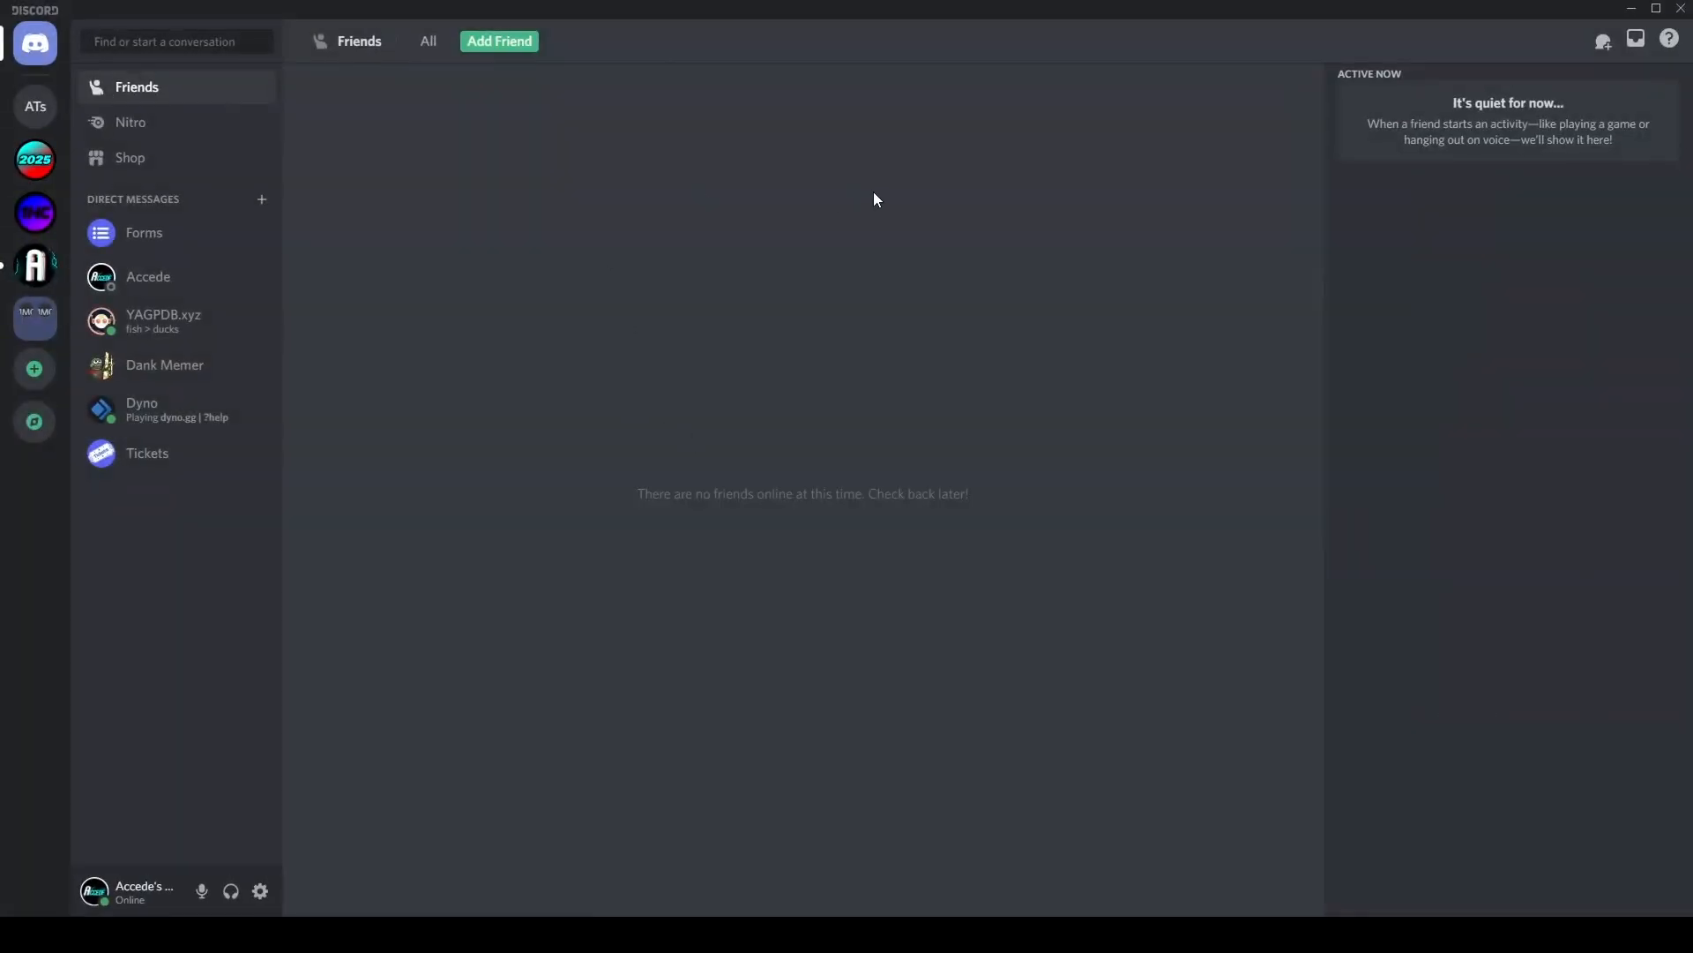
mouse_move(836, 175)
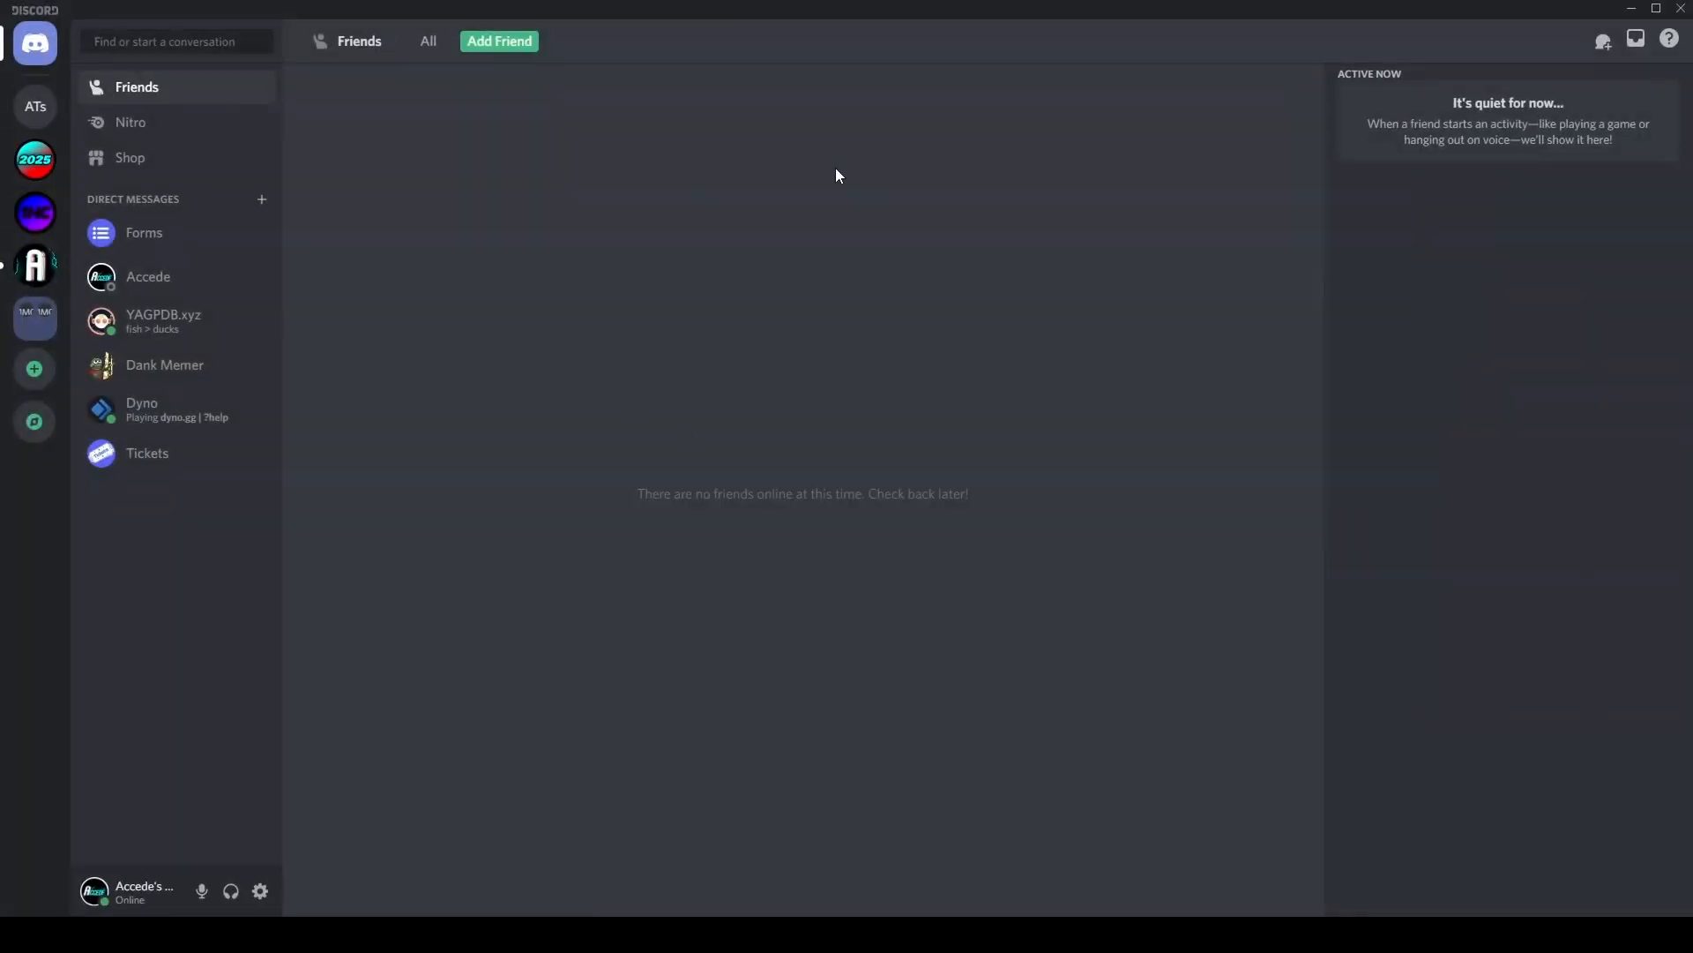
left_click(429, 41)
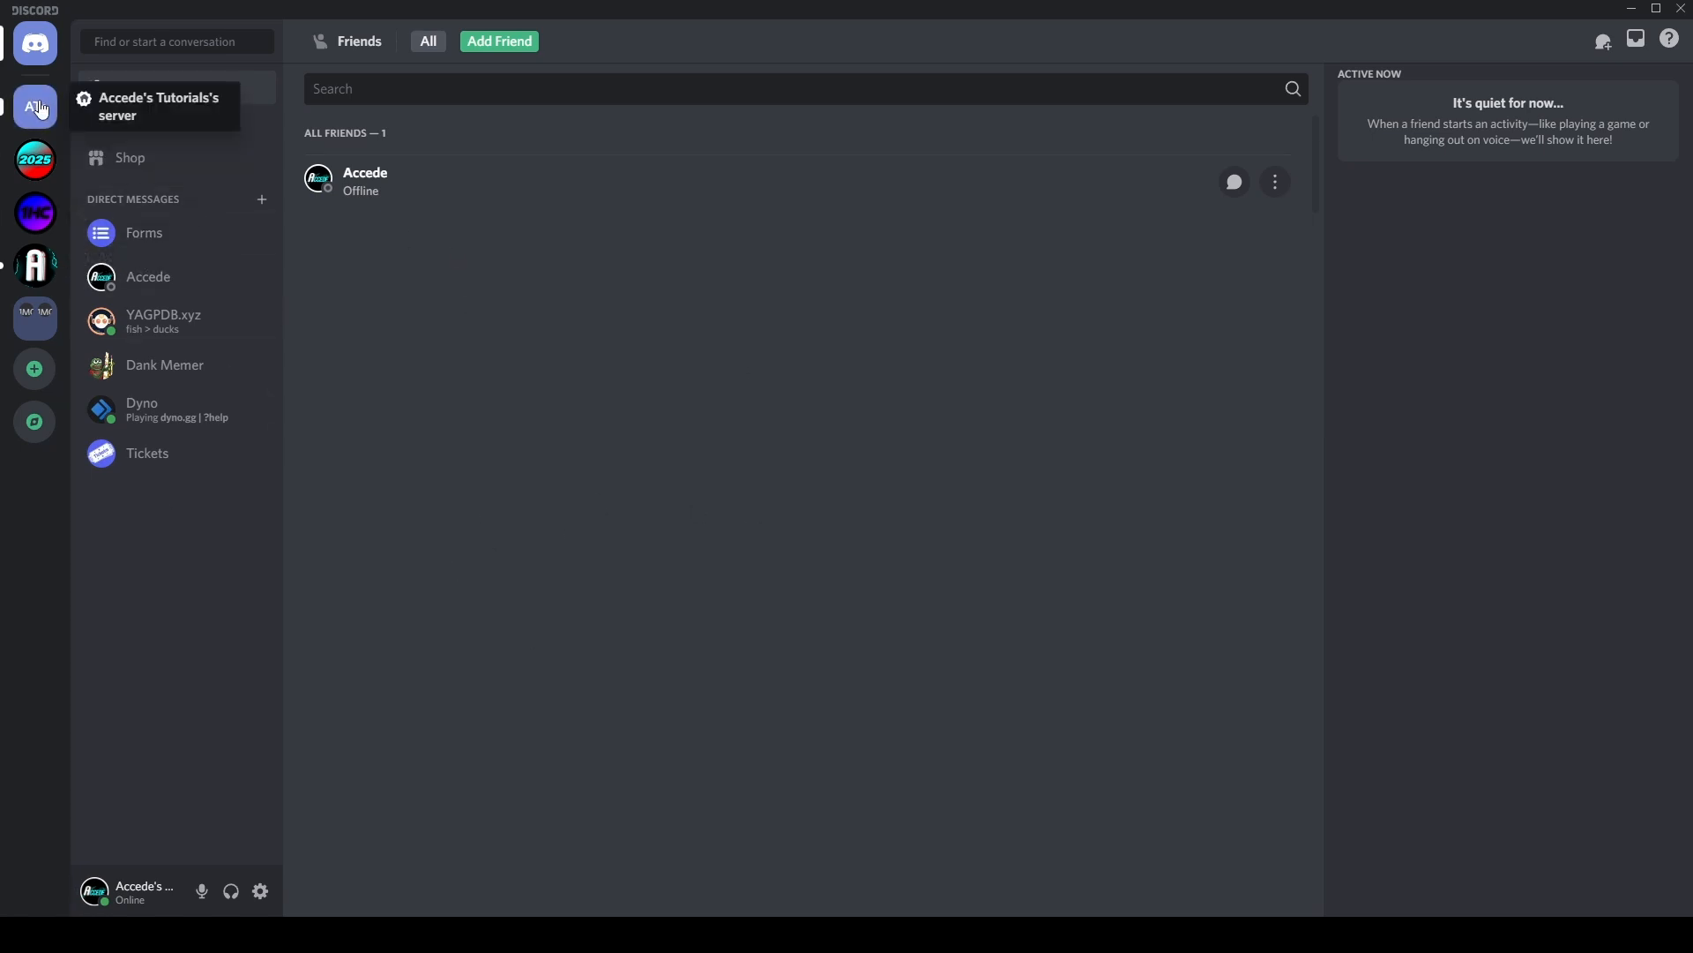
mouse_move(7, 201)
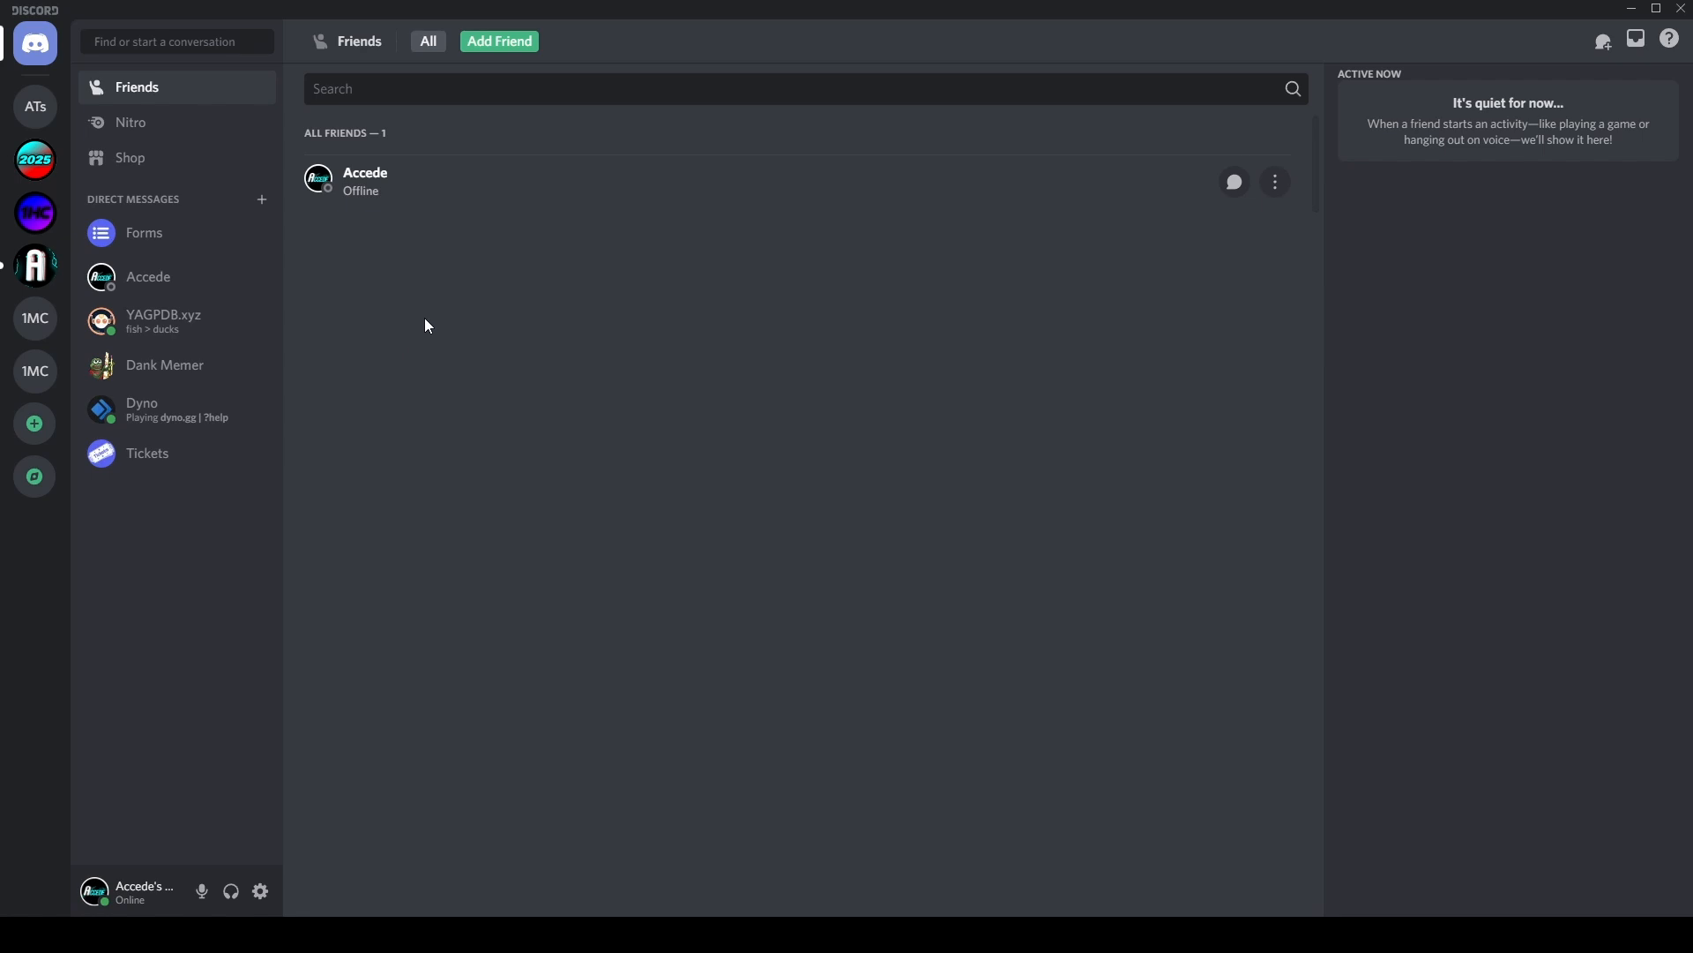
mouse_move(549, 402)
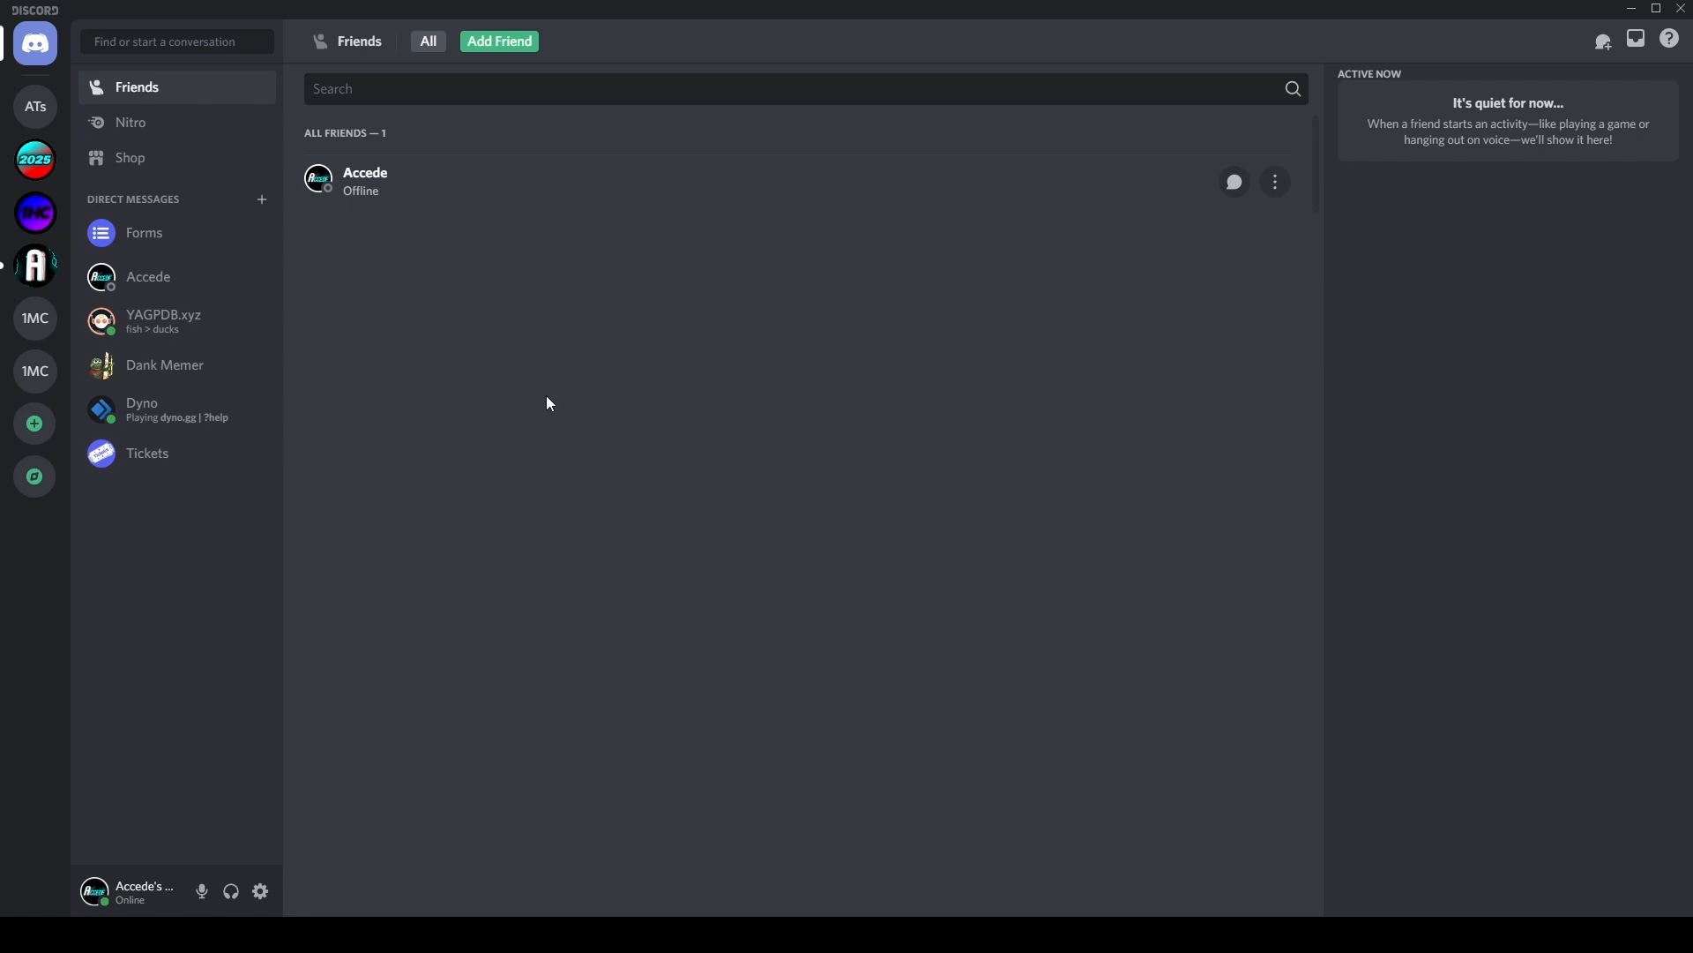
Empty the Online Themes link box in Vencord settings and return to the modern-looking Friends page
left_click(259, 889)
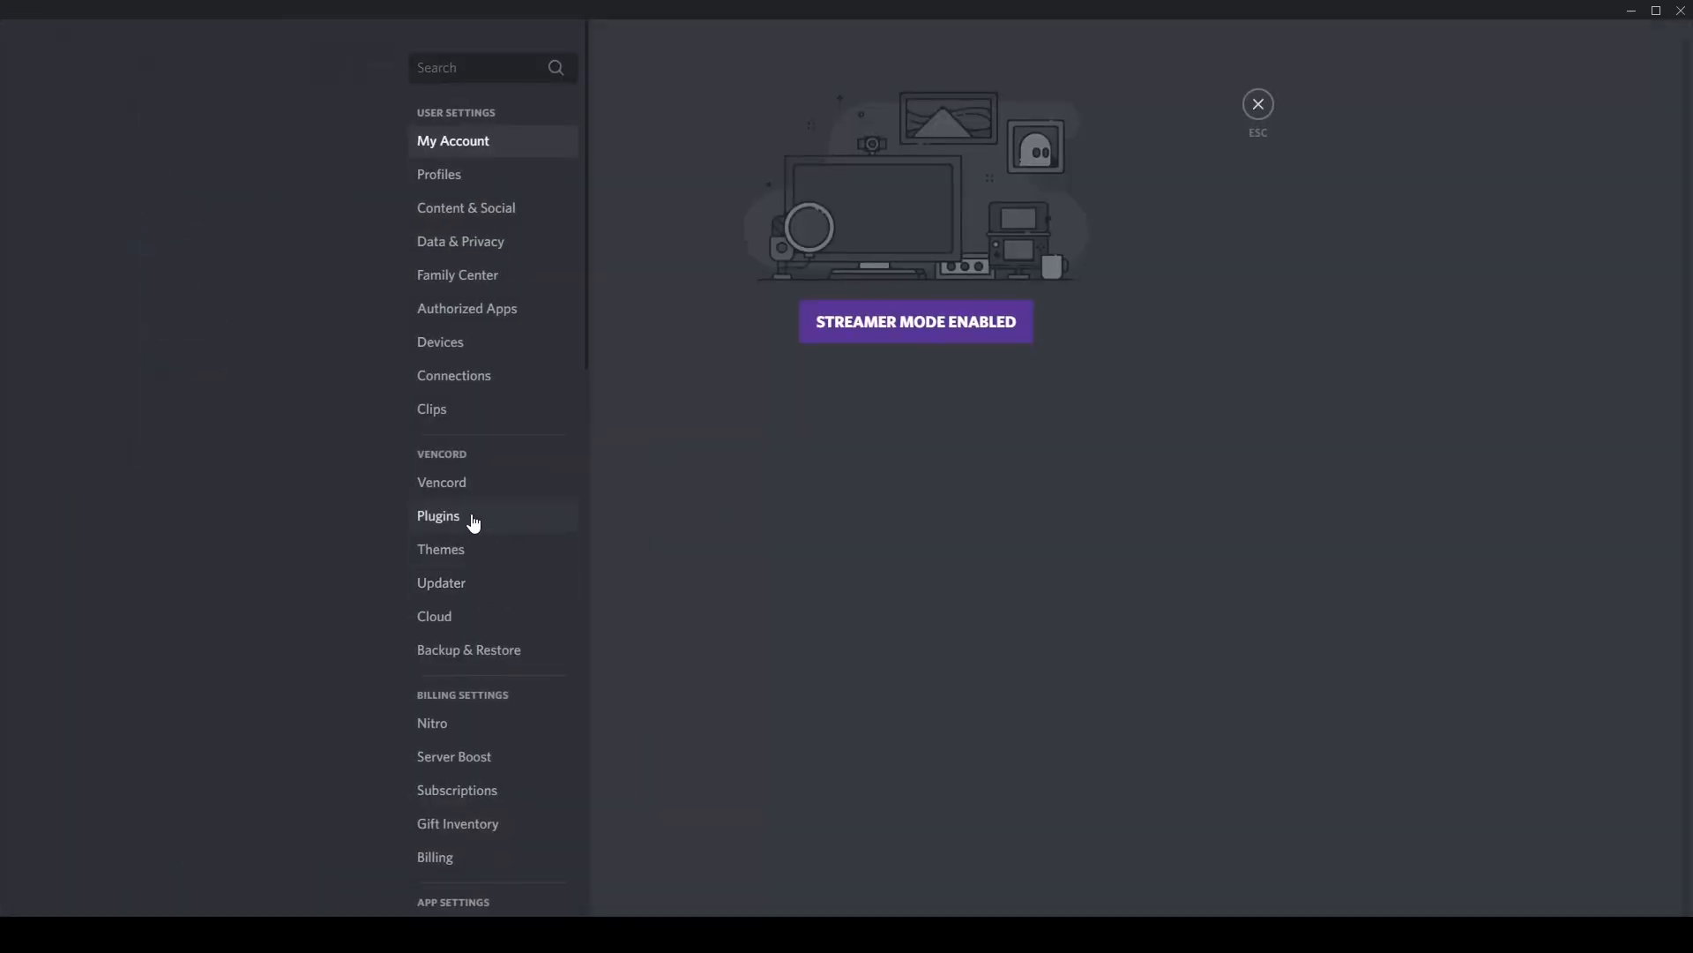
left_click(441, 549)
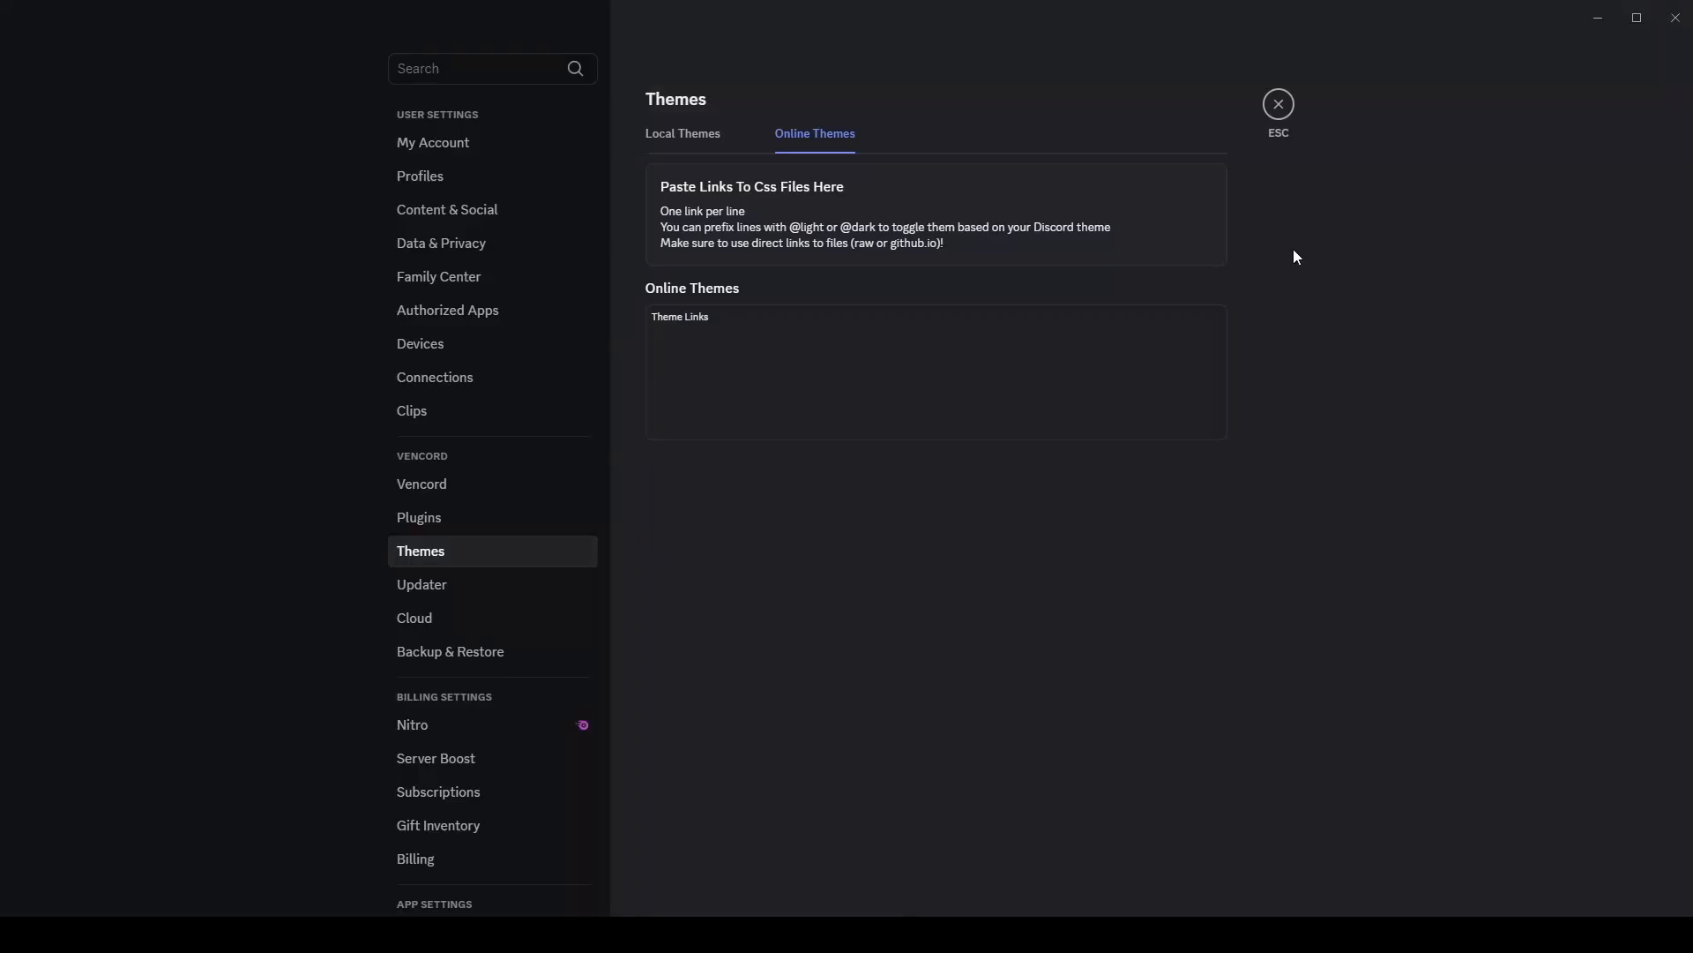
left_click(1277, 104)
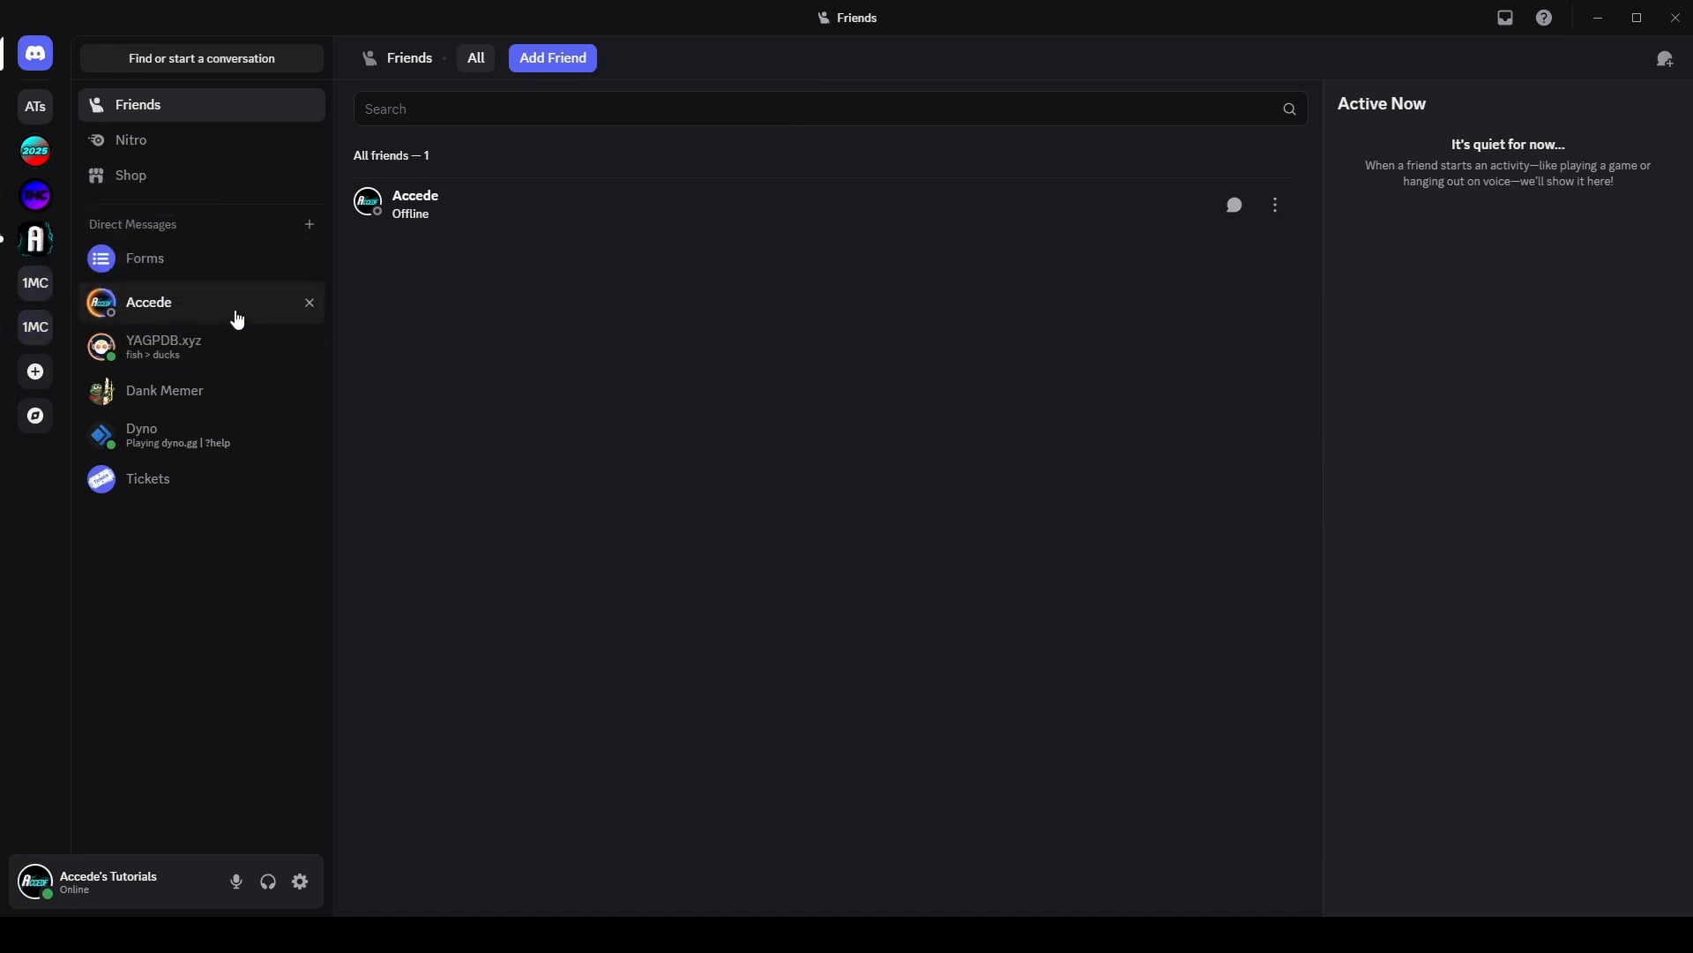
mouse_move(533, 665)
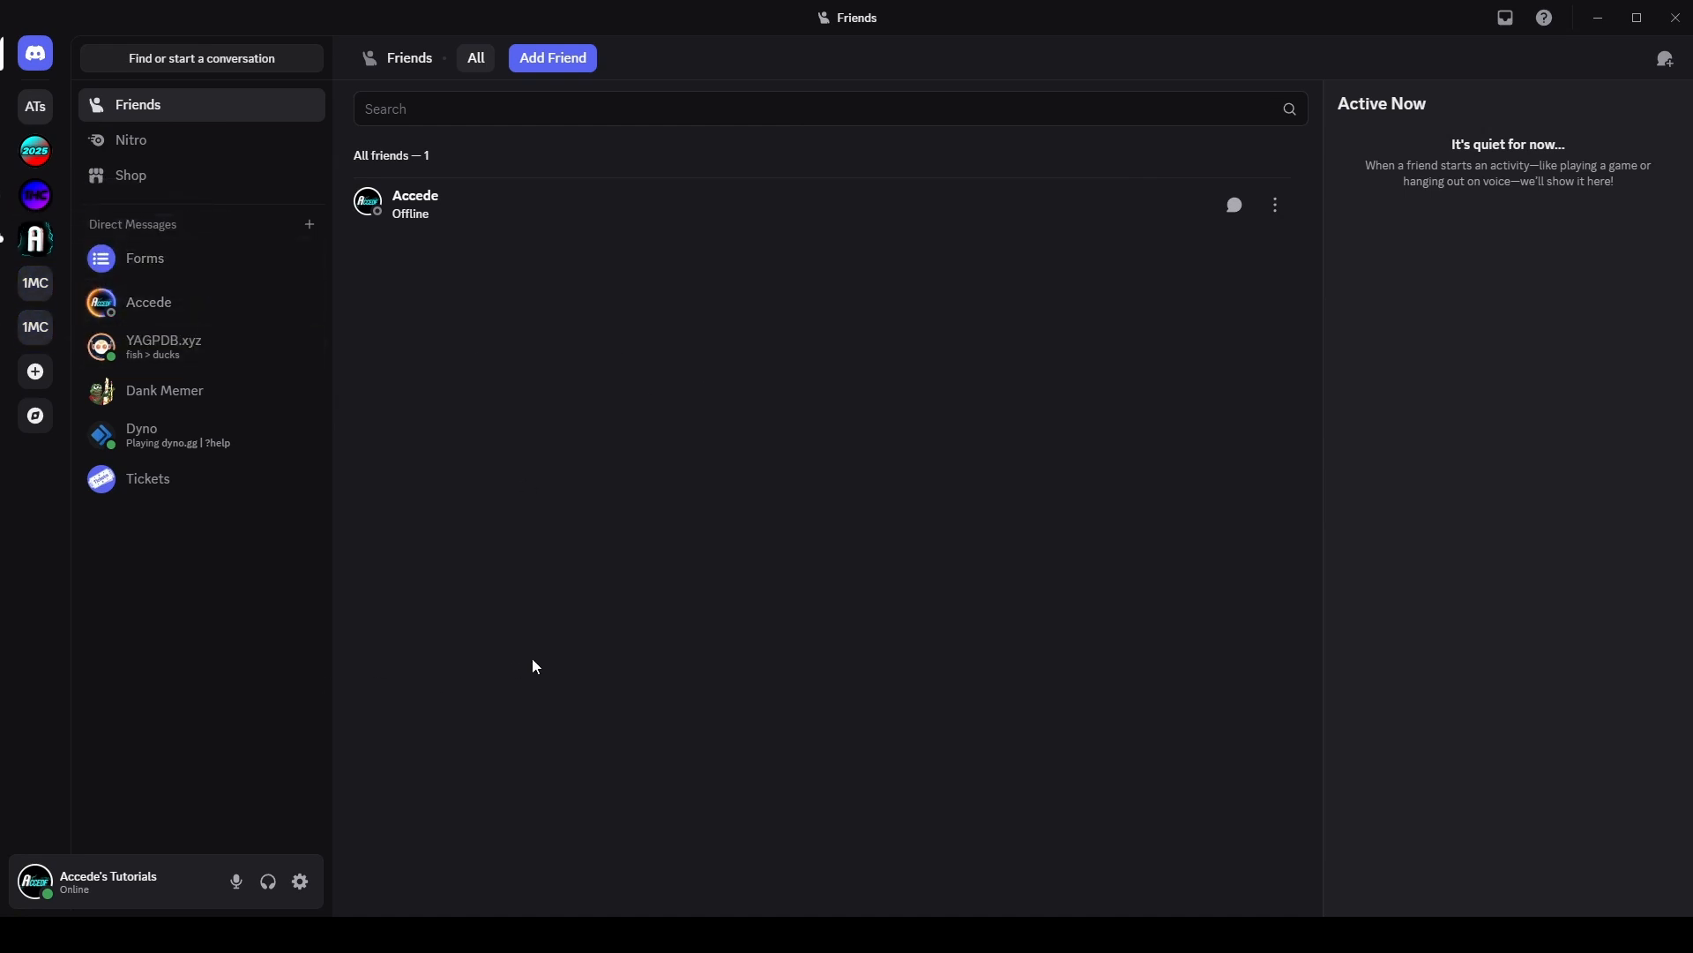
left_click(299, 884)
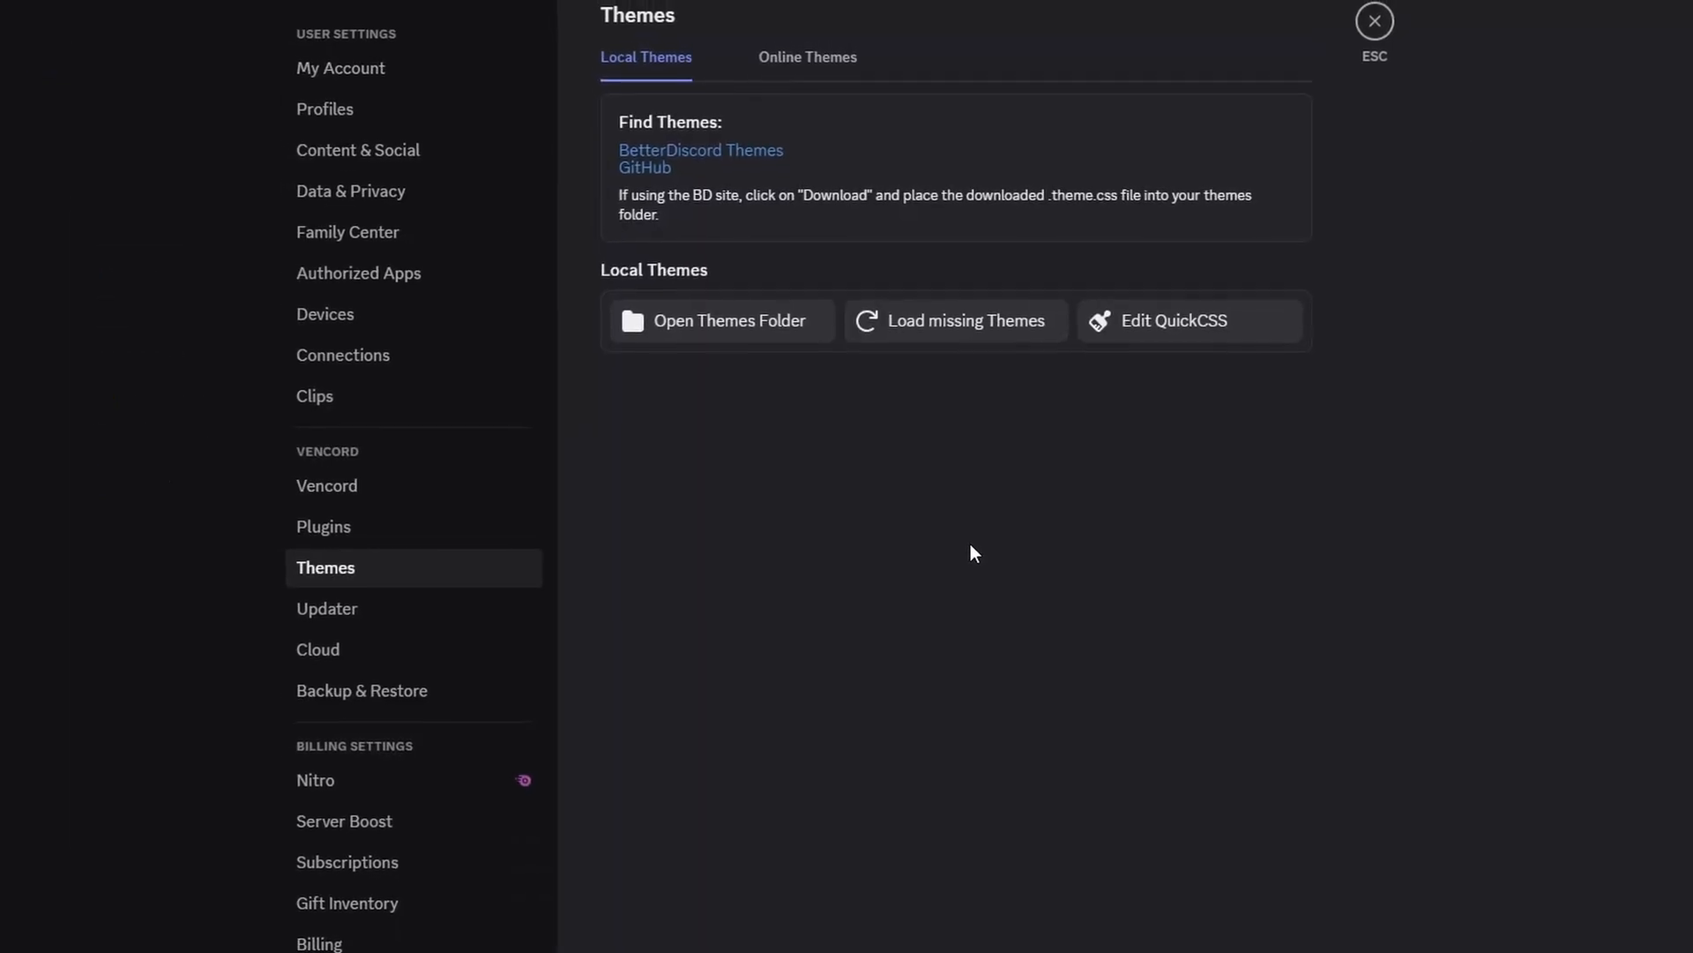
left_click(806, 56)
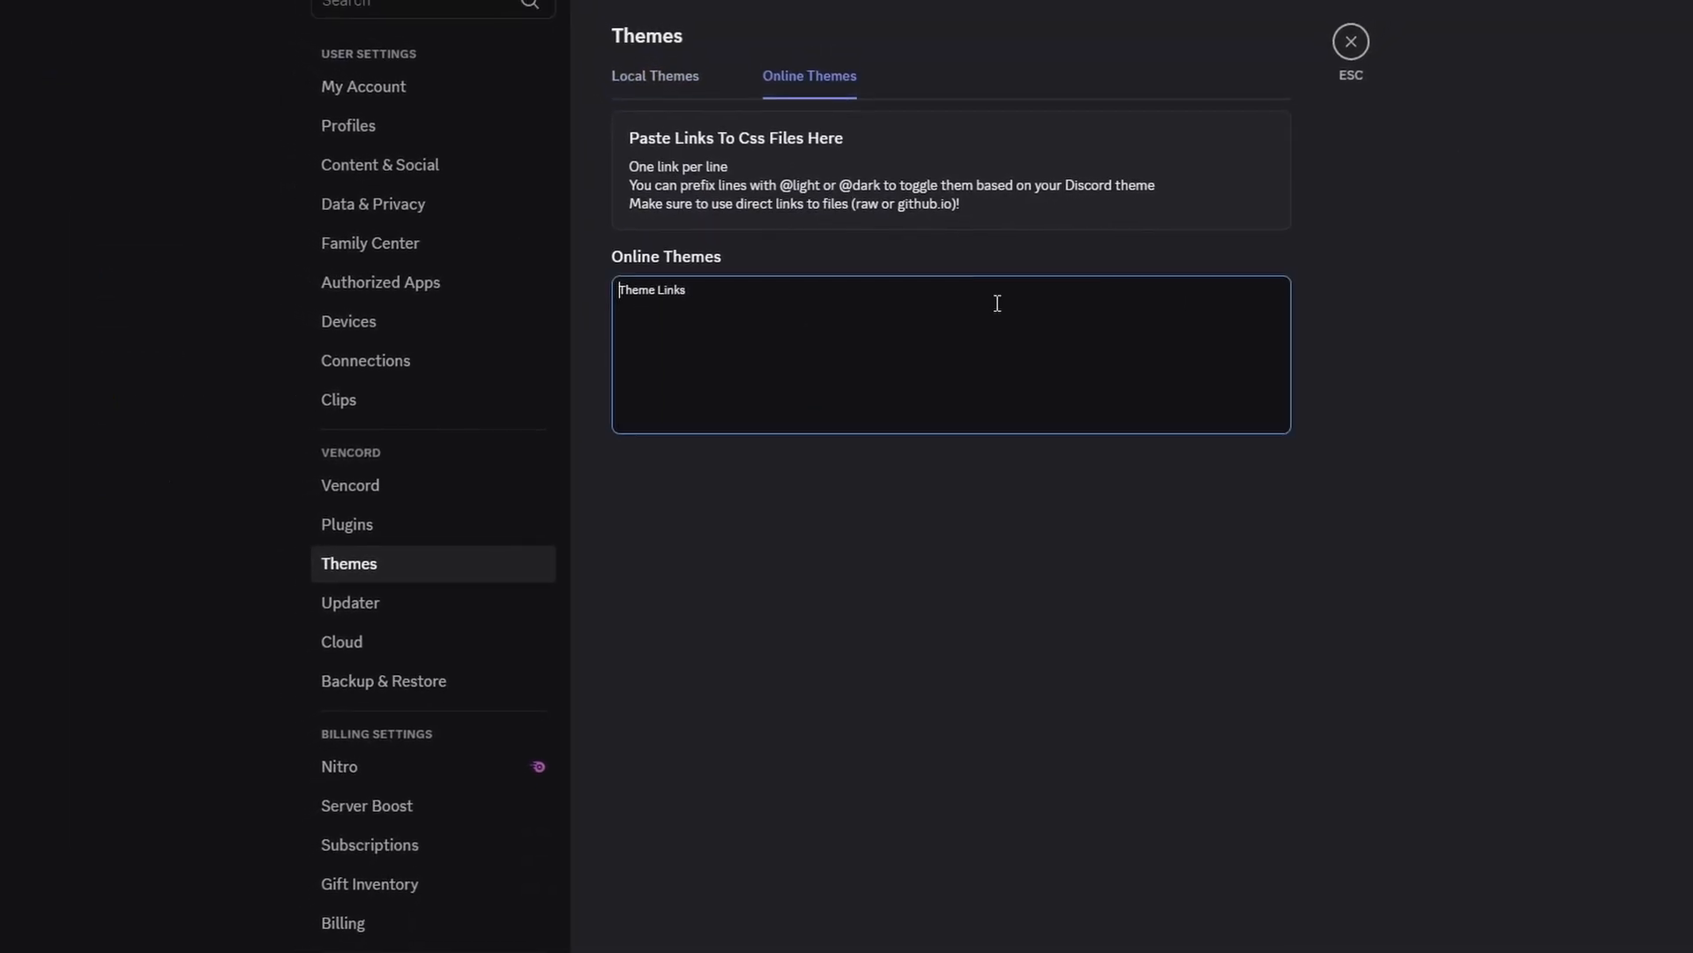
type("https://milbits.github.io/oldcord/src/main.css")
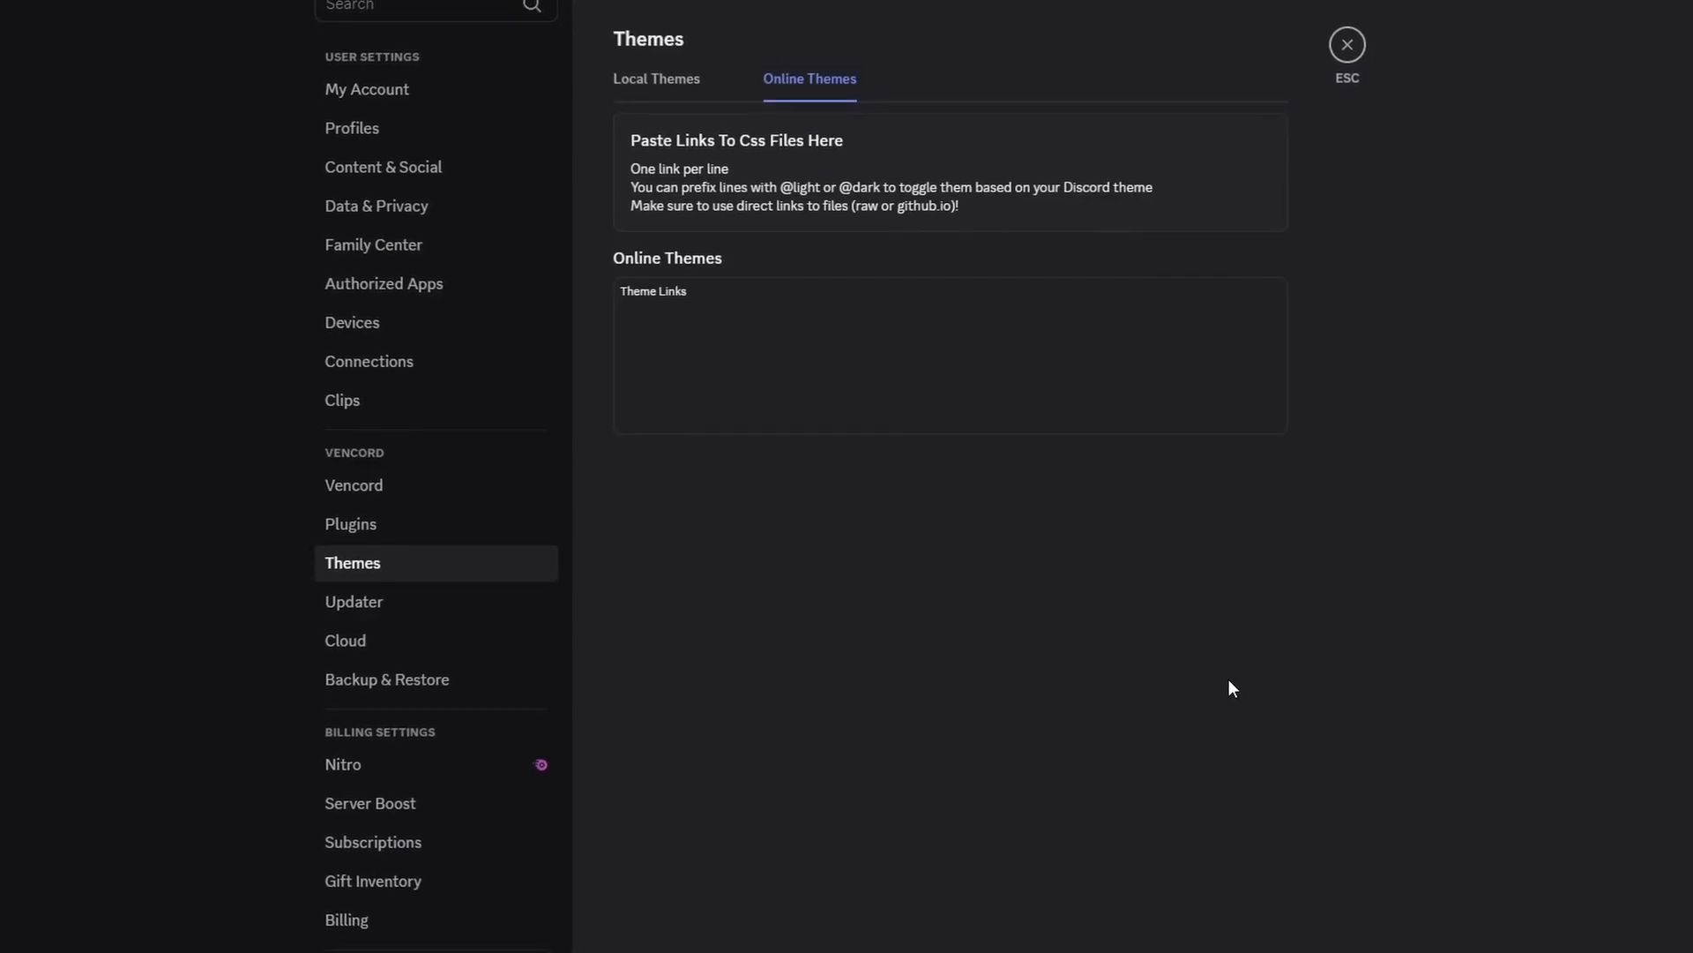
Leave Settings and view the Accede Productions server in the standard modern look
left_click(1346, 44)
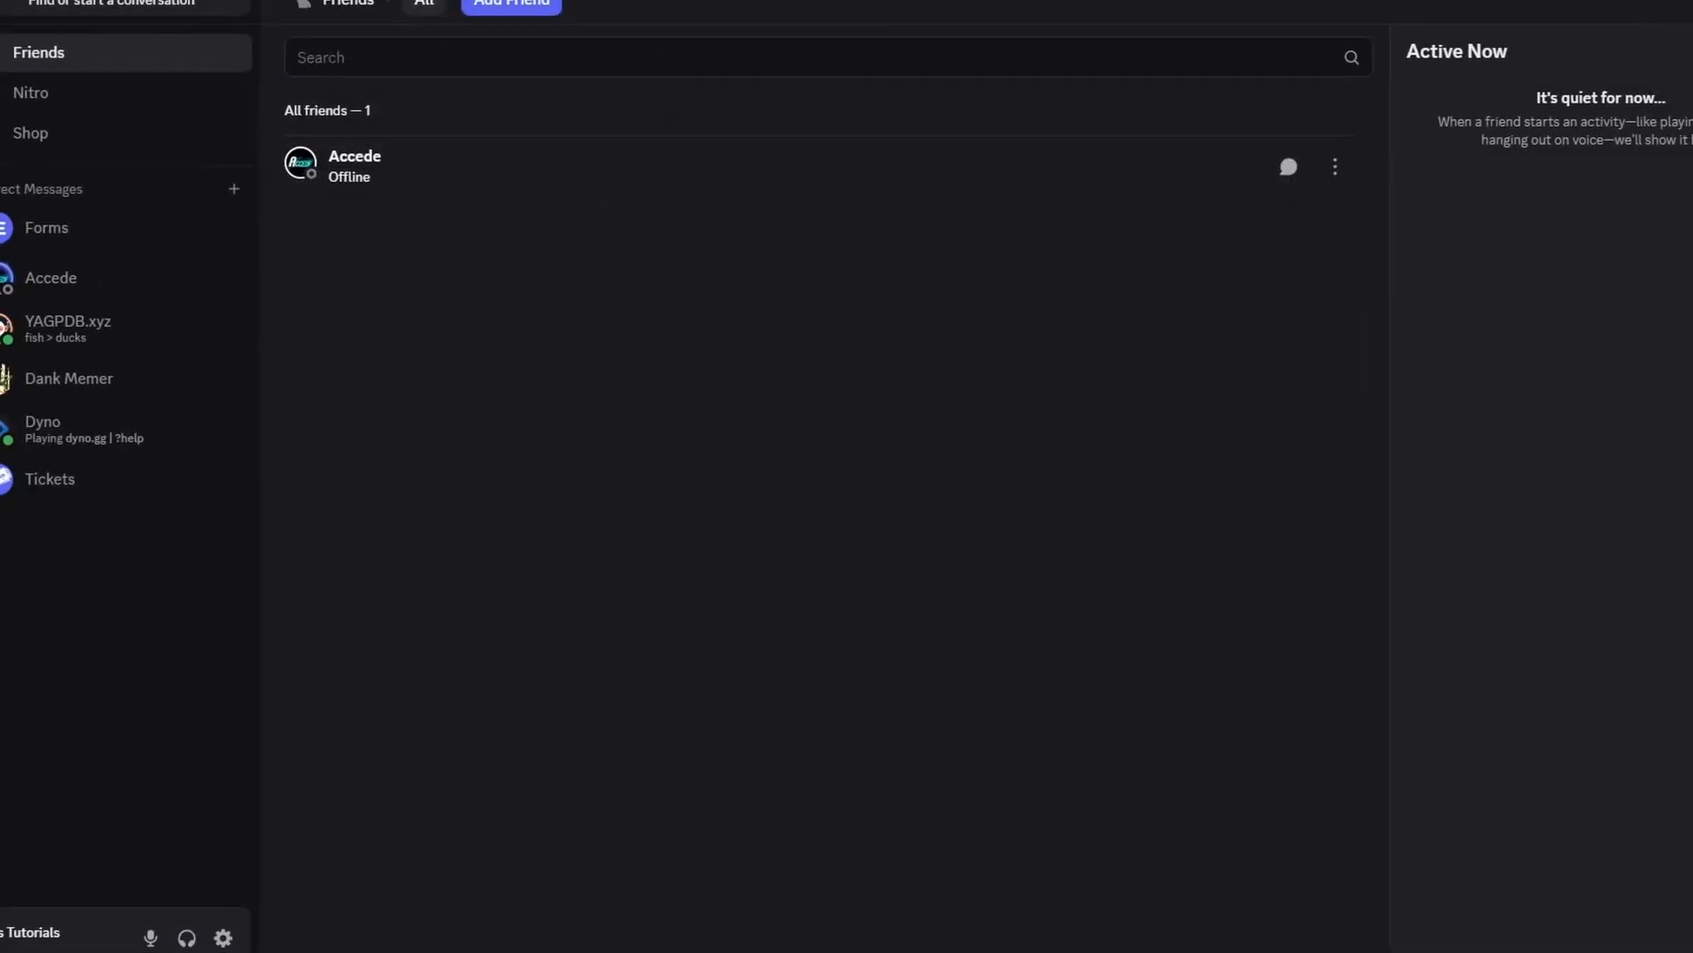
left_click(49, 282)
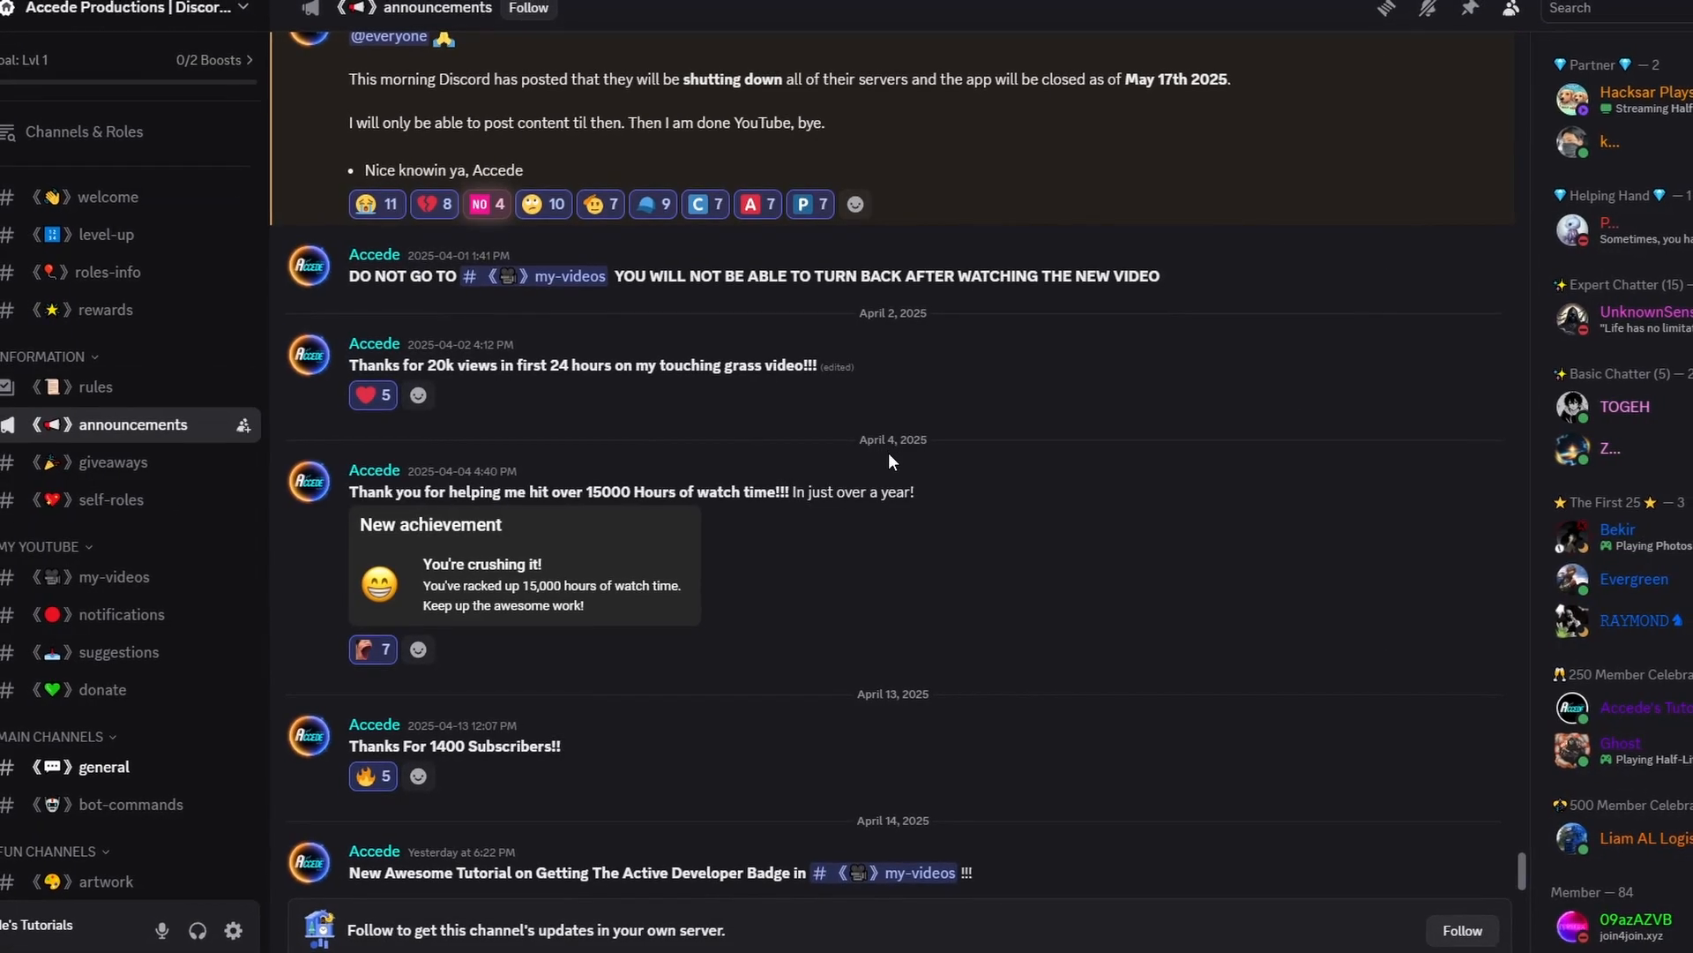